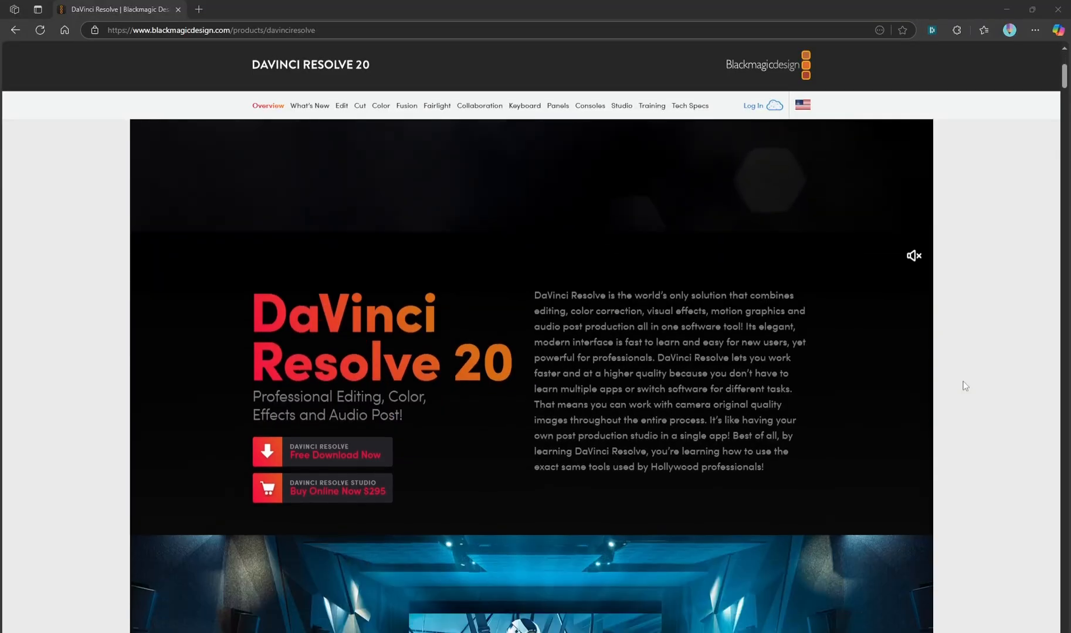
- Drag the background image plate from the Media Pool into the Fusion node graph
scroll("down", 3)
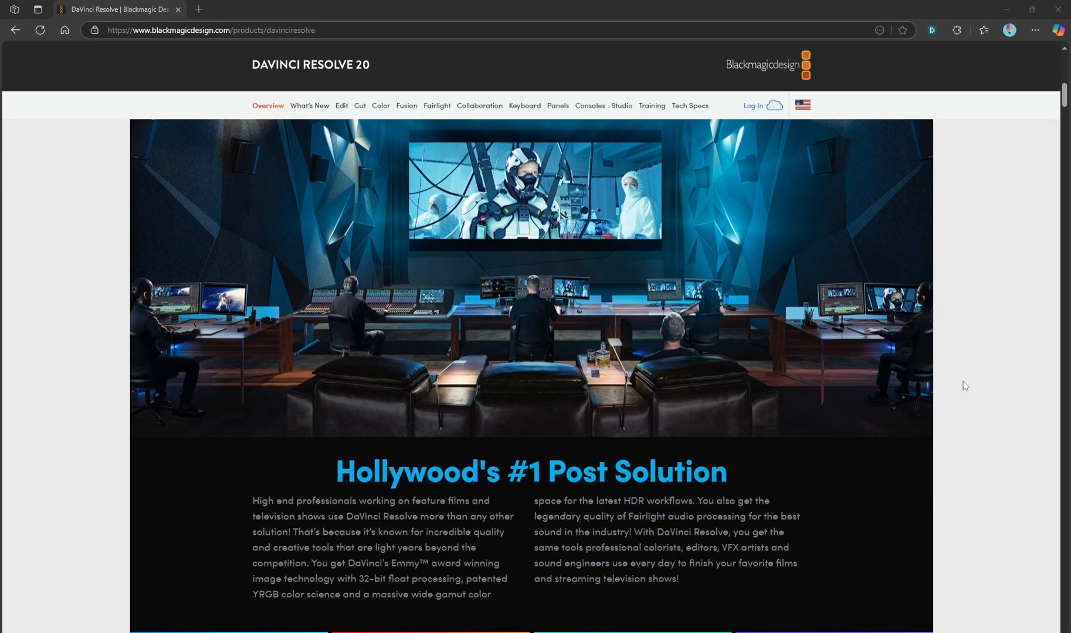
scroll("down", 3)
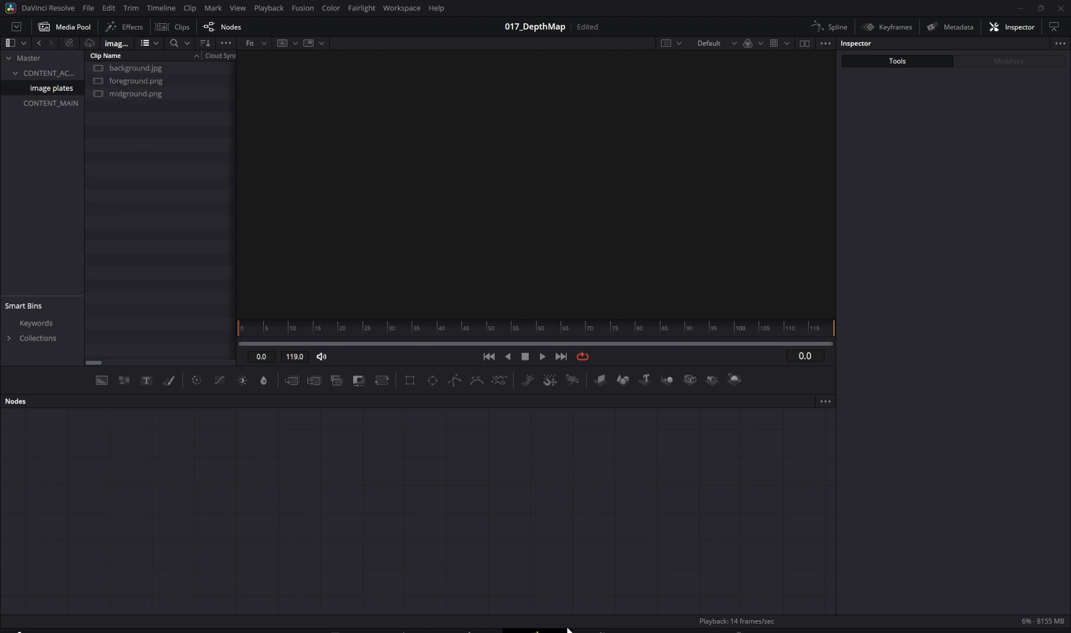
left_click(135, 68)
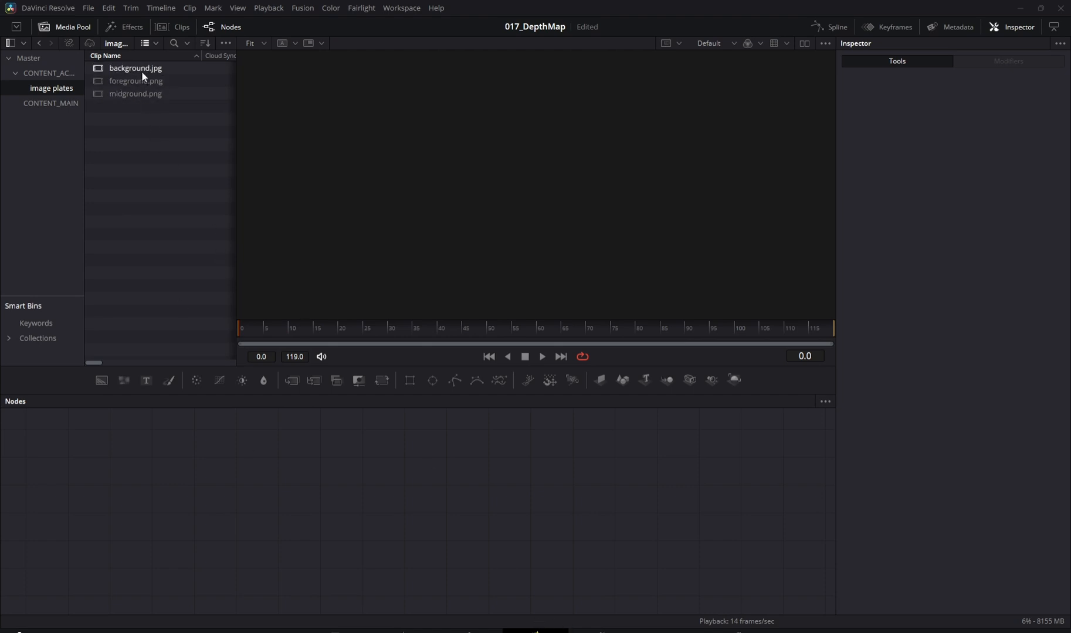
left_click_drag(135, 68, 186, 500)
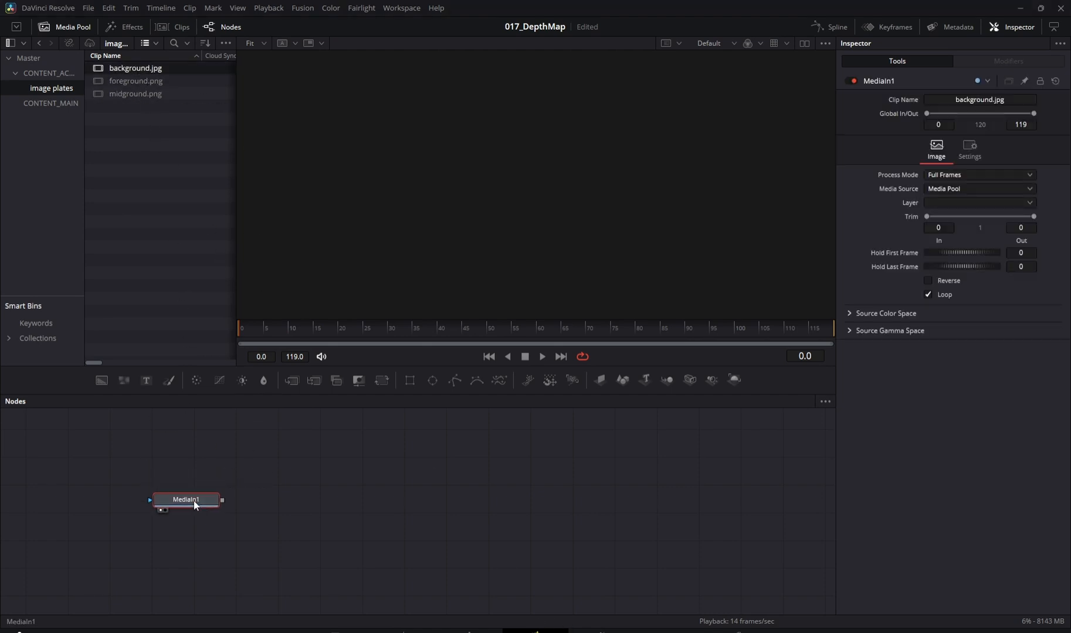
left_click(185, 500)
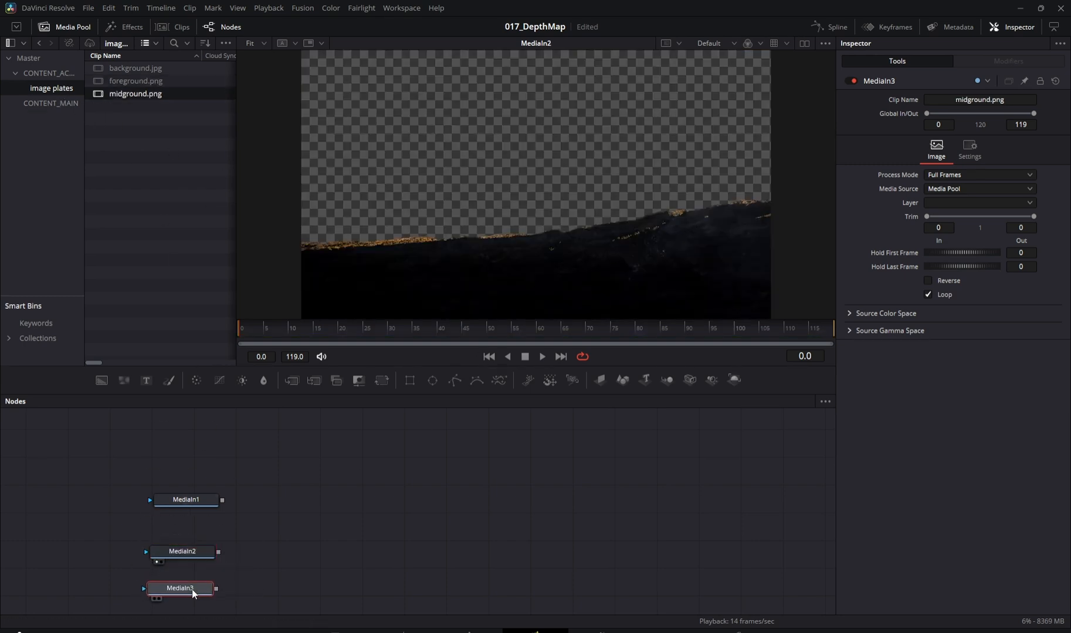
- Rename the media input nodes to Background, Midground and Foreground via Rename Tool
left_click(182, 507)
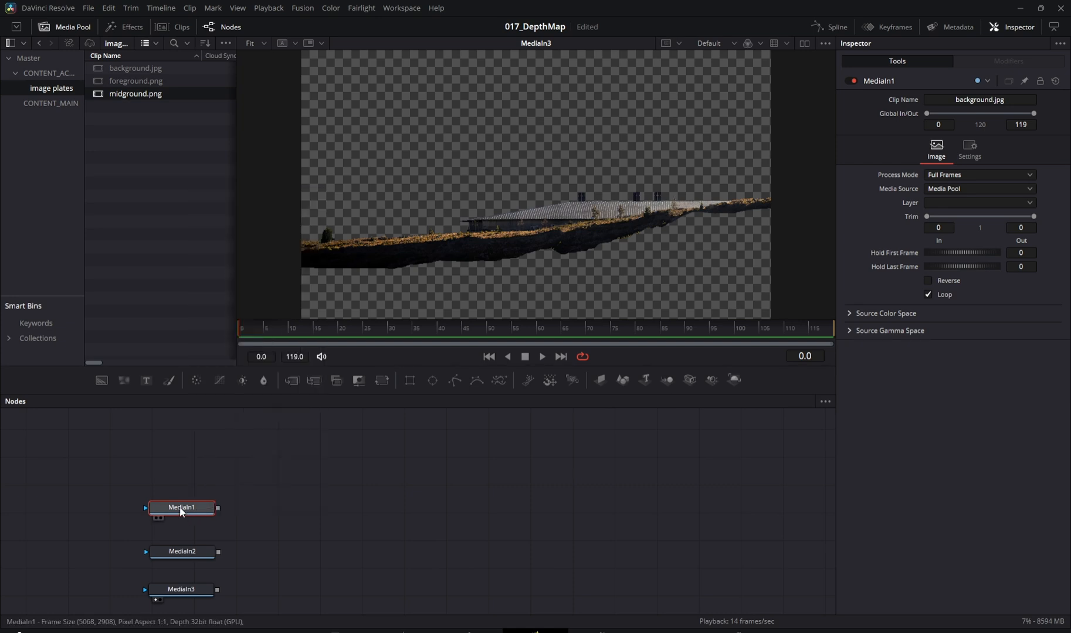
double_click(182, 506)
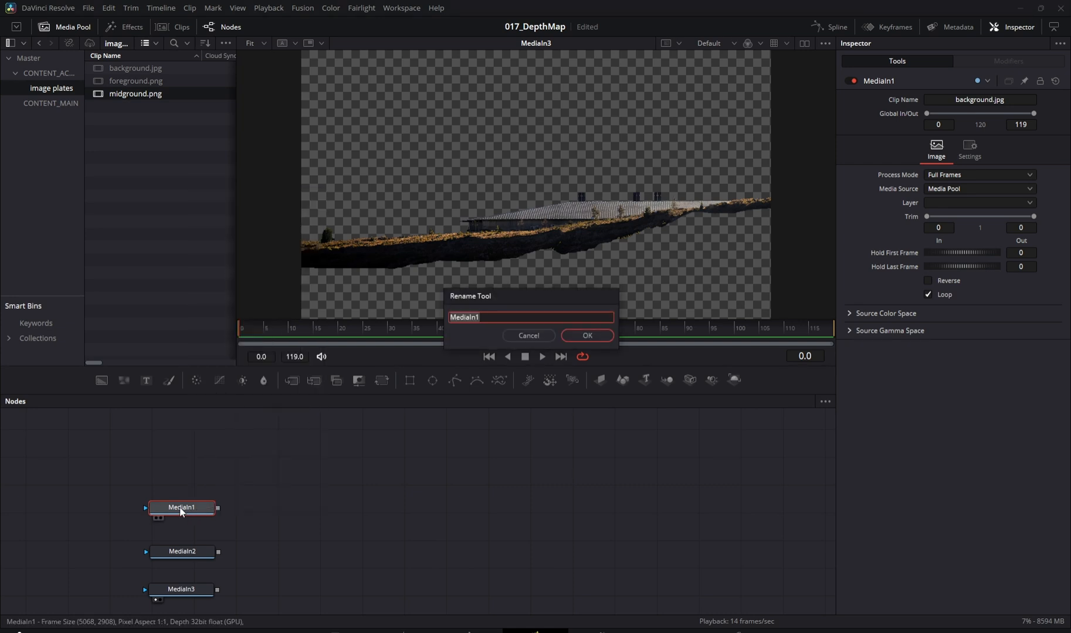
type("Back")
type("For")
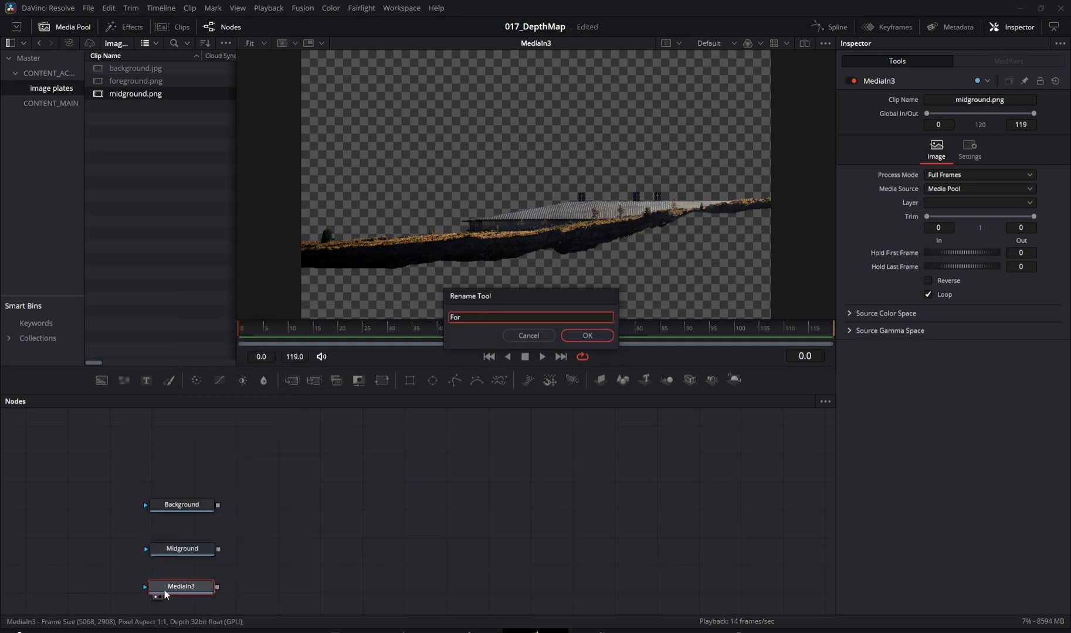
left_click(587, 335)
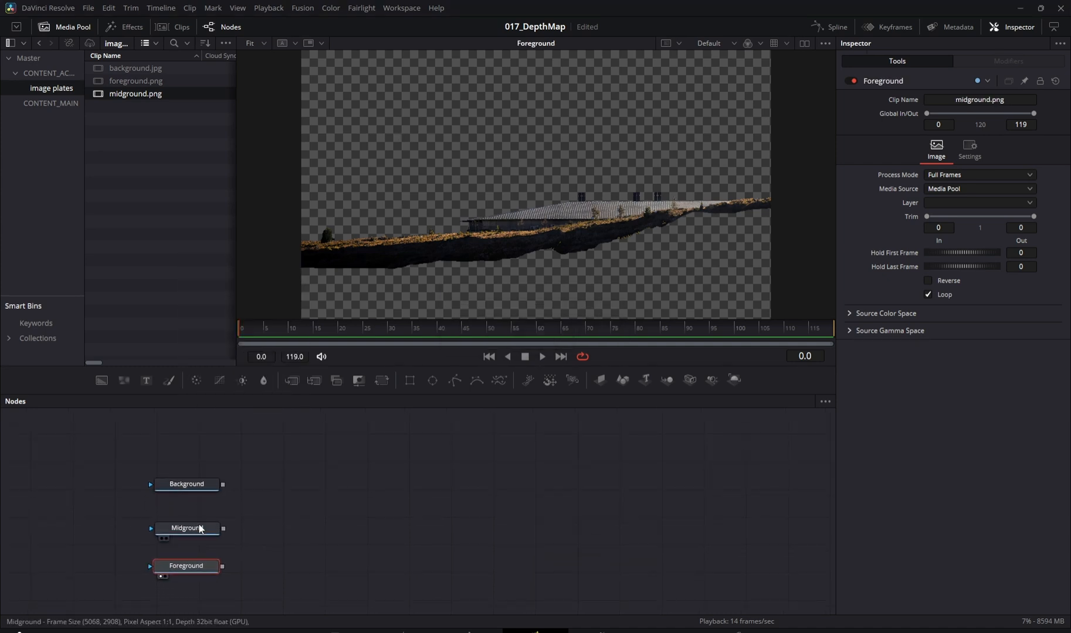
left_click(186, 528)
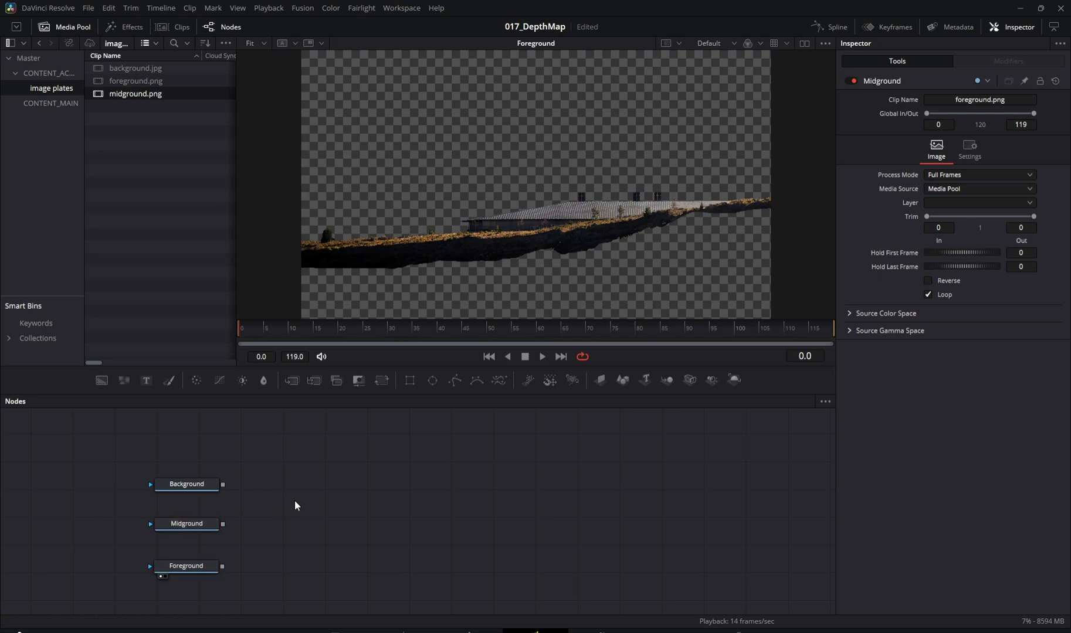
mouse_move(289, 507)
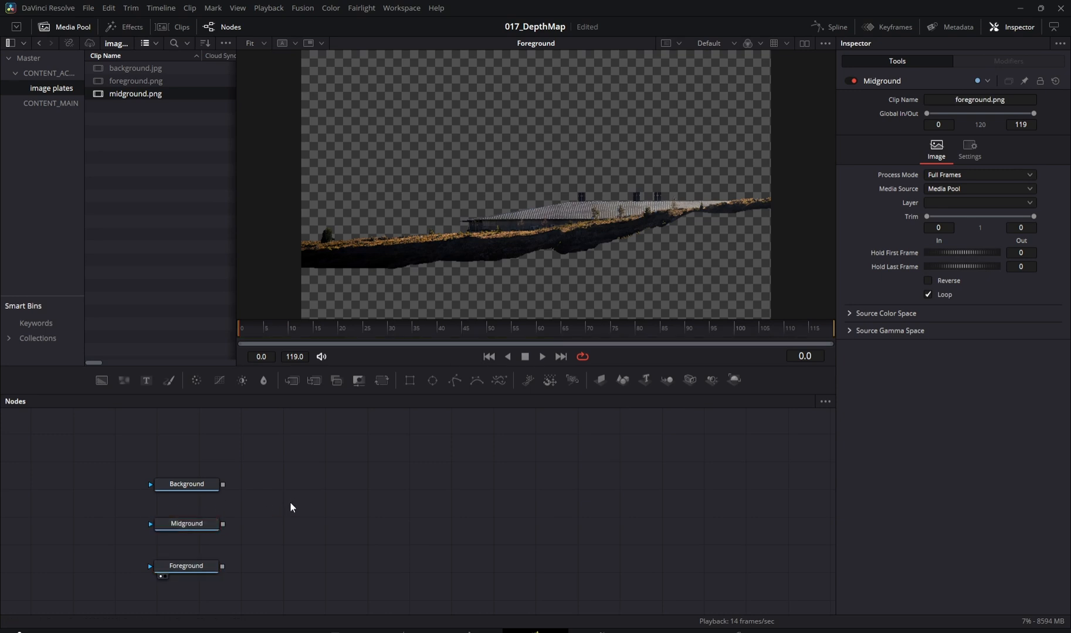
mouse_move(194, 185)
type("image")
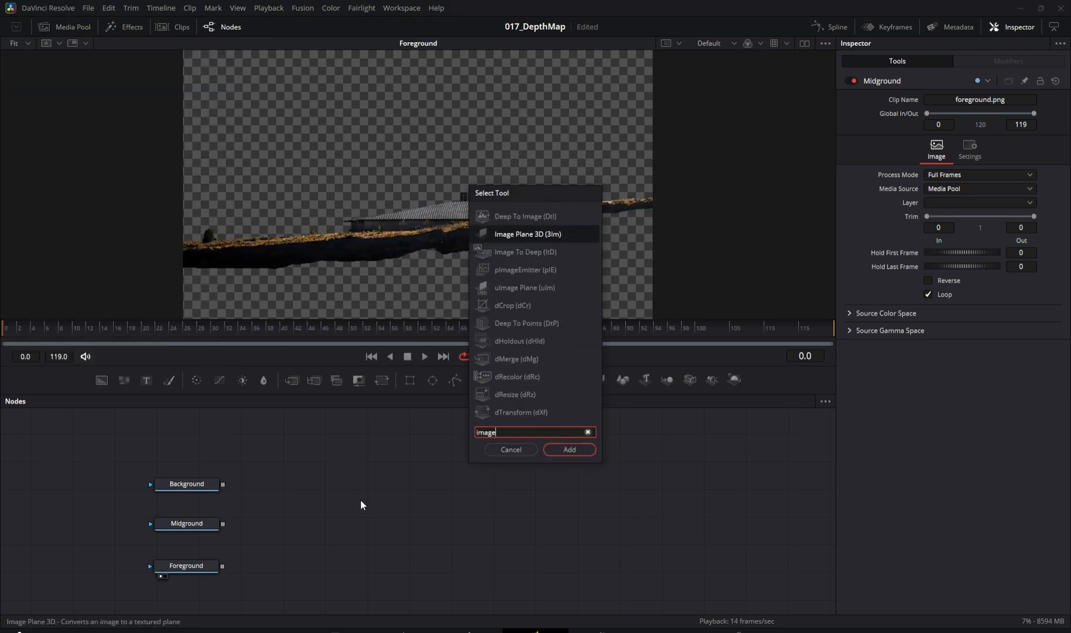
- Add an Image Plane 3D after Background and uncheck Grid in the viewer's 3D Options
left_click(567, 449)
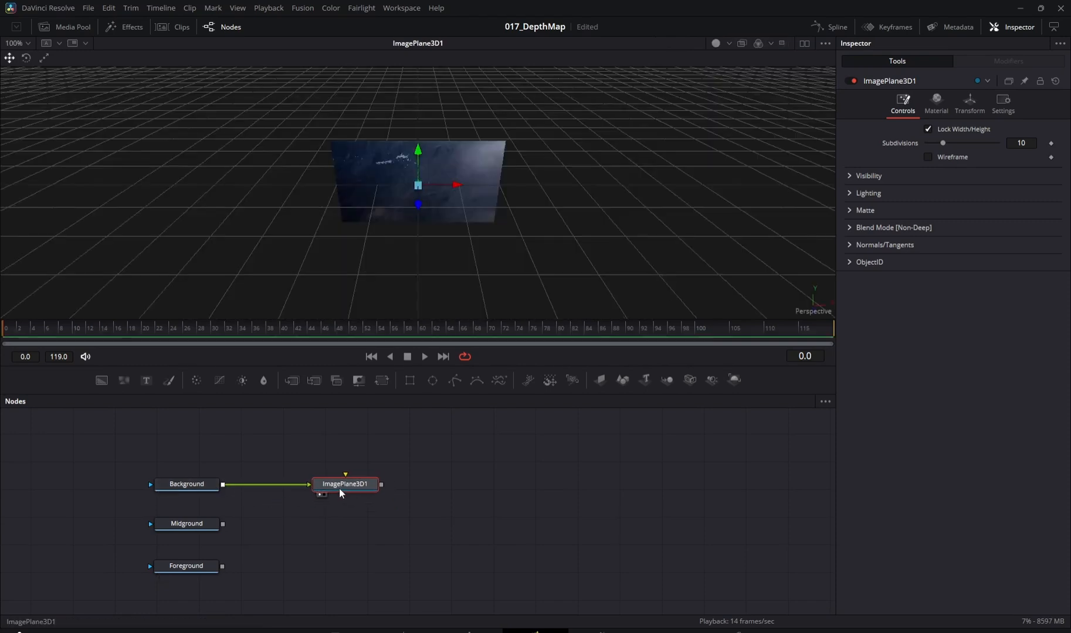
right_click(557, 195)
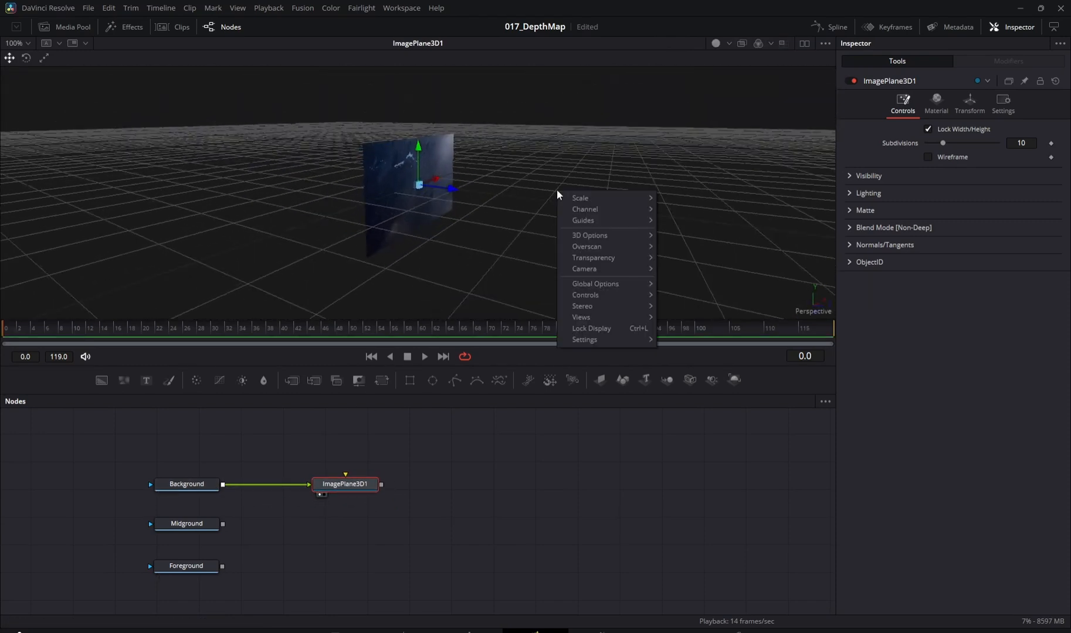
left_click(588, 235)
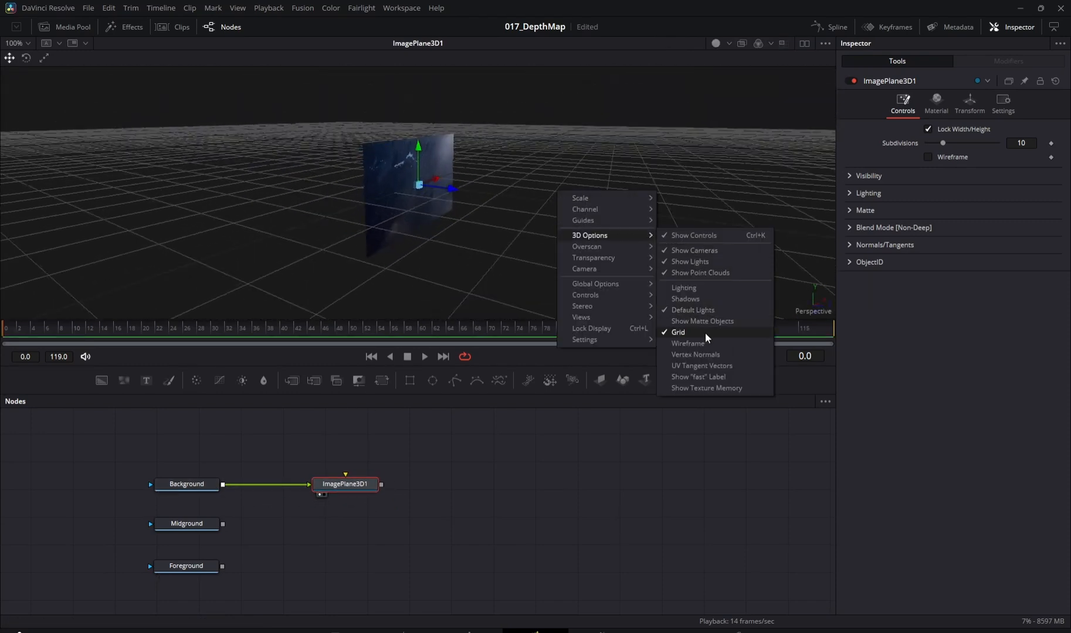
left_click(677, 335)
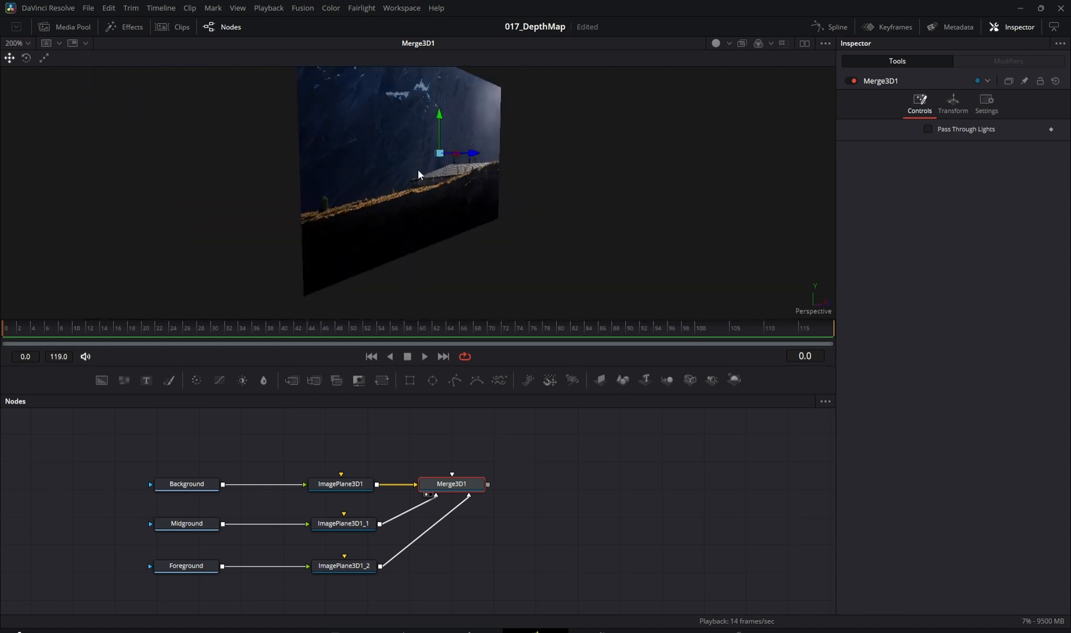
- Select the background and midground image planes to offset their Z positions in depth
left_click(339, 484)
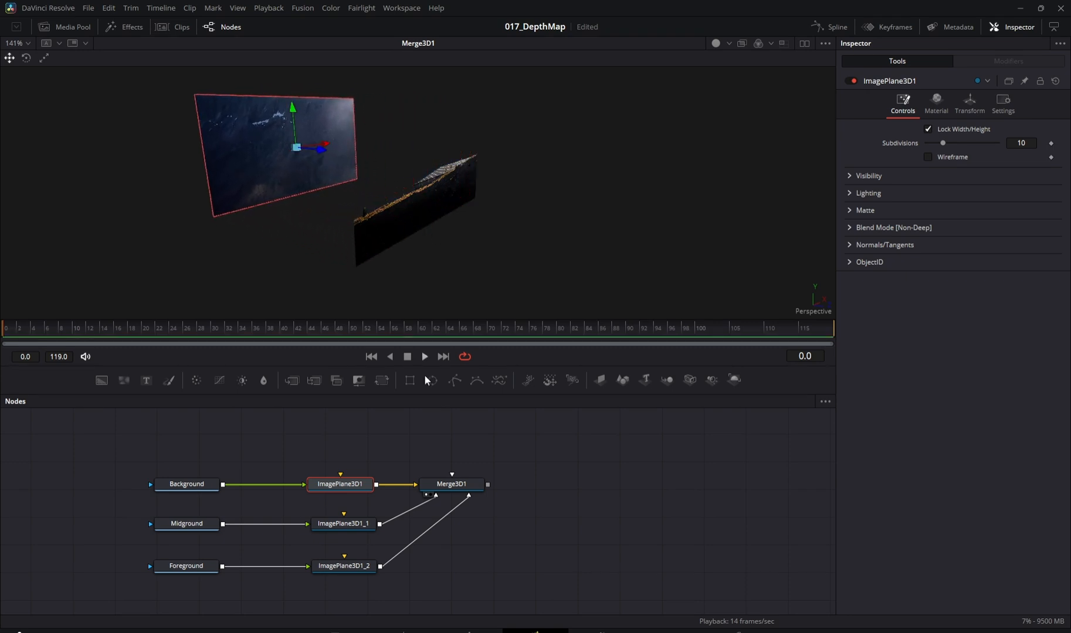
left_click(342, 523)
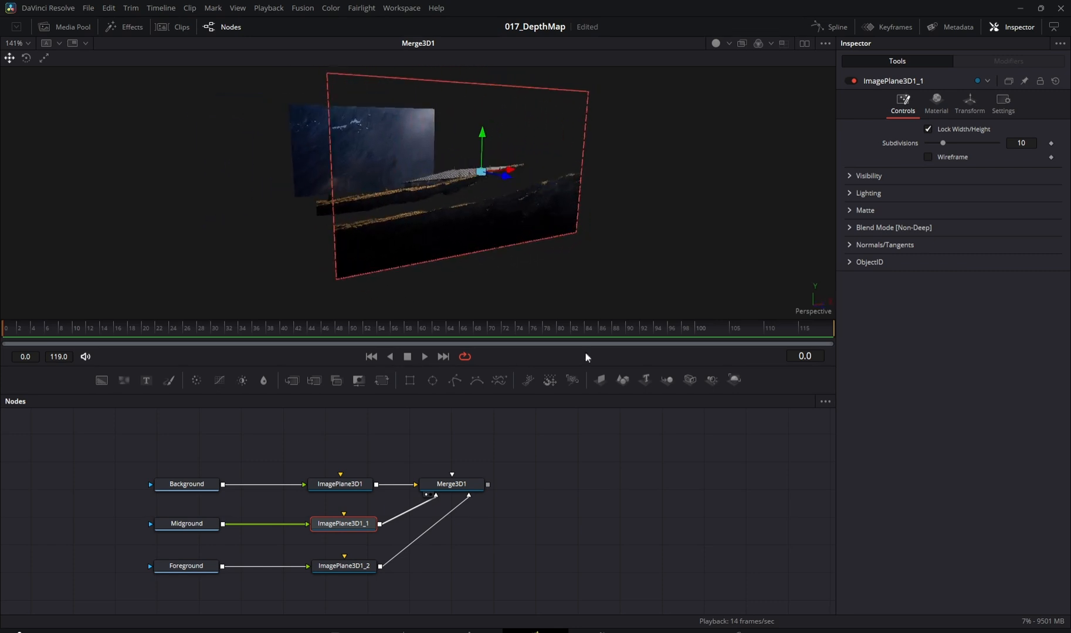
mouse_move(539, 504)
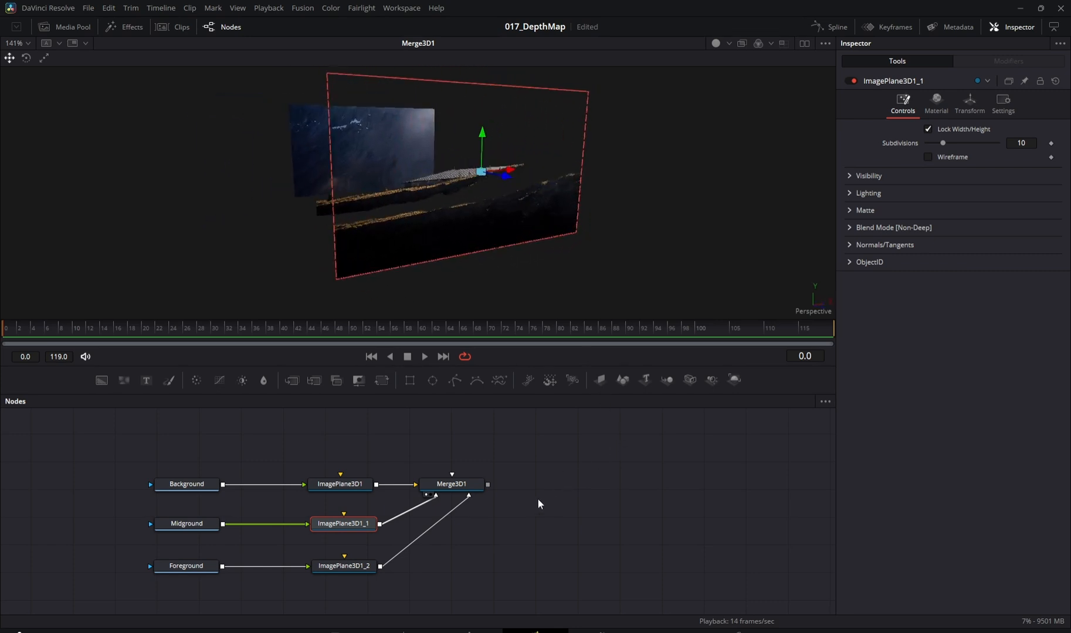
- Add a Camera 3D and drag its Angle of View up to 37.4
left_click(545, 483)
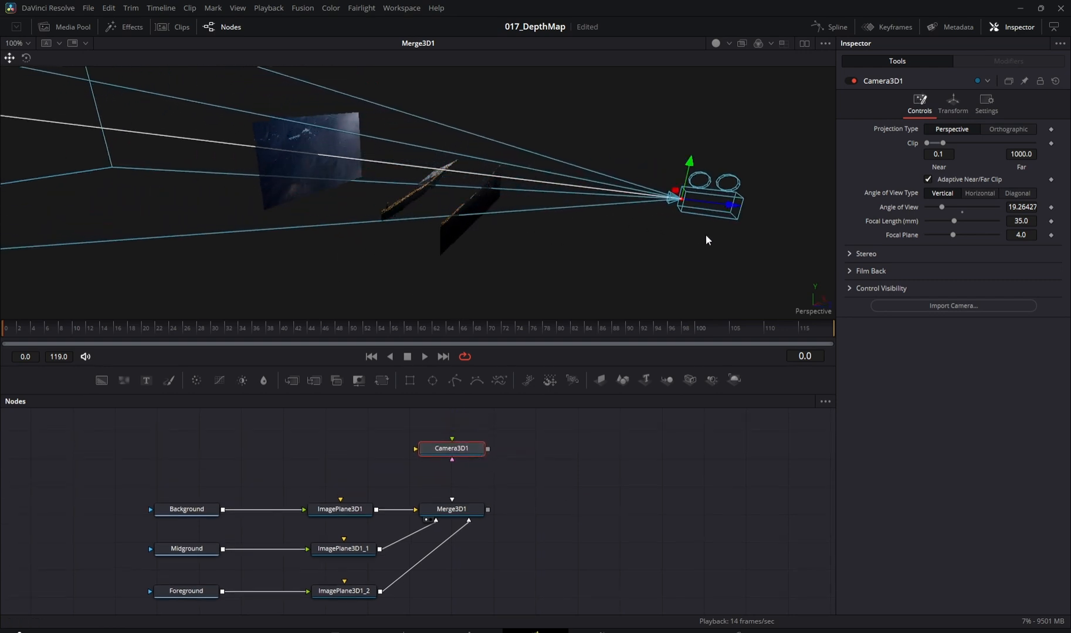
left_click_drag(940, 208, 948, 207)
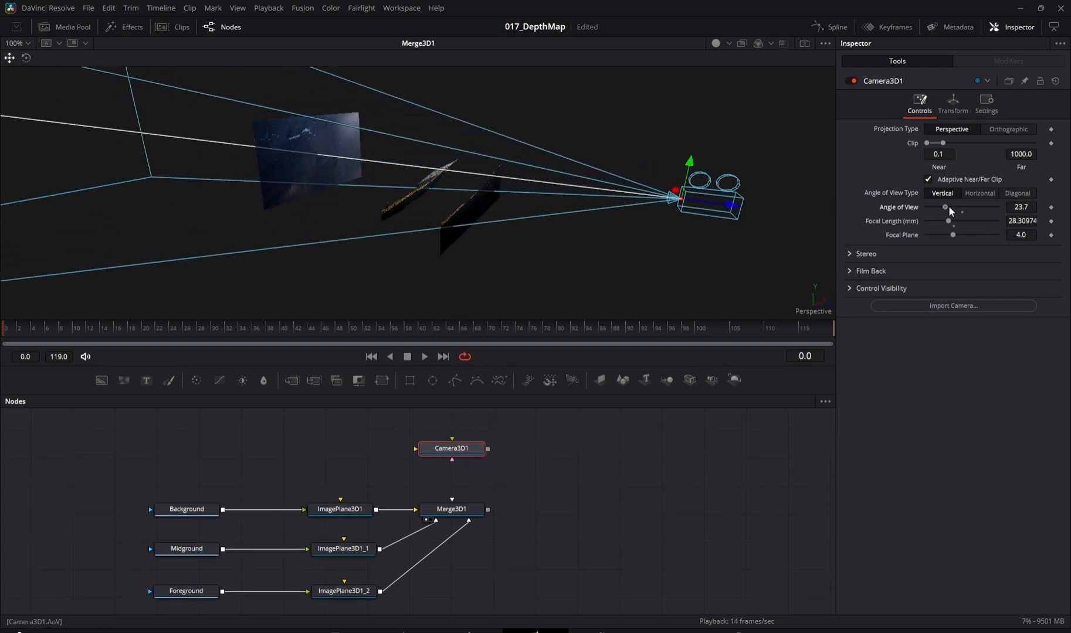
left_click_drag(946, 207, 956, 208)
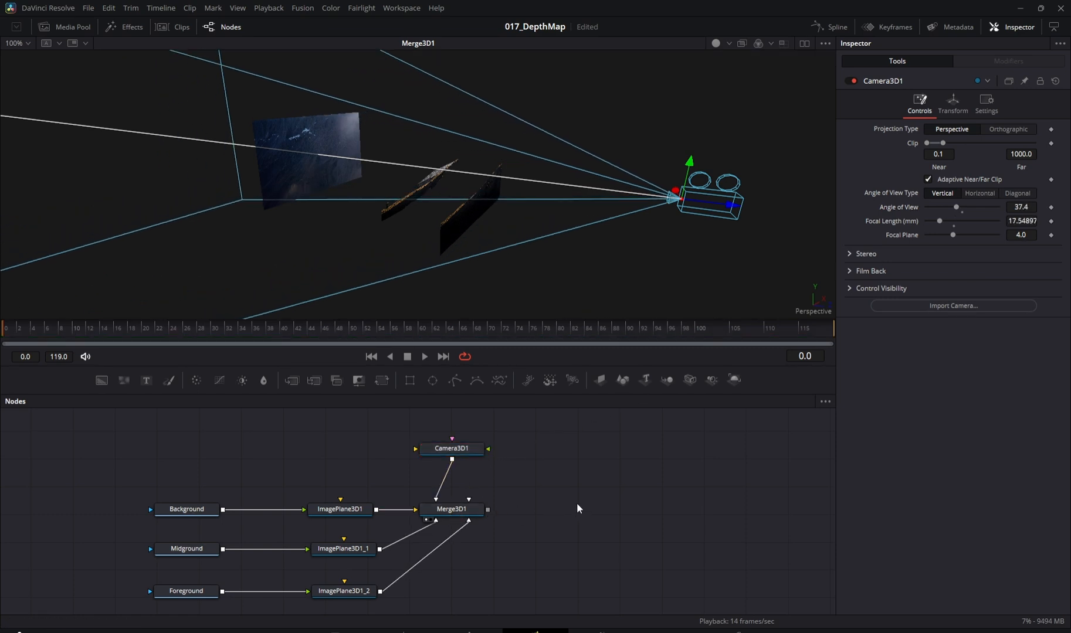
mouse_move(724, 434)
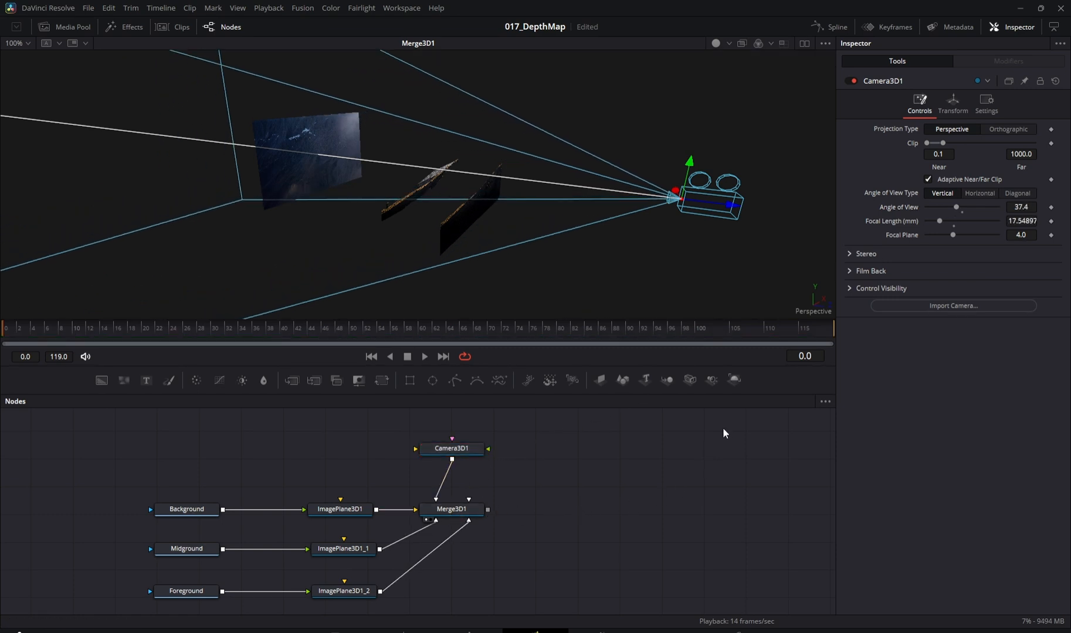
- Add a Renderer 3D fed by Merge3D1 and show its output in the second viewer
left_click(575, 503)
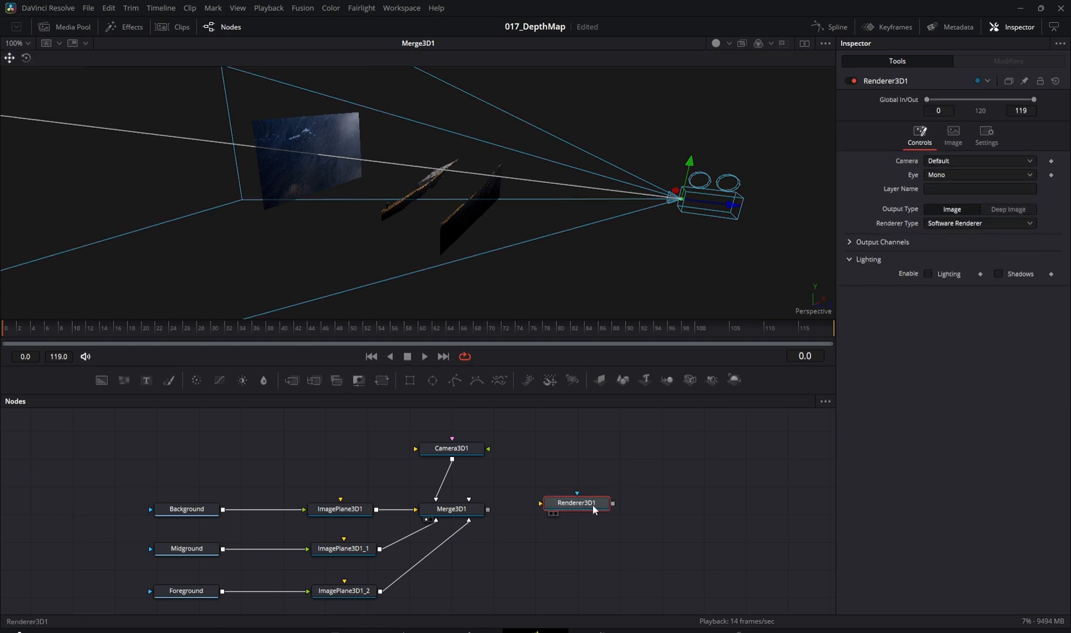
left_click_drag(576, 503, 591, 519)
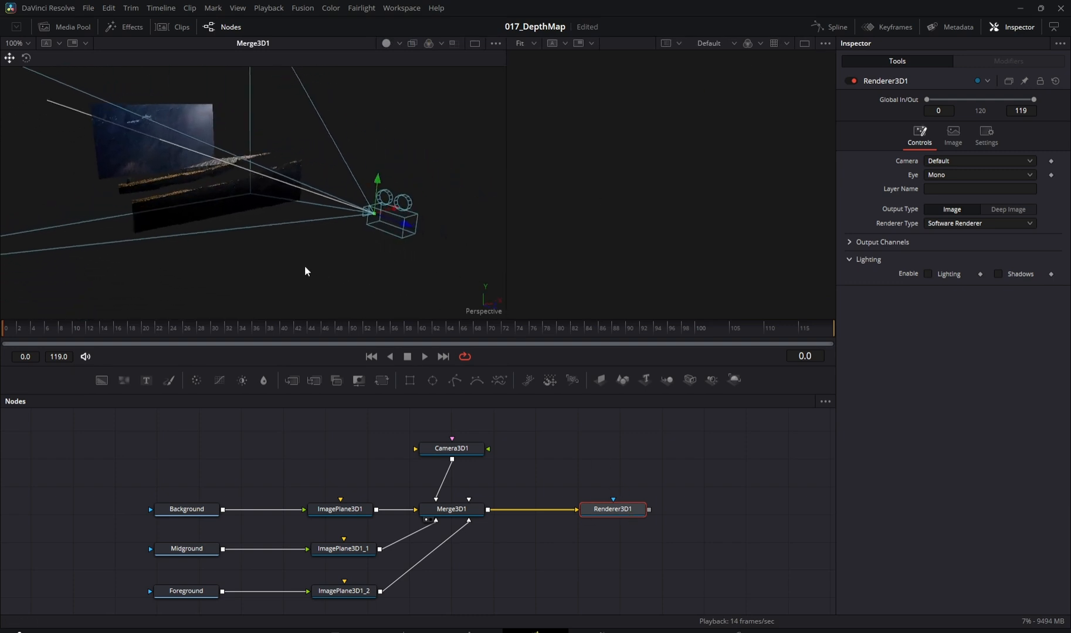
left_click(613, 509)
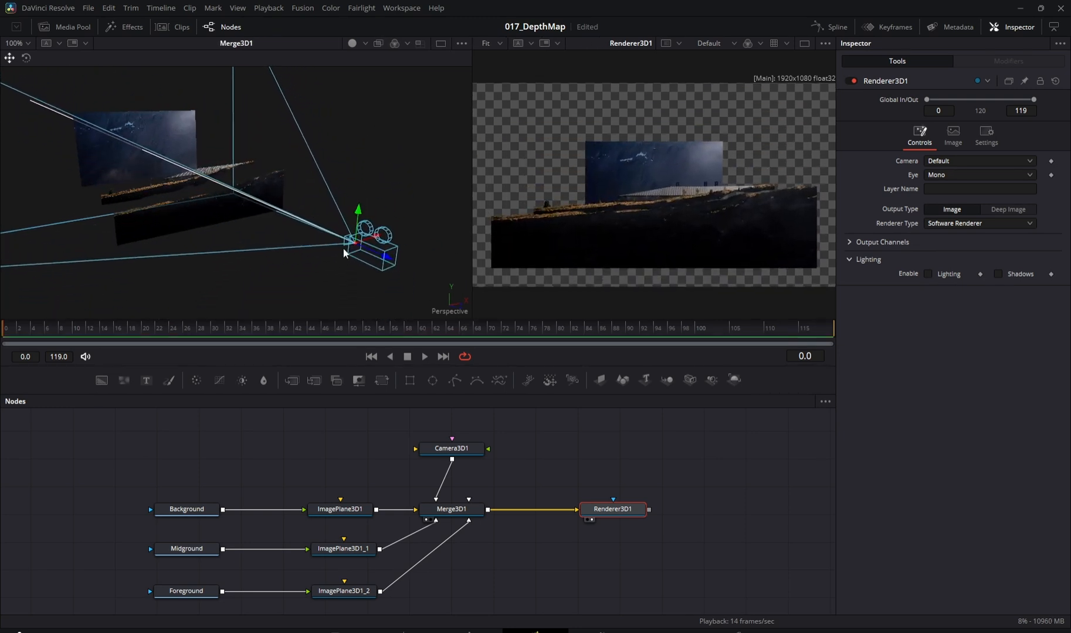
- Scale the background image plane to about 4.528 in its Transform settings
left_click(339, 509)
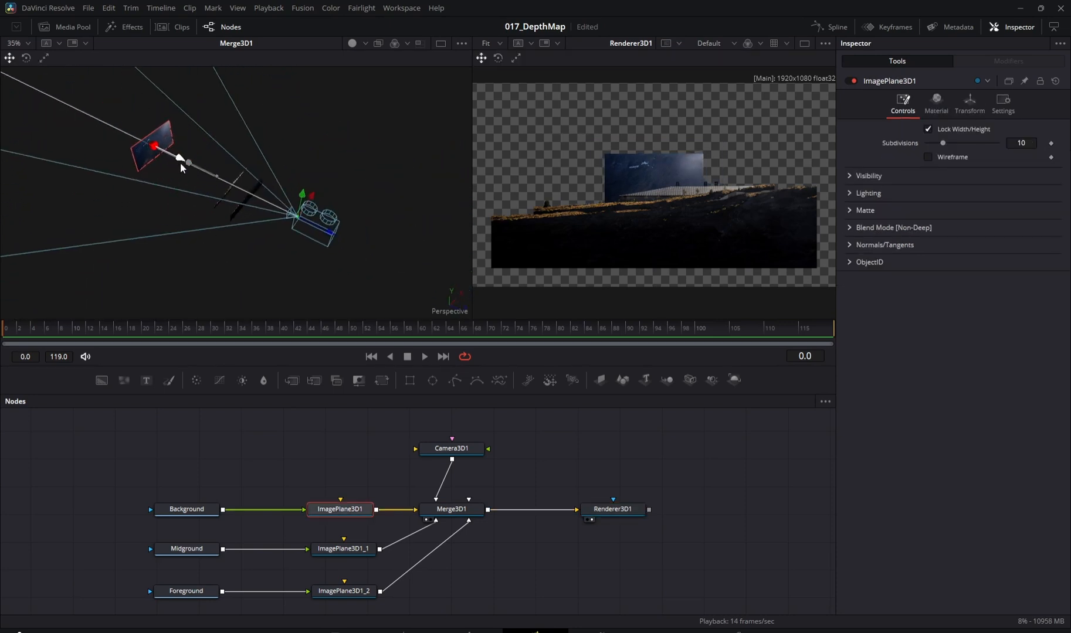
left_click(969, 102)
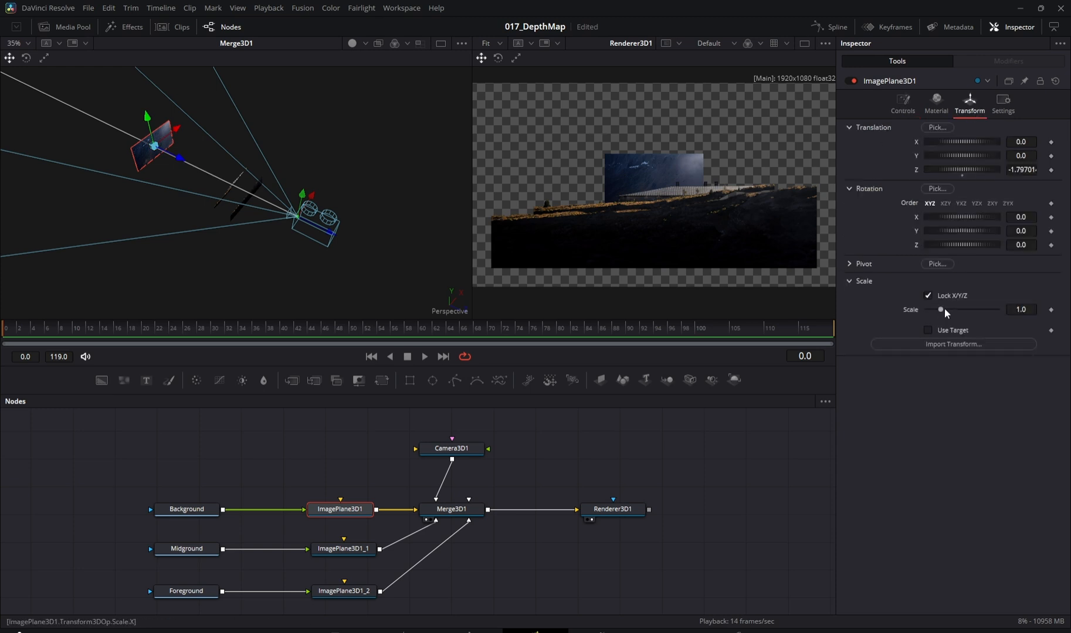
left_click_drag(945, 310, 991, 310)
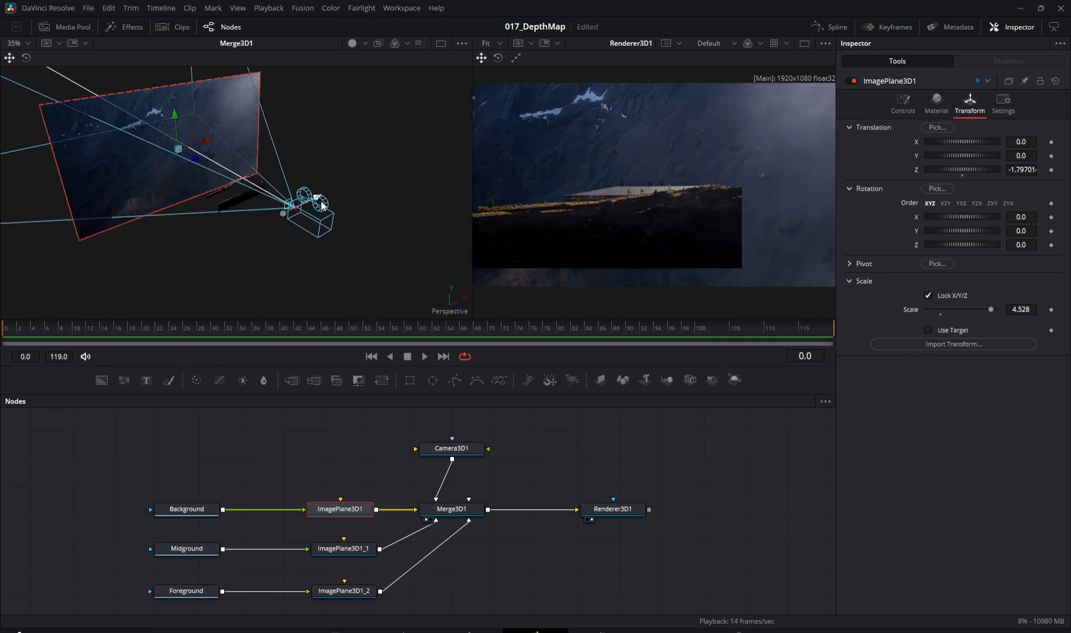
left_click_drag(321, 206, 267, 228)
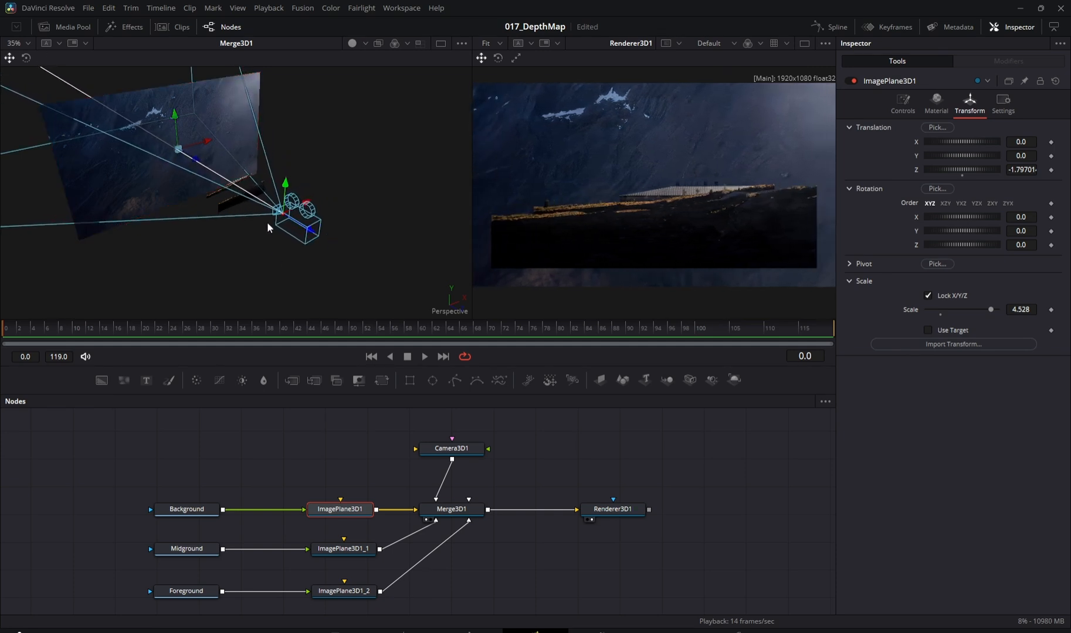
- Scale the foreground image plane to 1.89 and view the Foreground image alone, fit to the viewer
left_click(342, 549)
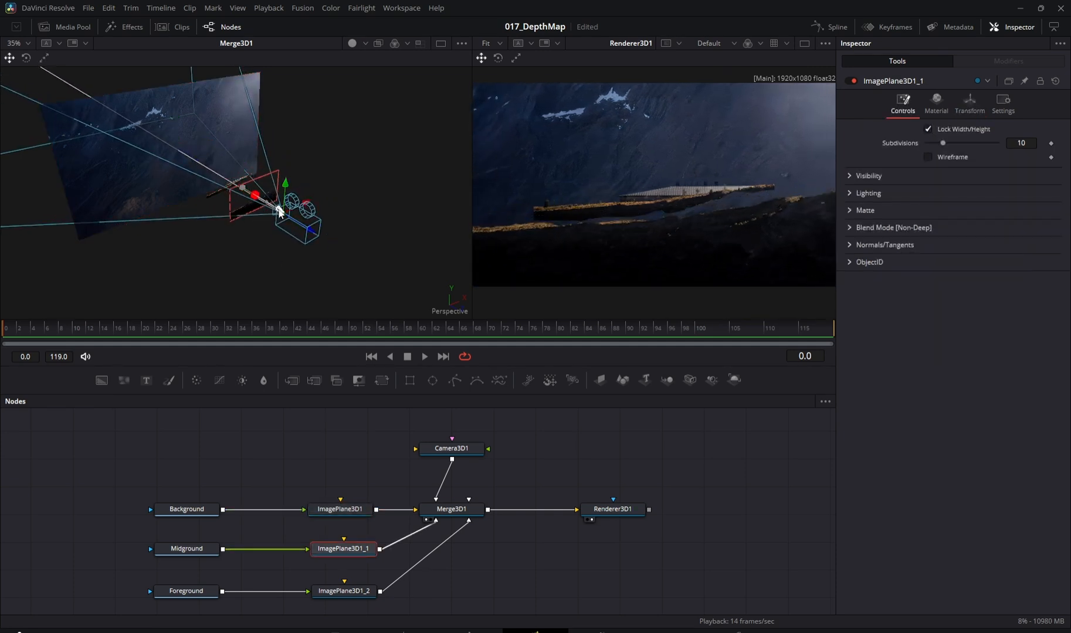
left_click_drag(277, 210, 403, 221)
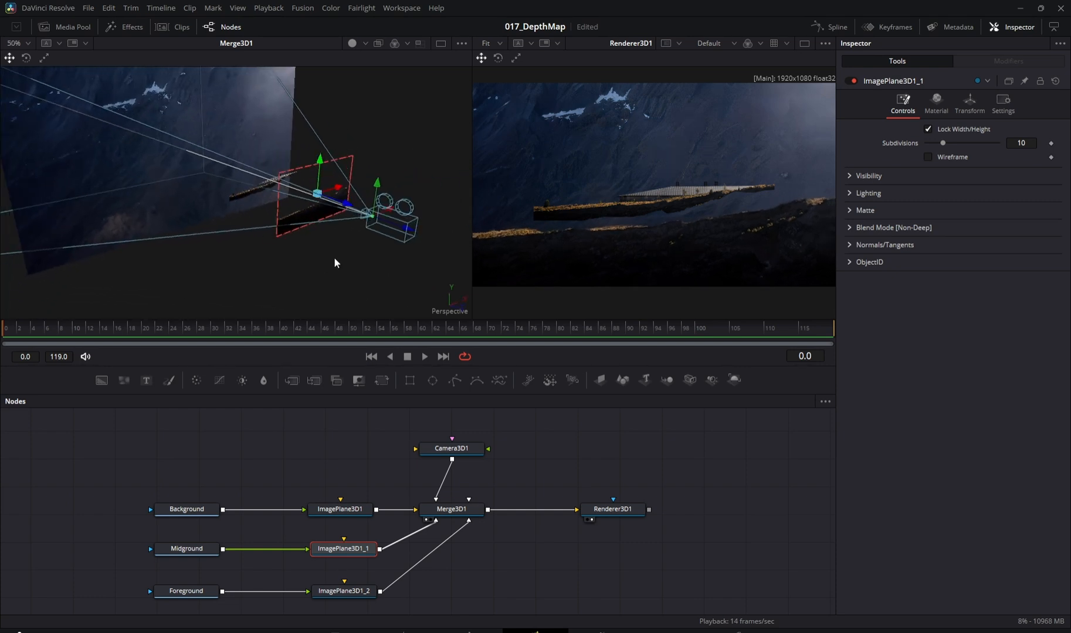
left_click(343, 590)
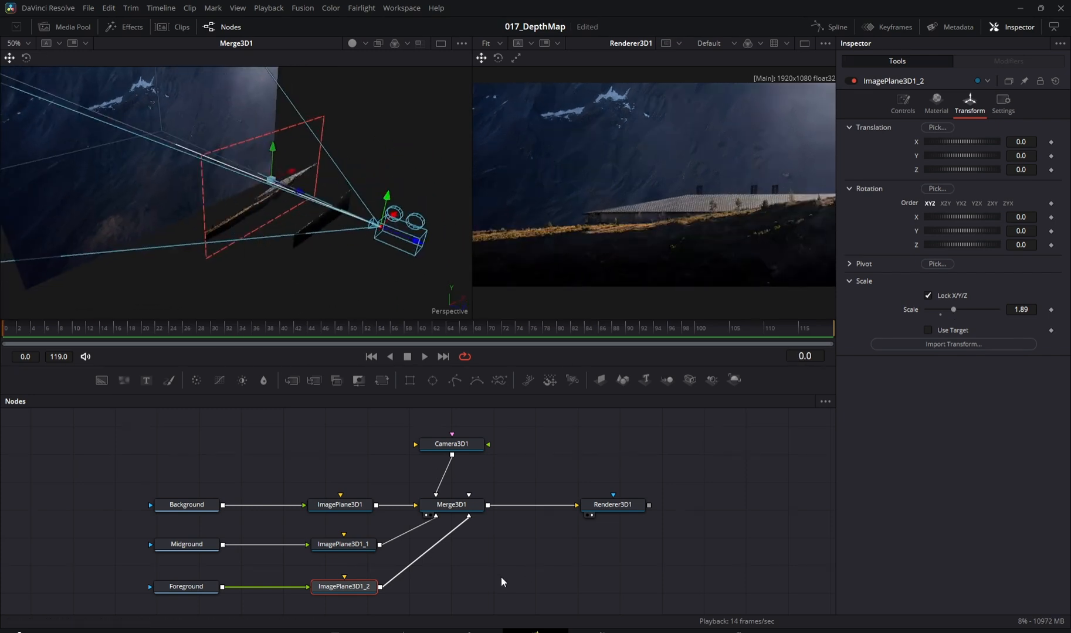
left_click(185, 586)
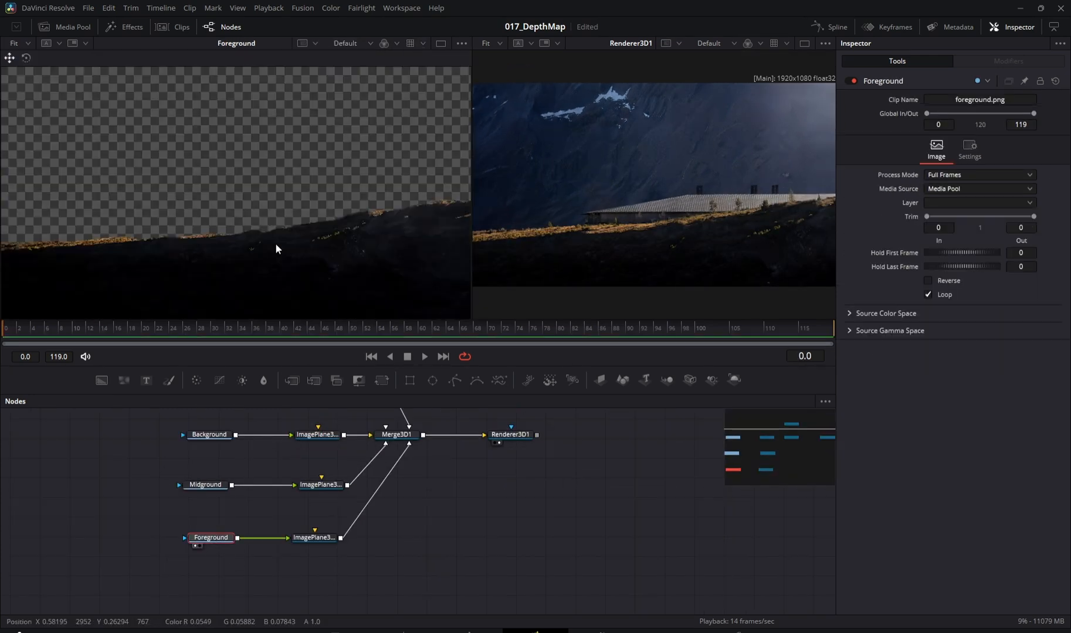
left_click(396, 433)
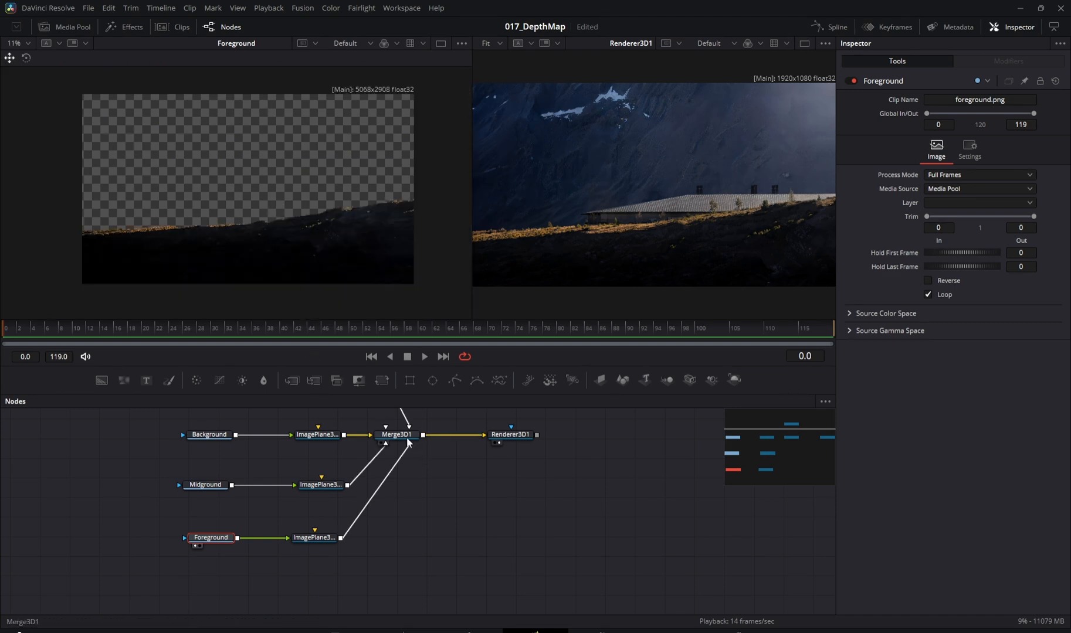
- Add a Depth Map node fed by the Foreground image and start searching for the displacement tool
left_click(397, 434)
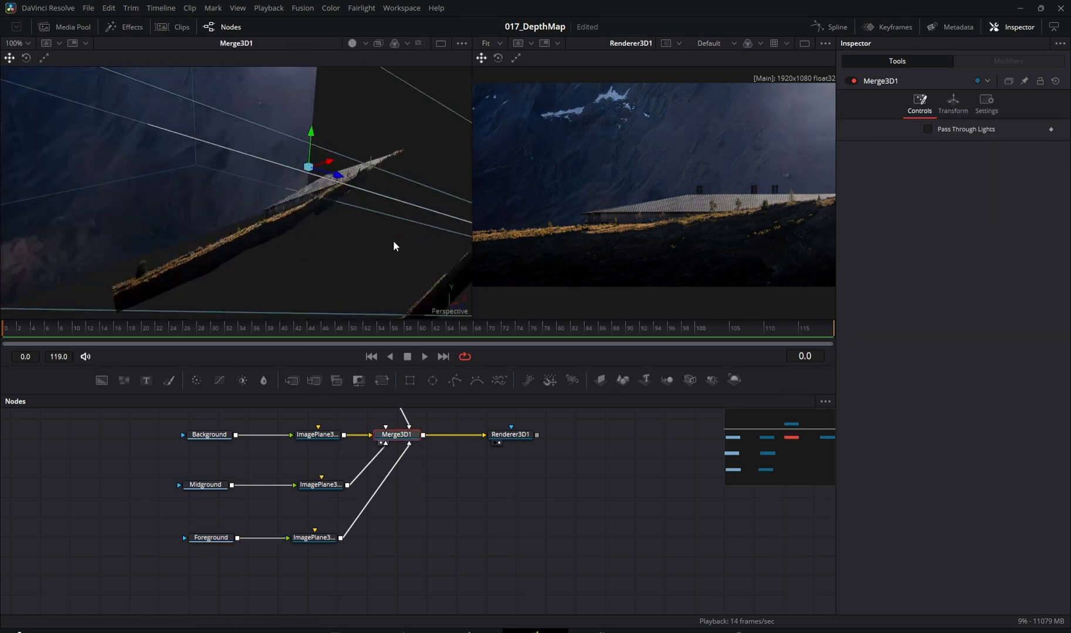
left_click_drag(393, 246, 235, 558)
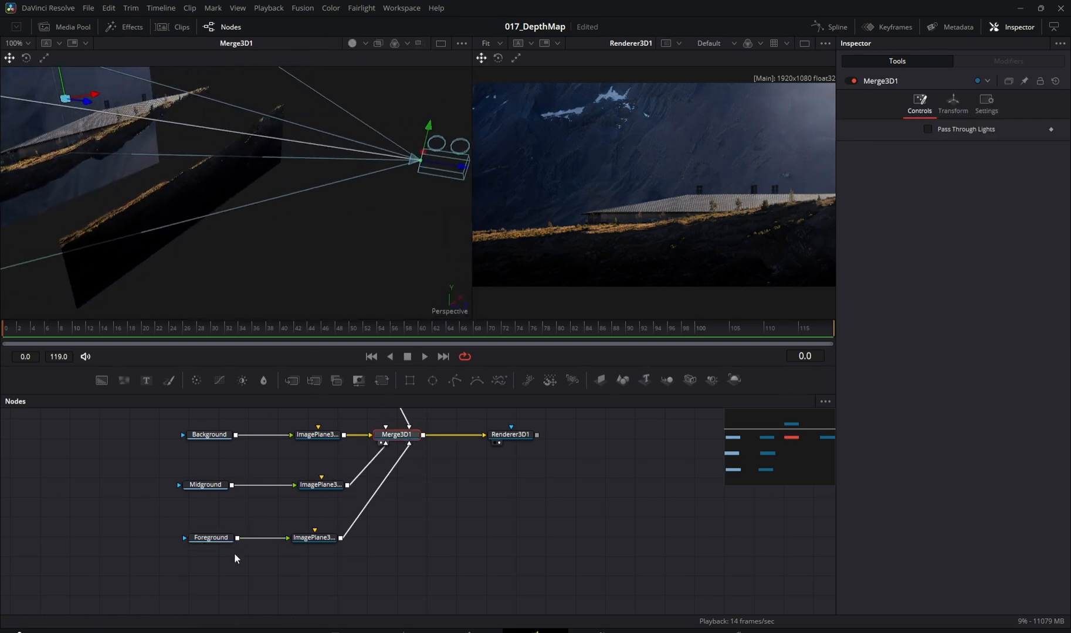
type("de")
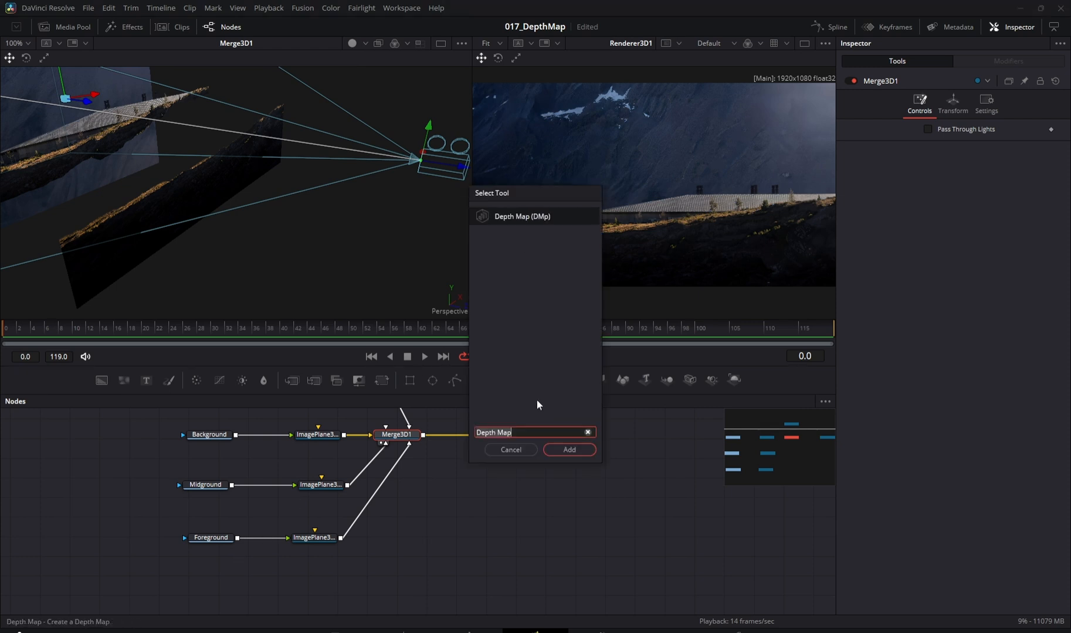
left_click(568, 450)
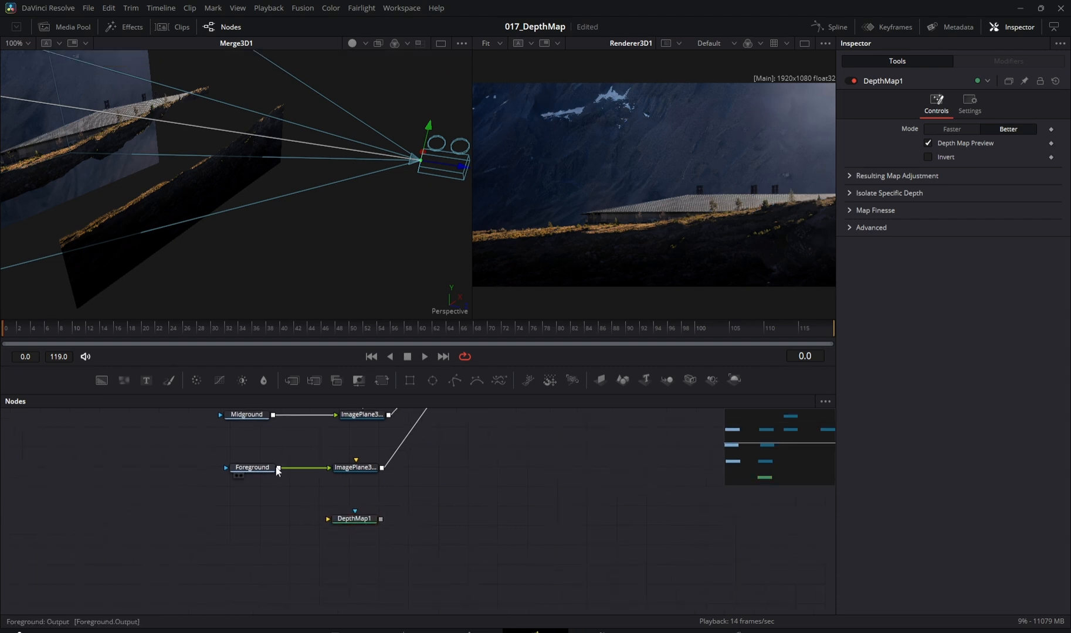
left_click_drag(279, 466, 353, 534)
type("Depth Map")
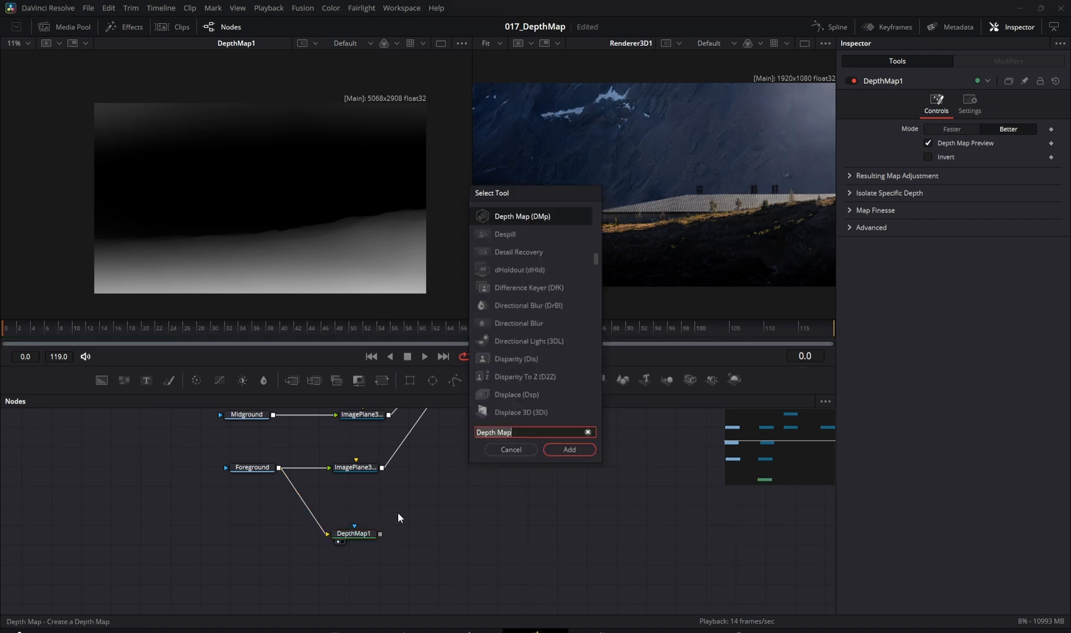
type("c")
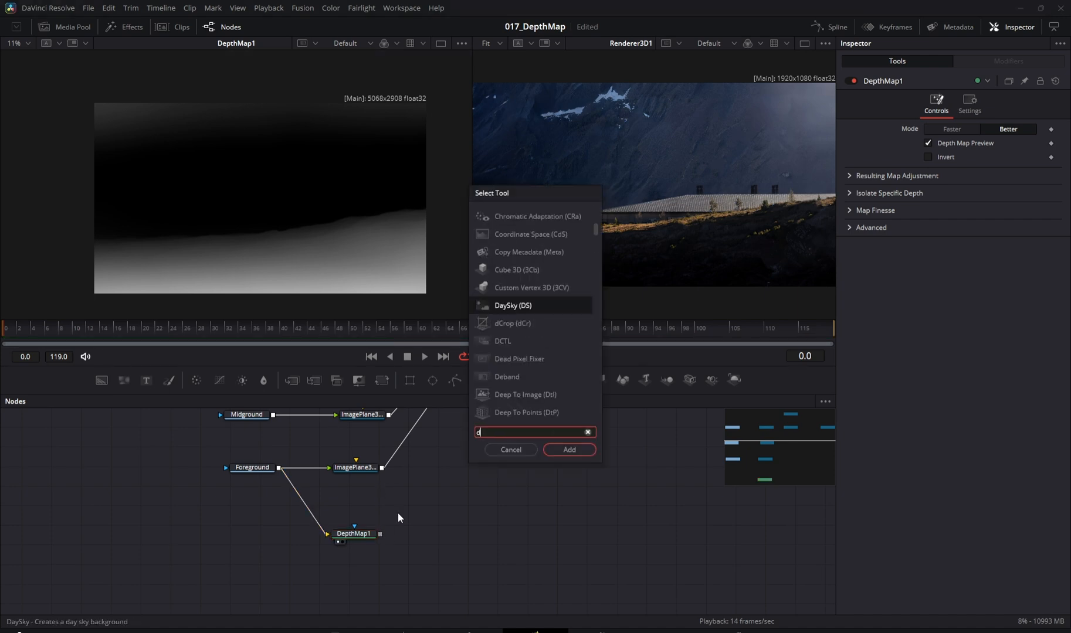
- Add Displace 3D after the foreground image plane, driven by DepthMap1, and view its output
type("displ")
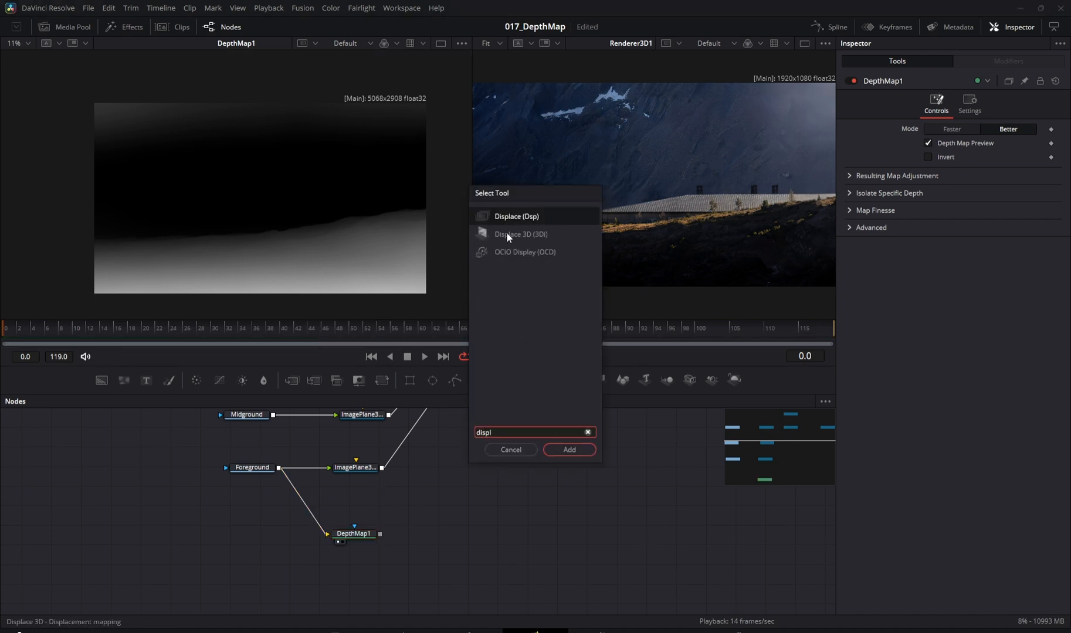
left_click(567, 452)
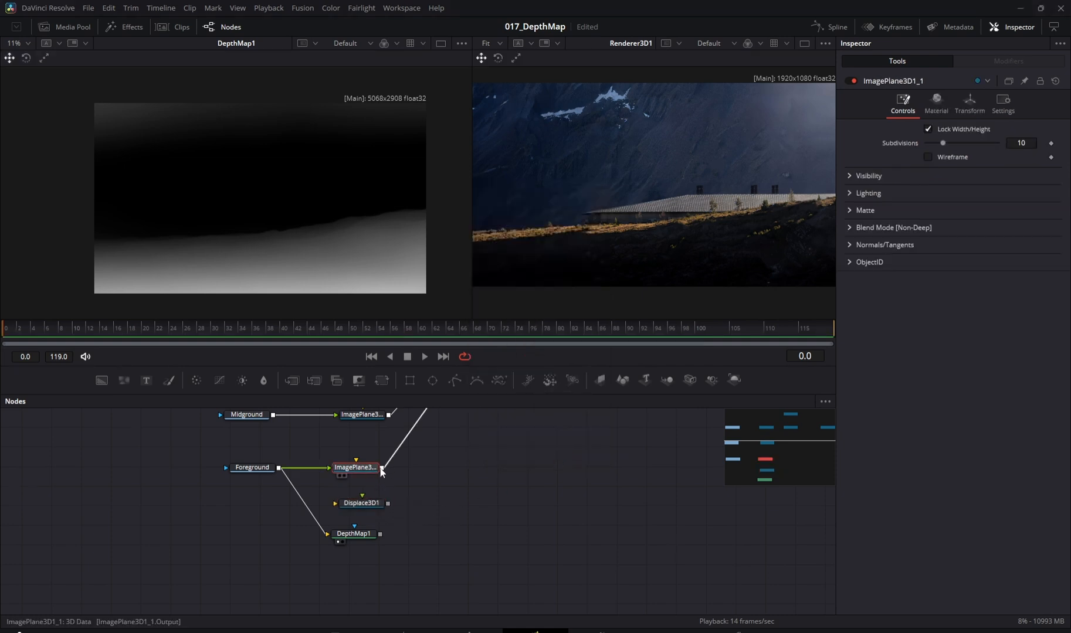
left_click_drag(360, 503, 471, 467)
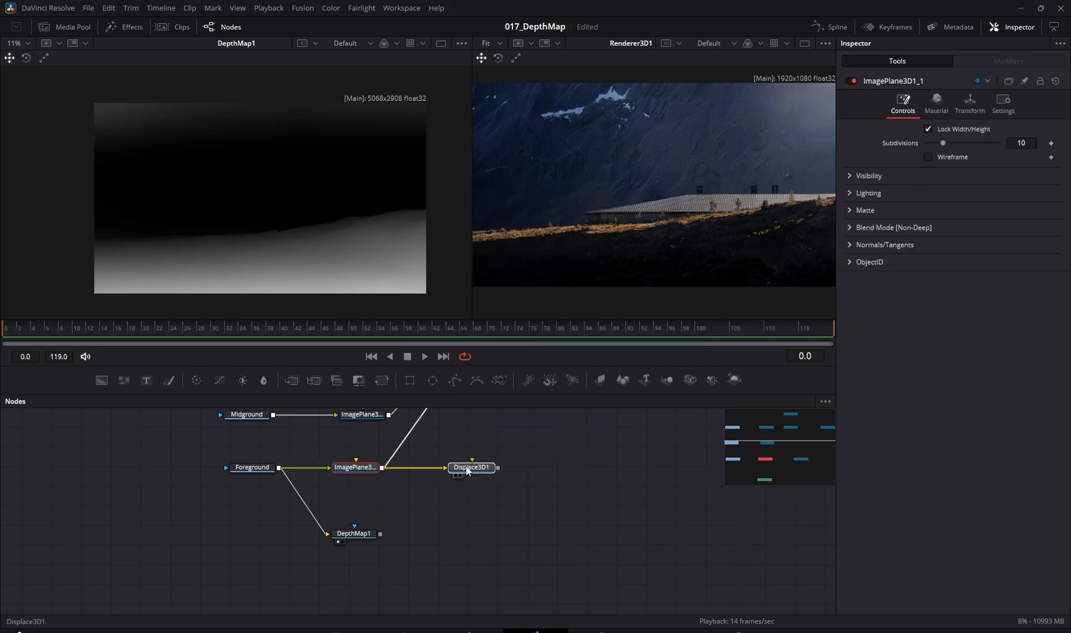
left_click(471, 467)
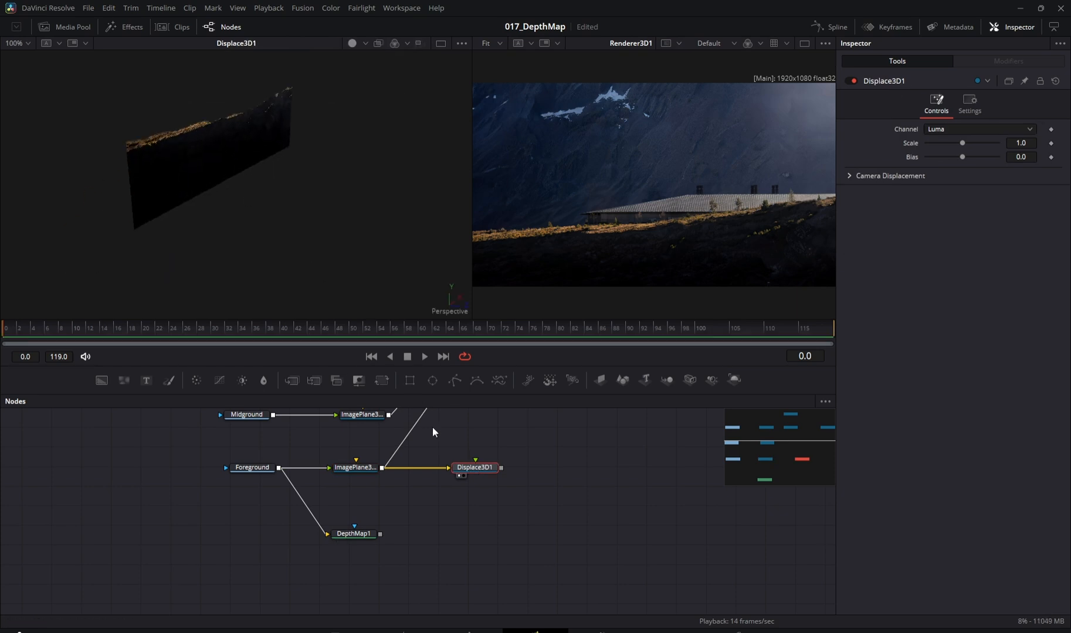
left_click_drag(381, 533, 475, 466)
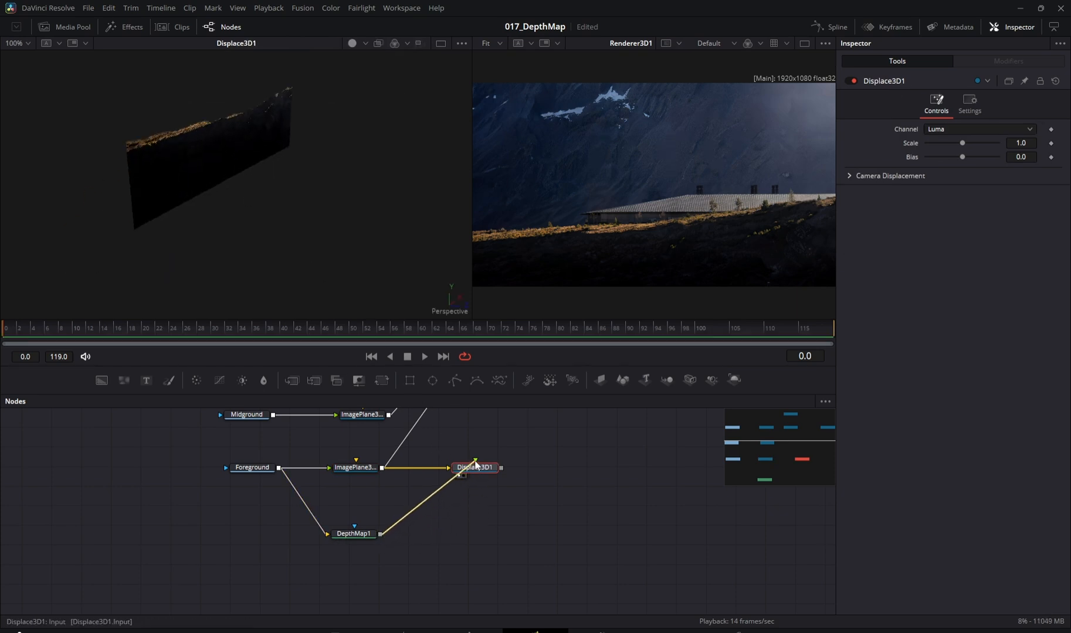
- Show the DepthMap1 output in the right viewer beside the displaced plane
scroll("down", 3)
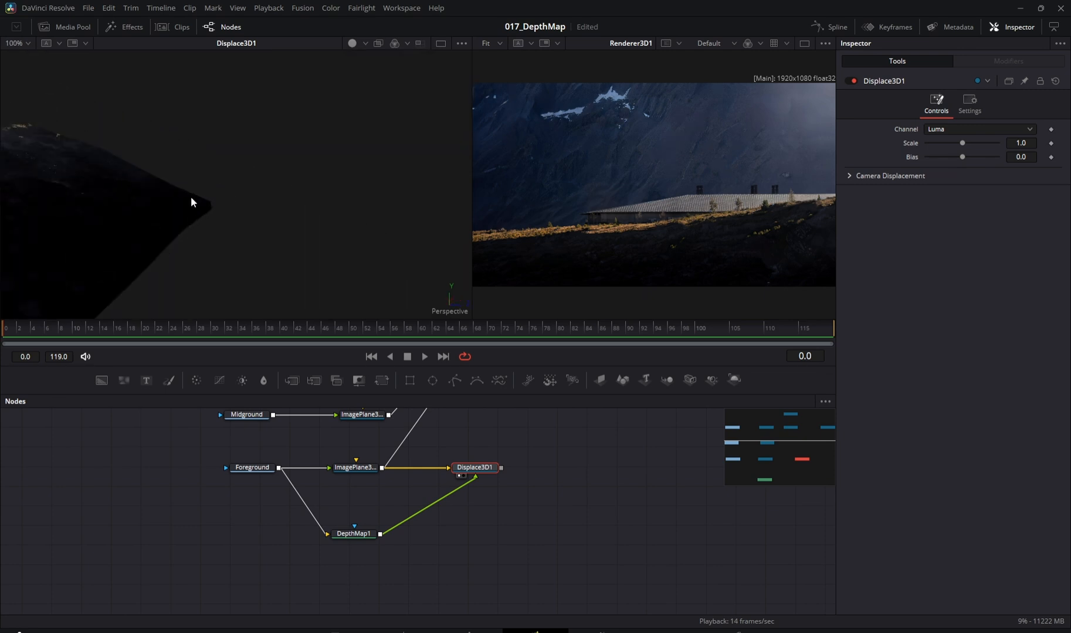
left_click(353, 534)
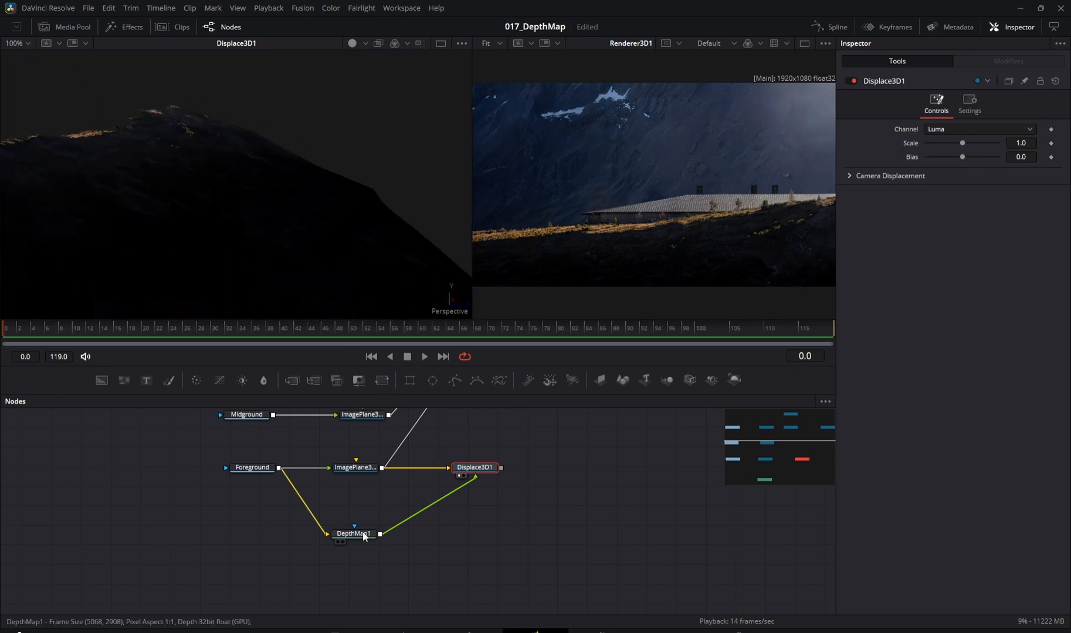
left_click(353, 532)
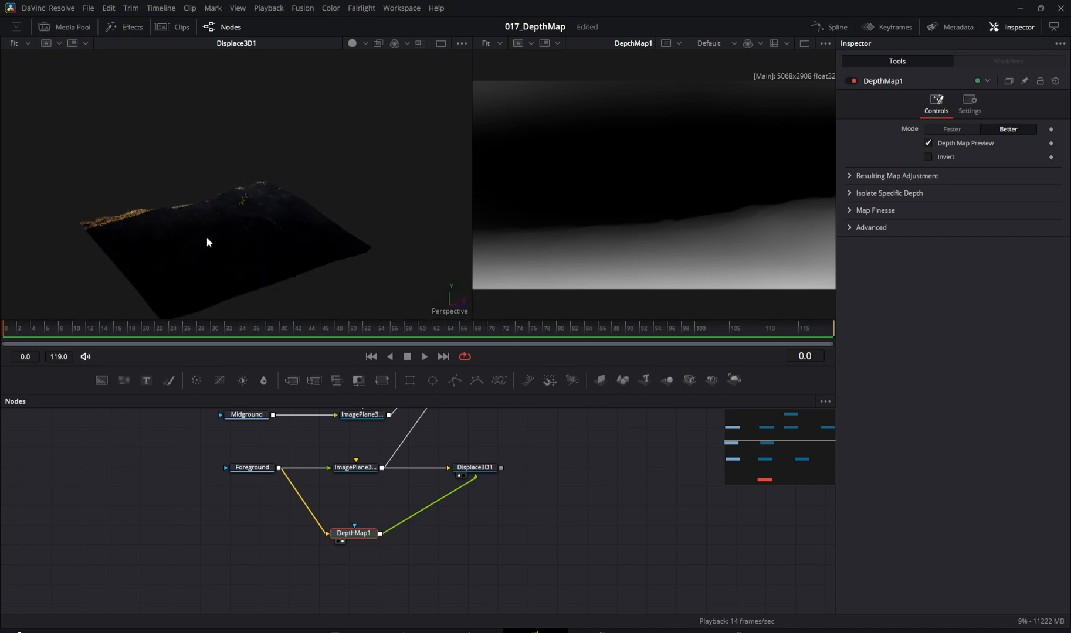
- Set the depth map Far Limit to 0.228, Gamma 0.606 and Near Limit 0.724
left_click_drag(209, 243, 299, 187)
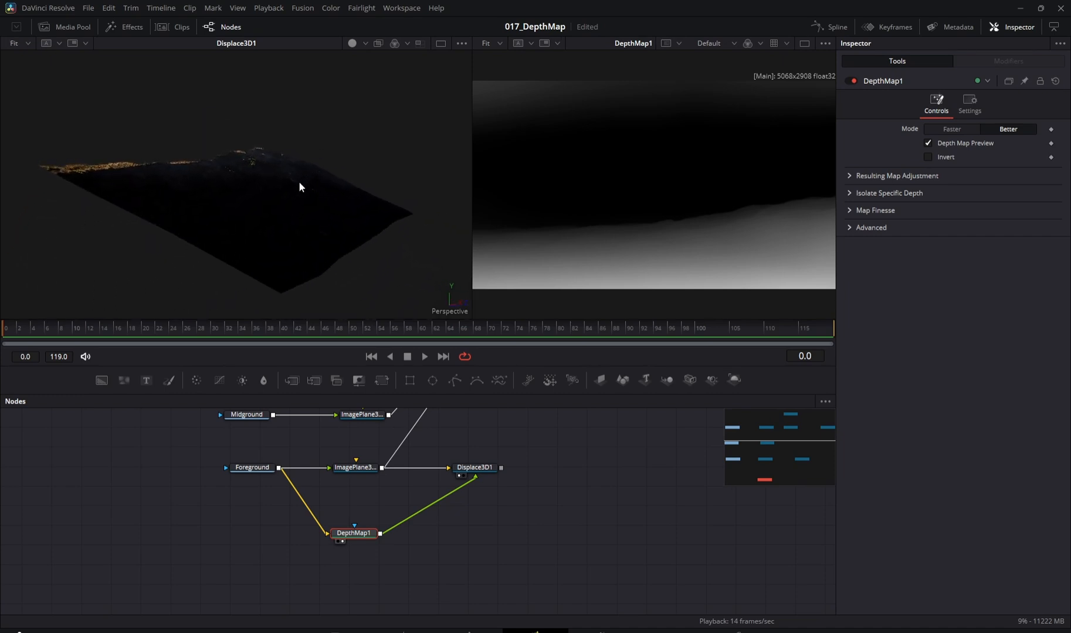
mouse_move(948, 270)
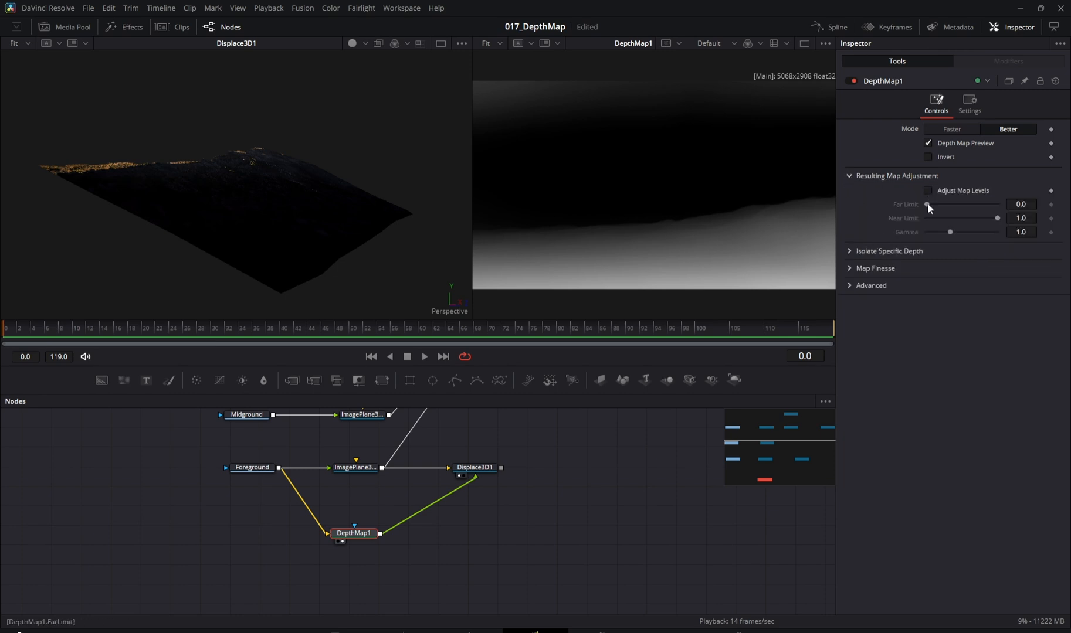
left_click_drag(928, 209, 942, 209)
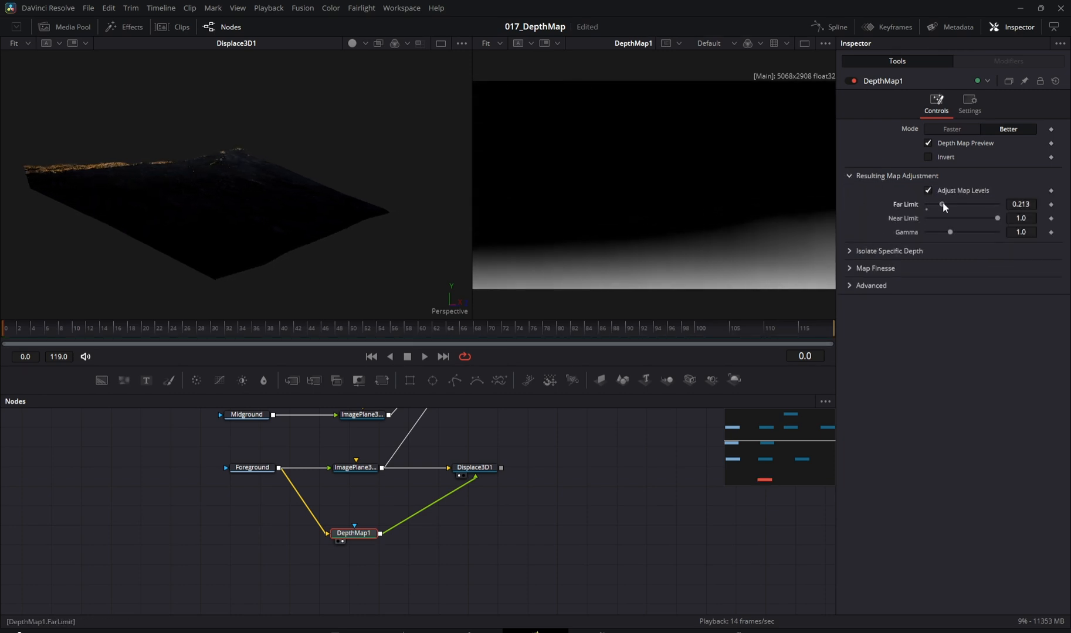
left_click_drag(943, 204, 937, 204)
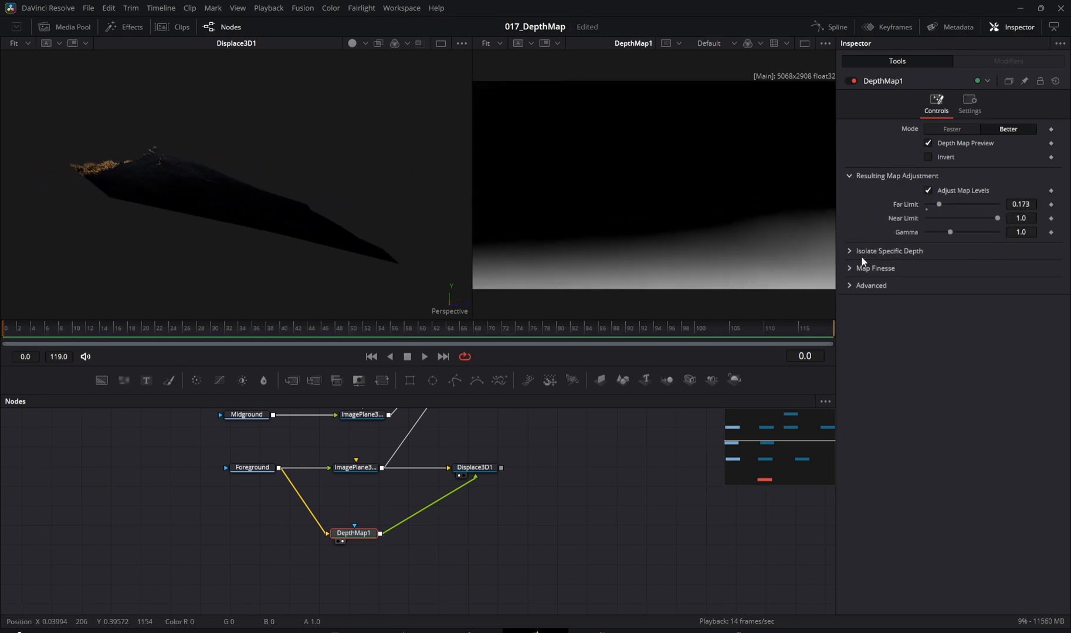
left_click_drag(939, 204, 953, 204)
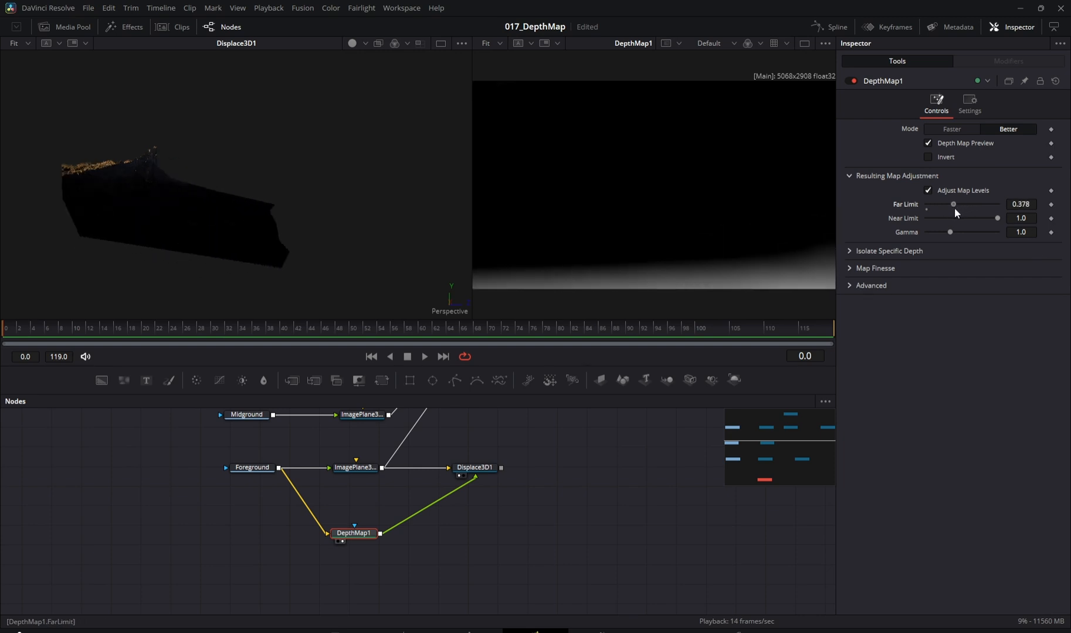
left_click_drag(954, 204, 943, 204)
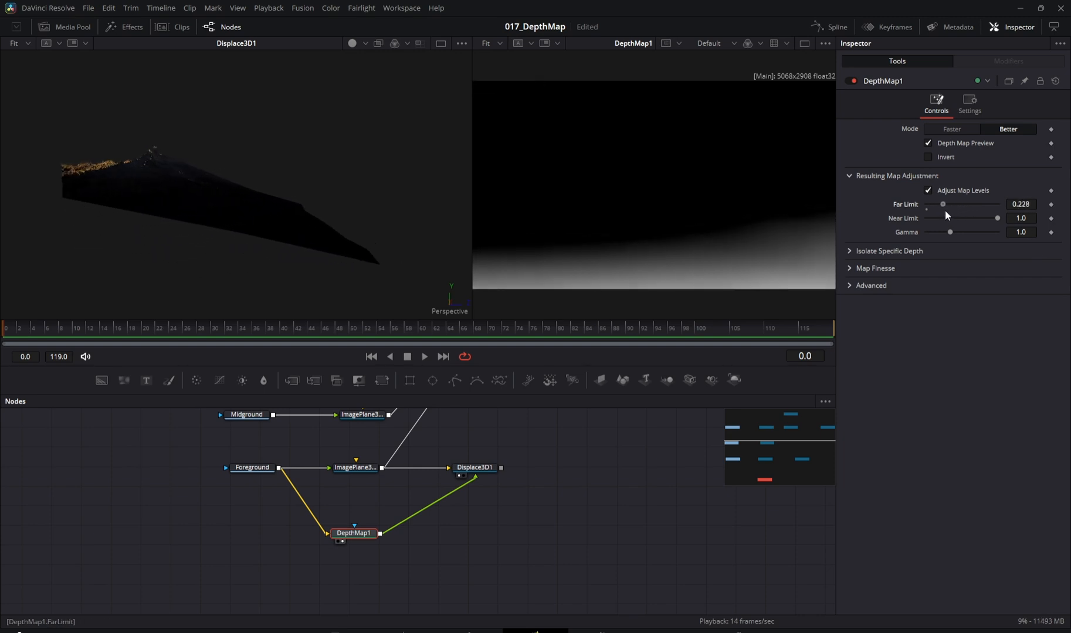
left_click_drag(949, 232, 930, 232)
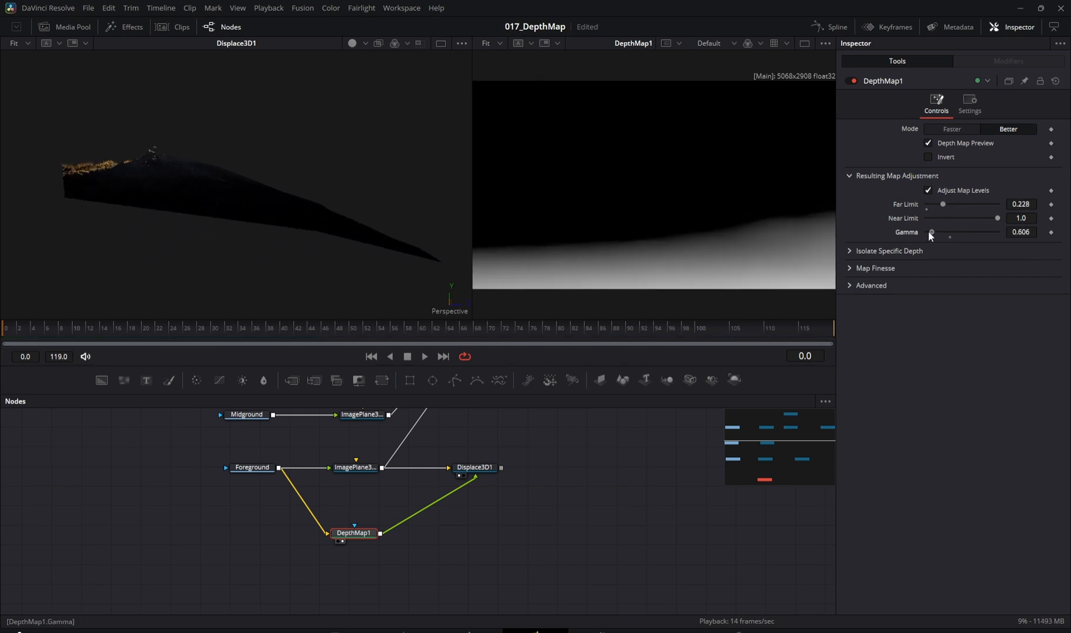
left_click_drag(997, 218, 969, 218)
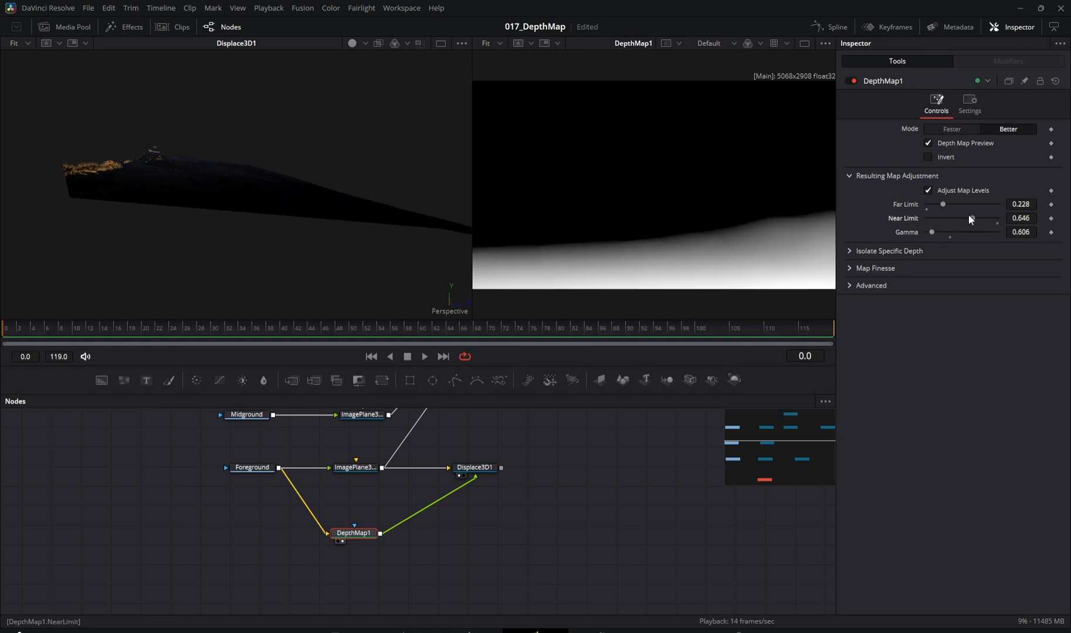
left_click_drag(957, 218, 976, 218)
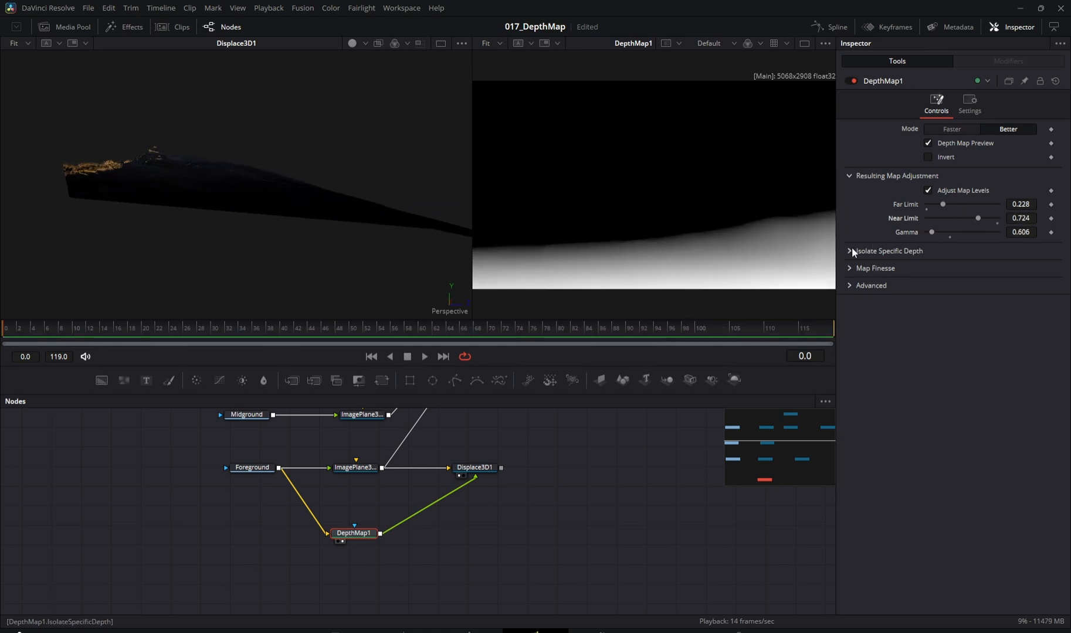
- Under Map Finesse enable Postprocessing with Blur 0.543 and Contract/Expand -0.77
left_click(875, 268)
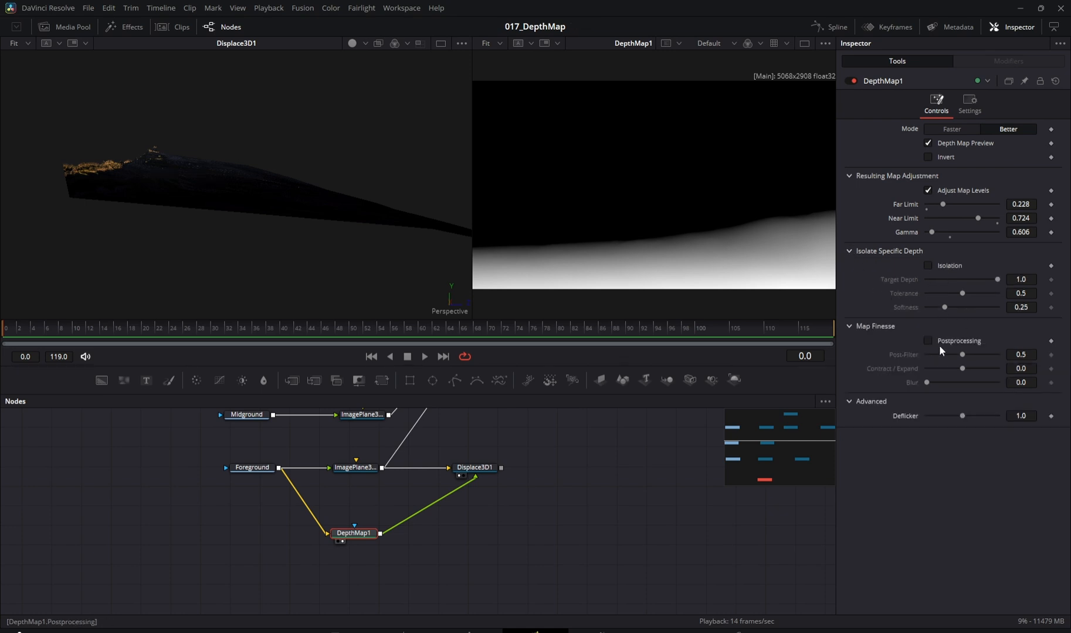
left_click(929, 340)
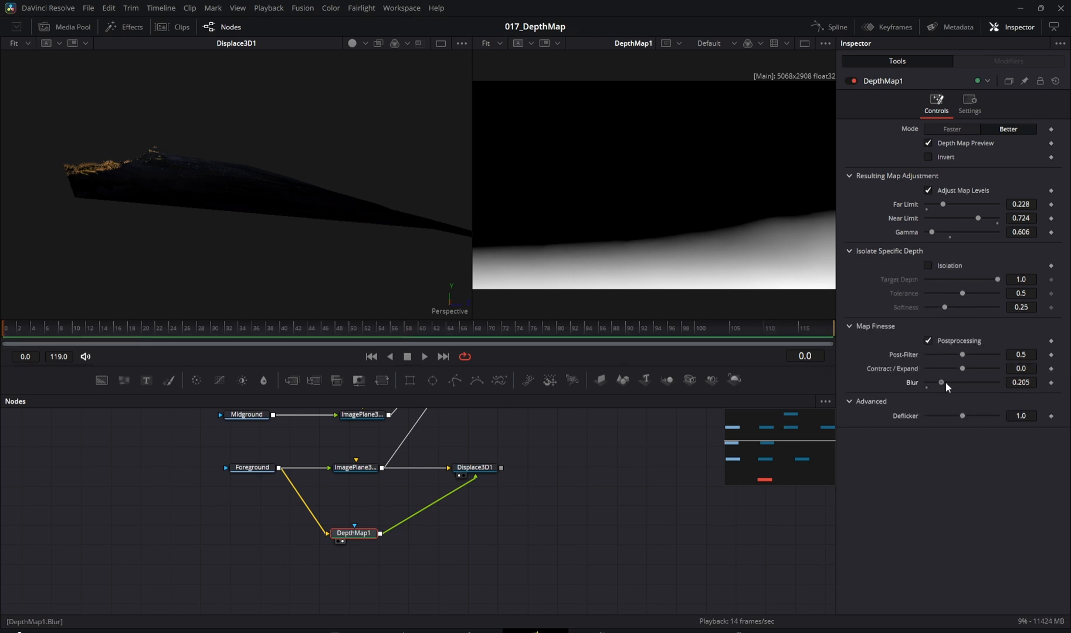
left_click_drag(963, 369, 939, 368)
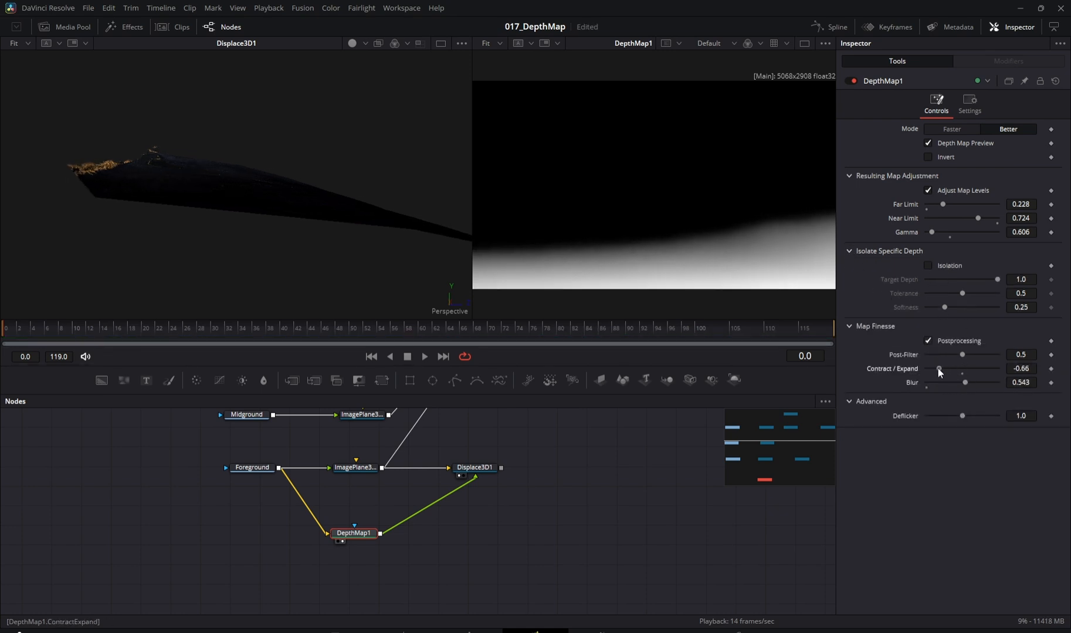
left_click_drag(939, 369, 935, 368)
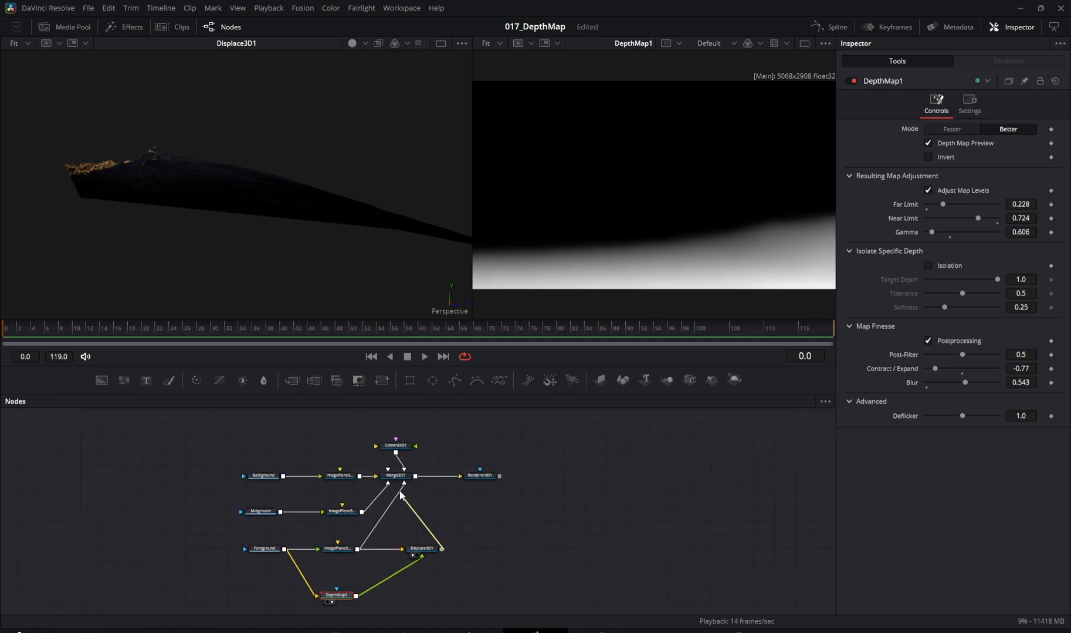
- Scale the ImagePlane3D1_1 plane to 2.048 in its Transform settings
left_click(395, 475)
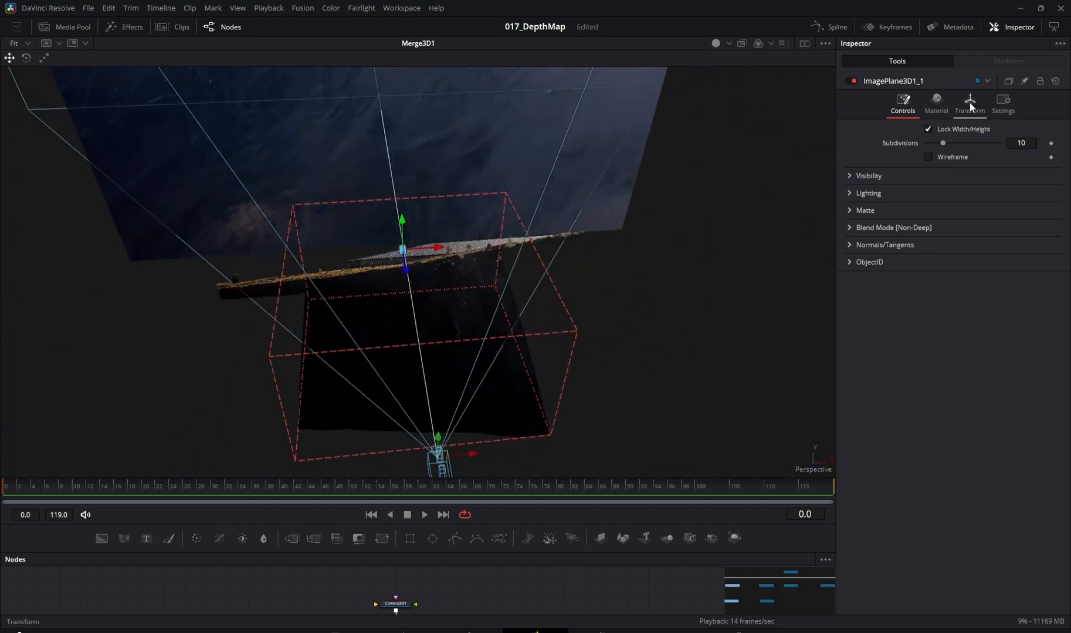
left_click(968, 102)
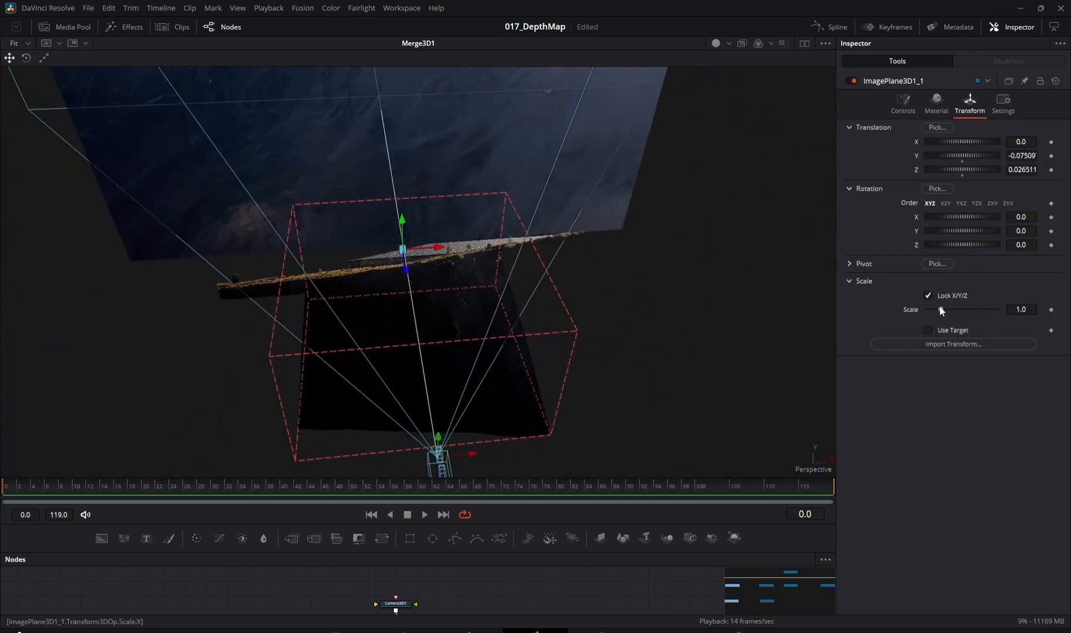
left_click_drag(940, 309, 955, 309)
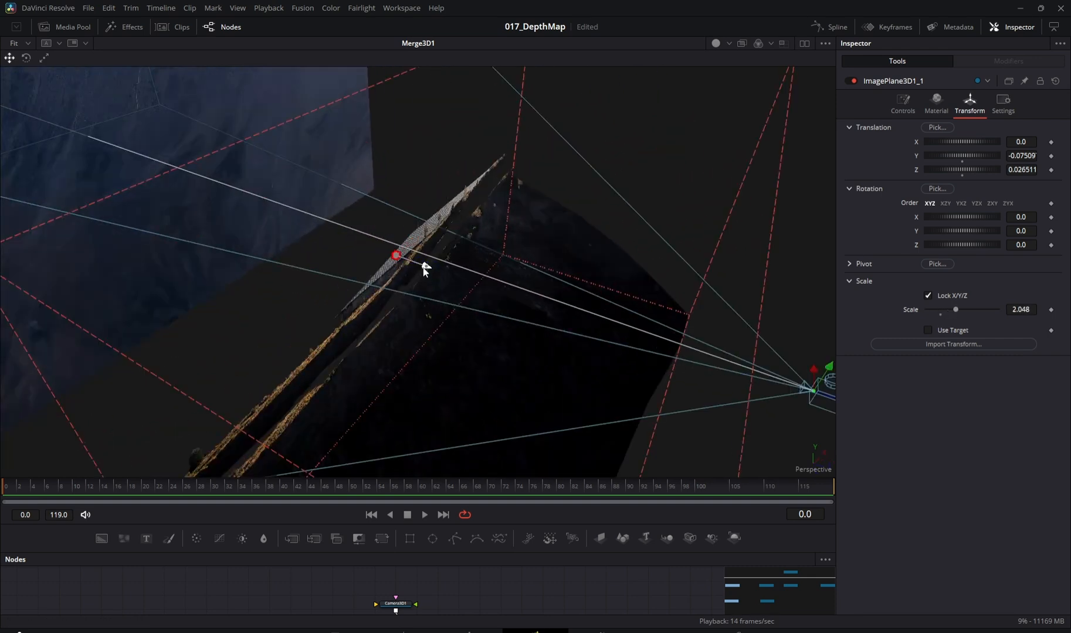
- Shift the enlarged plane upward and show the Renderer3D1 output in the second viewer
left_click_drag(397, 256, 400, 225)
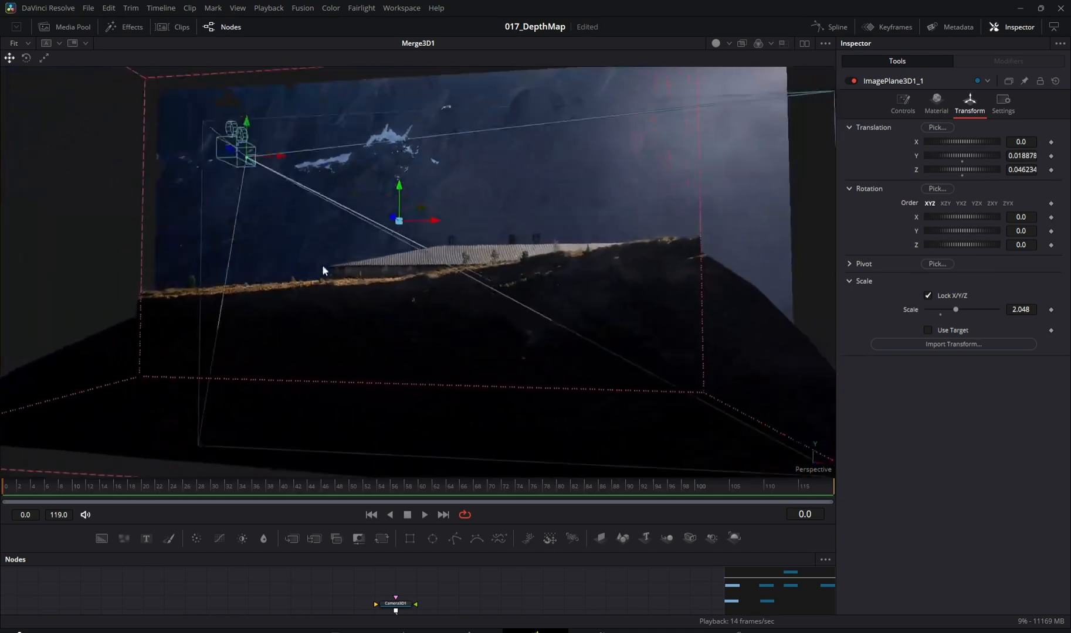
left_click_drag(325, 271, 704, 307)
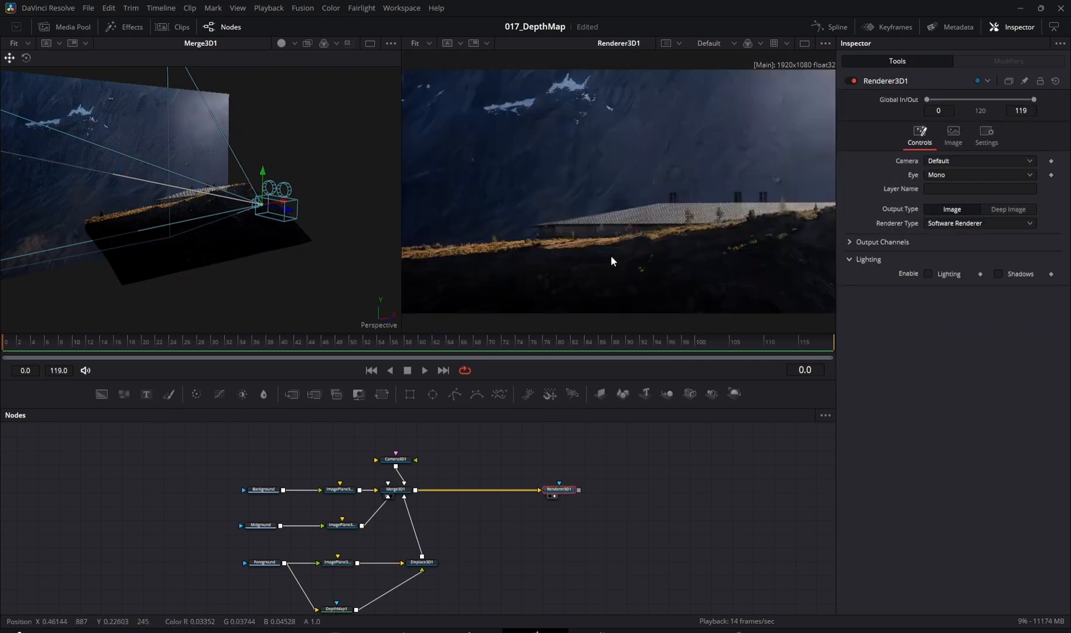
- Move Camera3D1 with its viewer gizmo until the house and hillside are framed anew
left_click(395, 458)
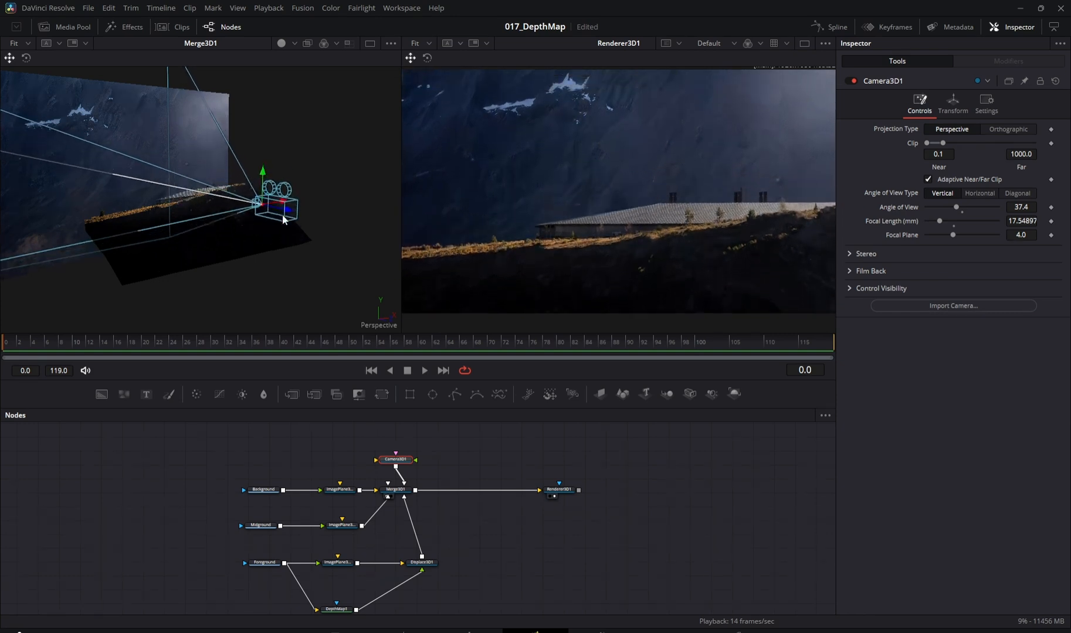
left_click_drag(284, 220, 388, 246)
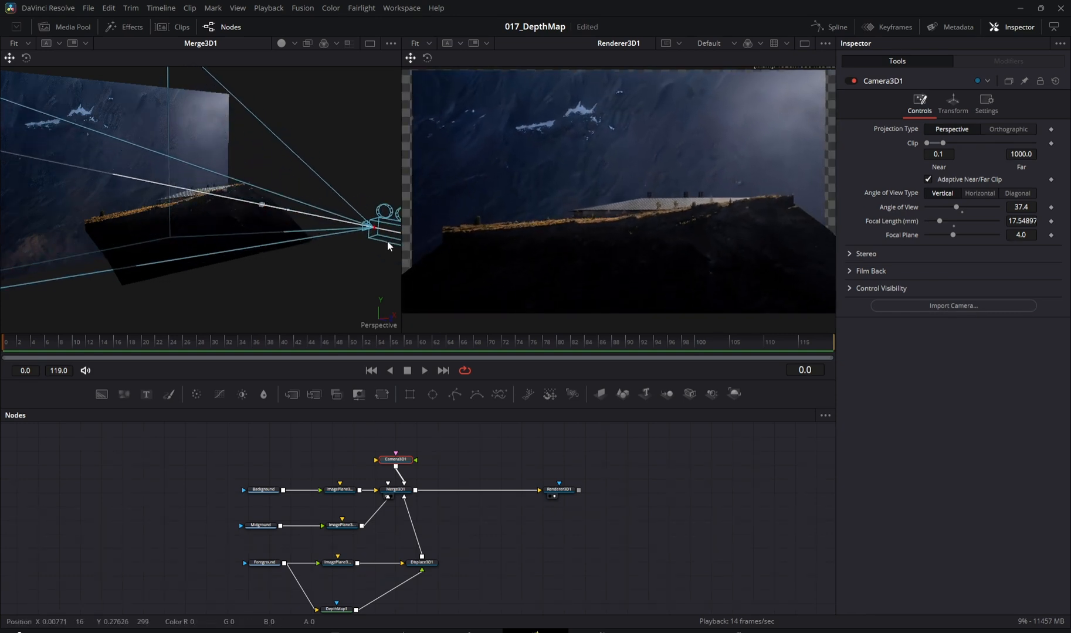
left_click_drag(375, 226, 224, 199)
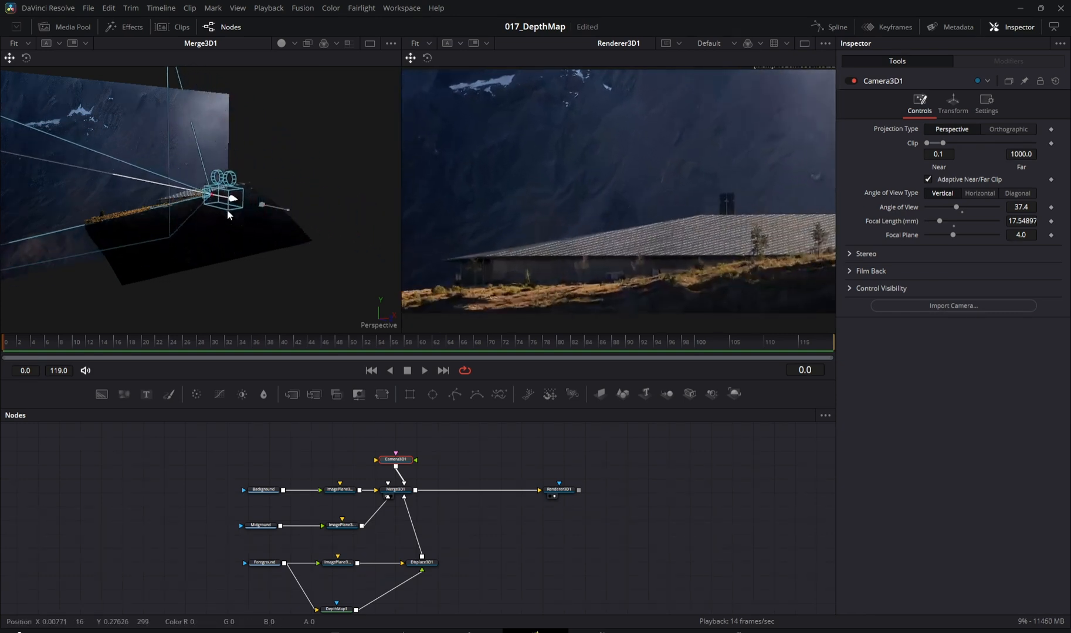
left_click_drag(226, 198, 280, 205)
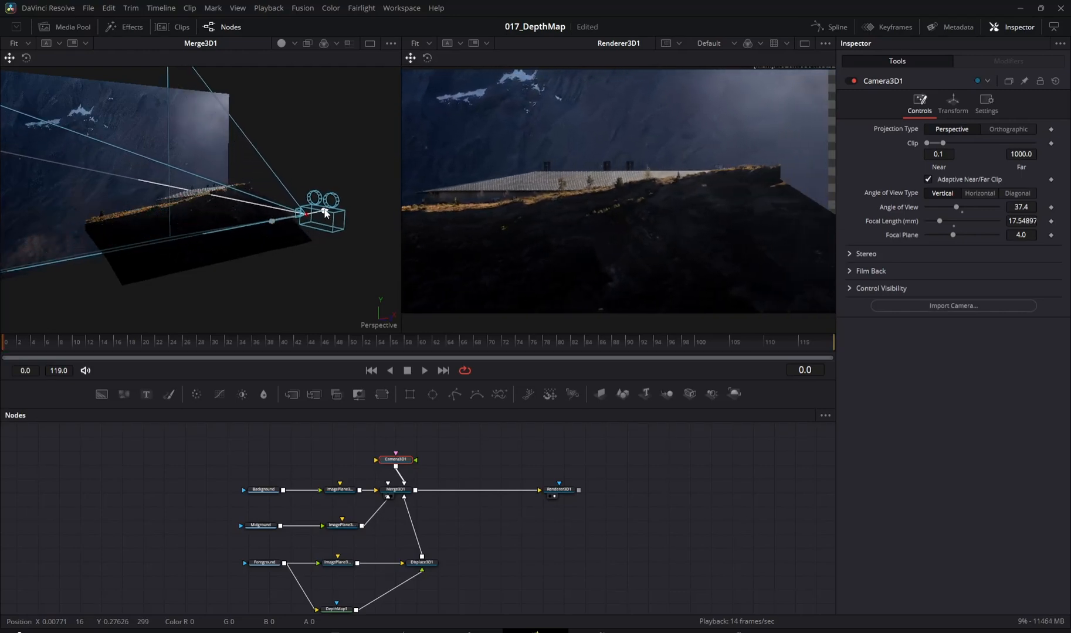
left_click_drag(325, 212, 272, 218)
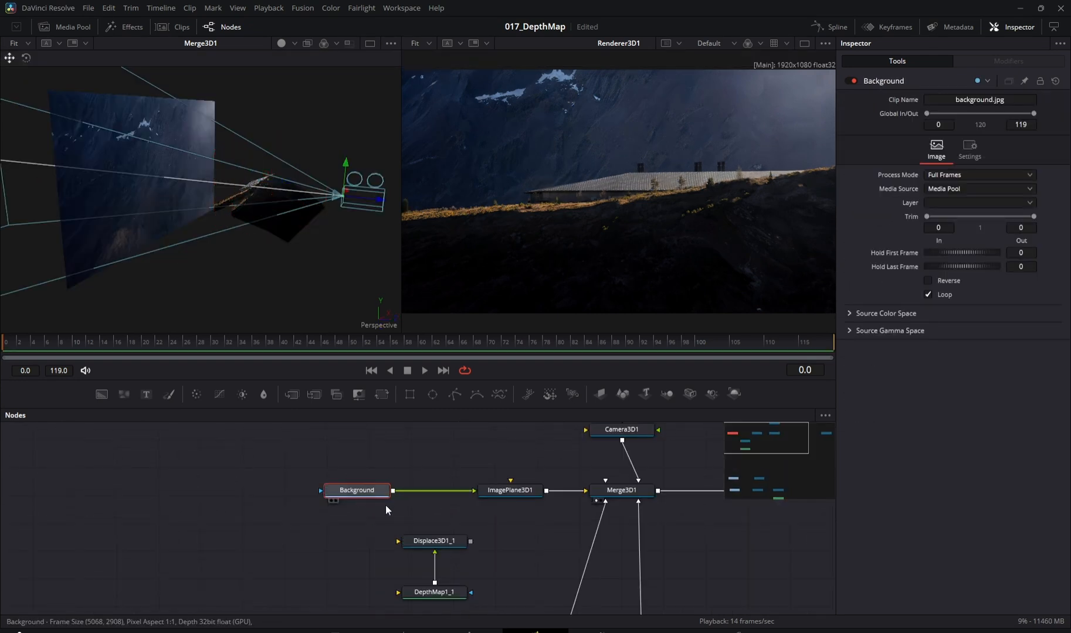
- Route the Background image plane through its own DepthMap1_1 and Displace3D1_1 into Merge3D1
left_click(434, 591)
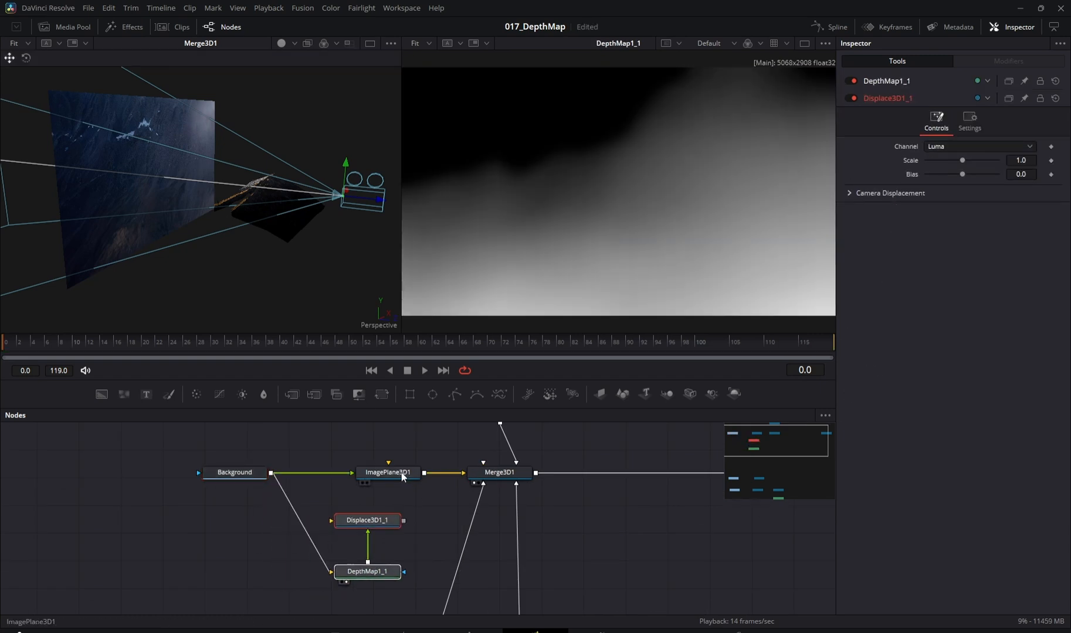
left_click(387, 473)
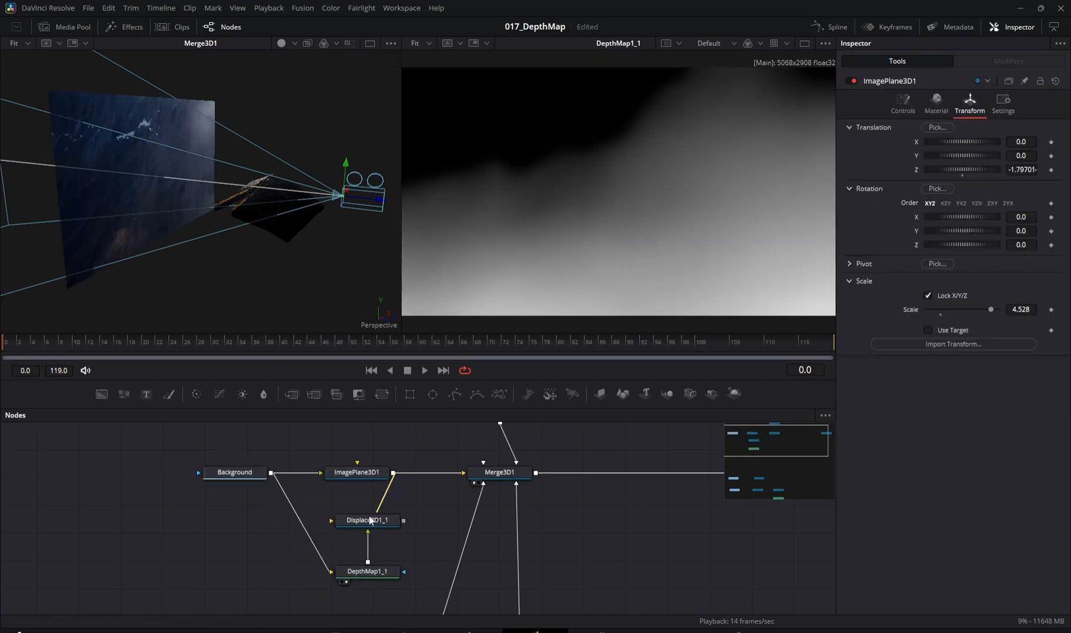
left_click(367, 473)
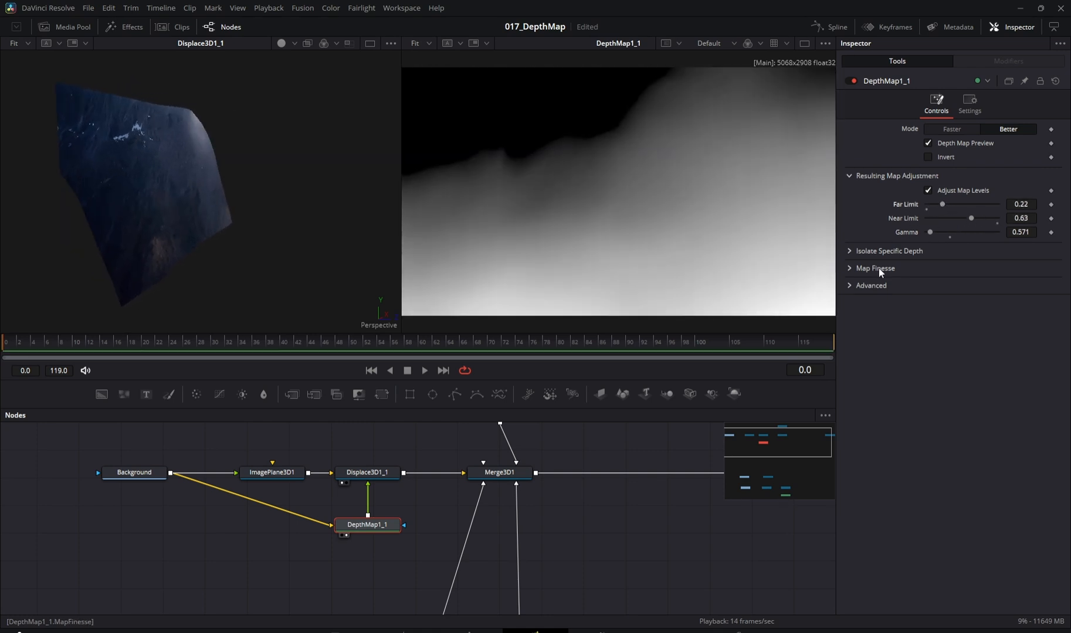
- Tune the background depth with Map Finesse, displacement Scale 1.78 and Far Limit 0.181
left_click(875, 267)
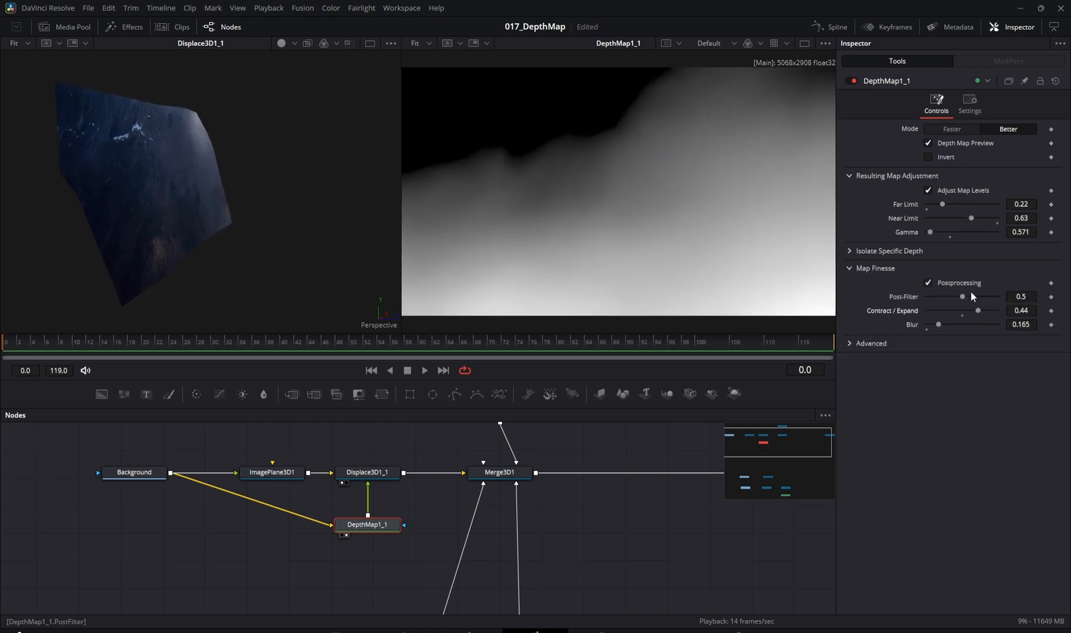
left_click(367, 473)
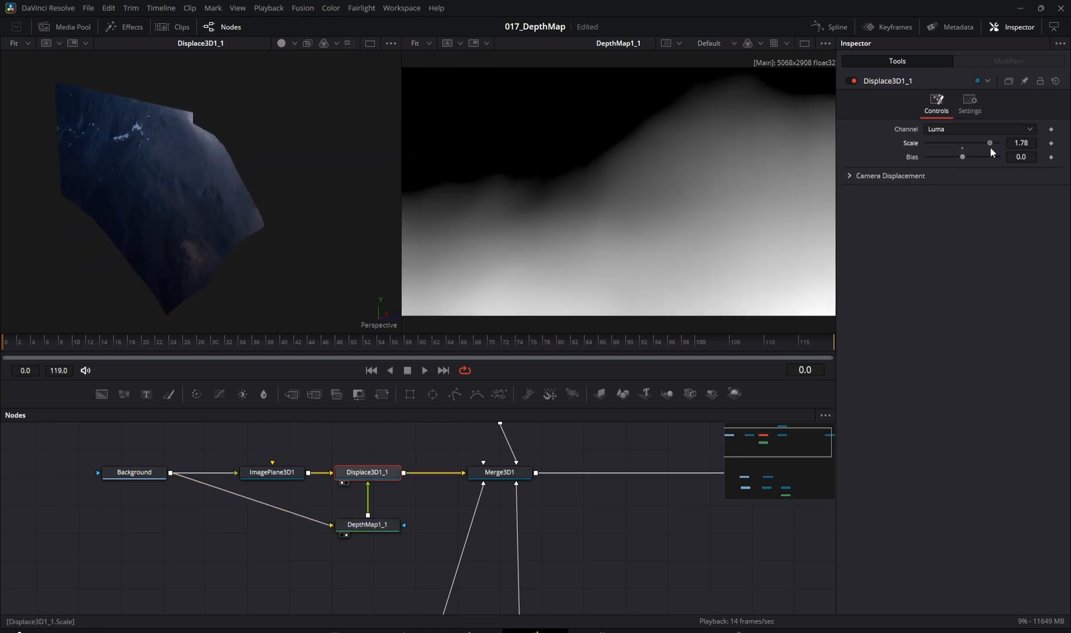
left_click(367, 524)
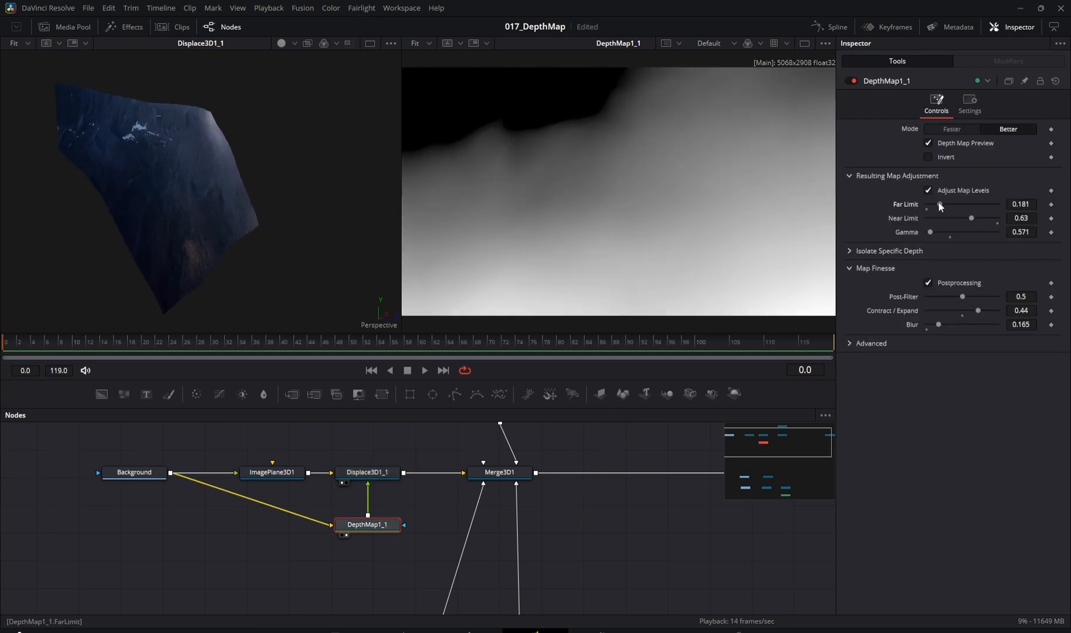
left_click(499, 473)
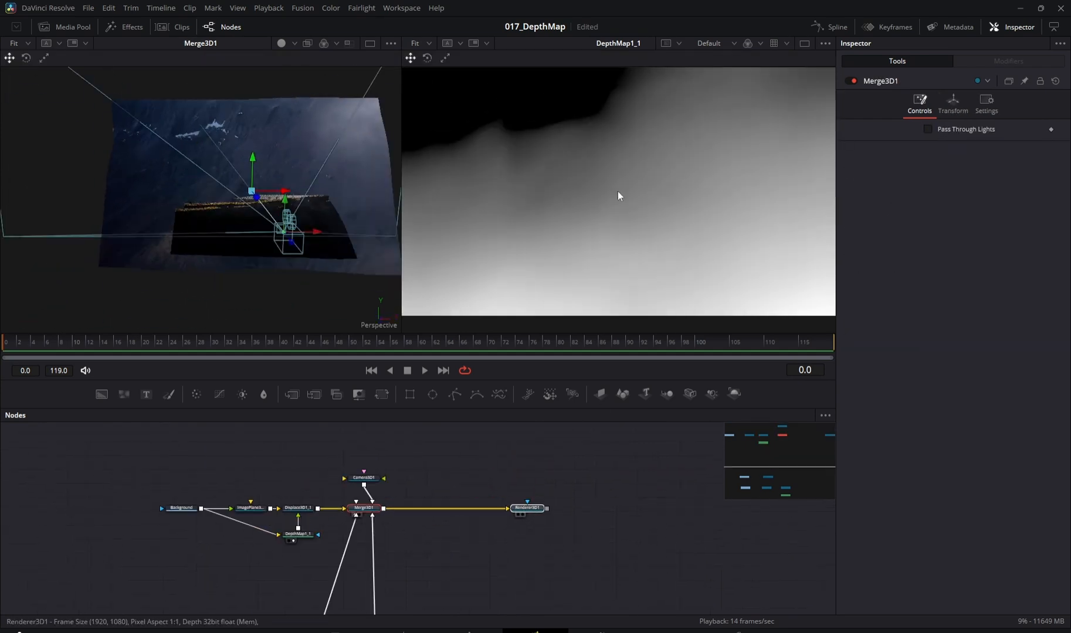
- Reframe the camera slightly and select the Midground loader in the tidied node graph
left_click(363, 477)
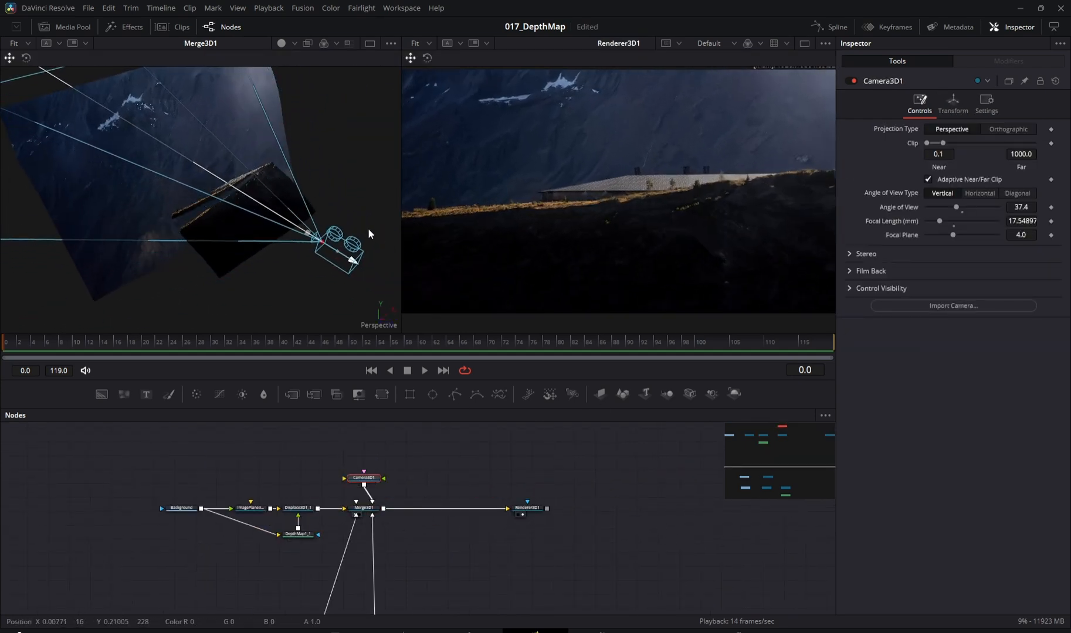
left_click_drag(369, 234, 334, 248)
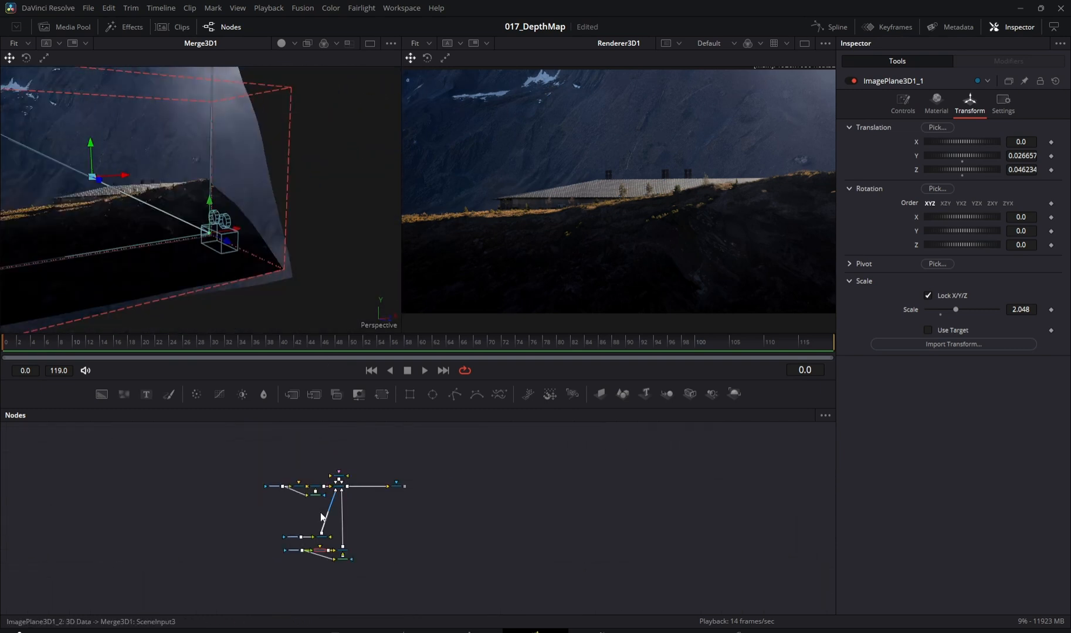
left_click(198, 529)
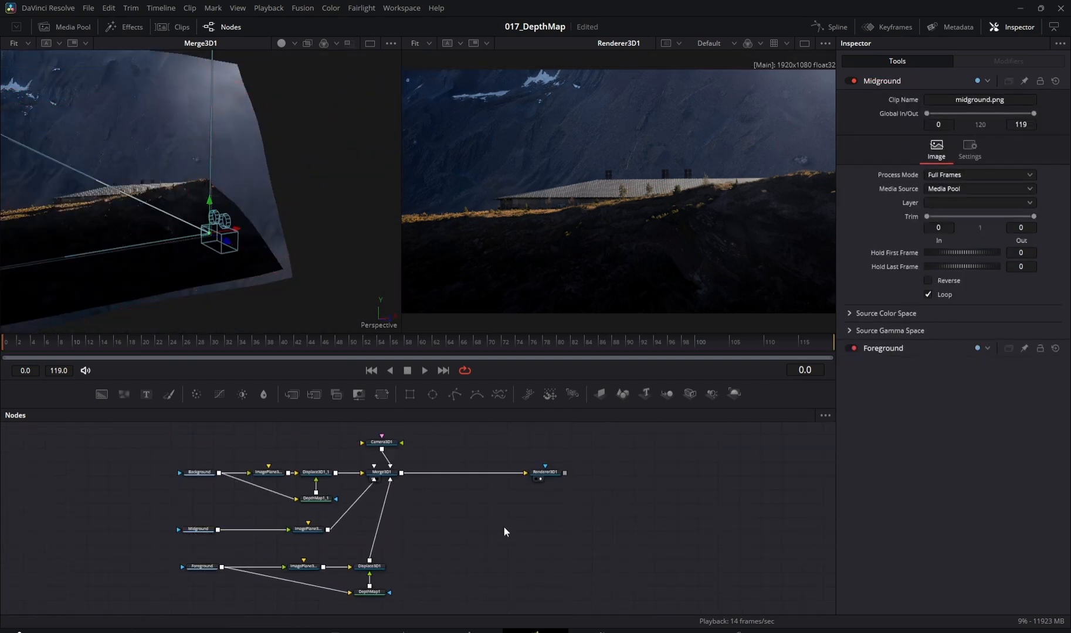
- Keyframe Camera3D1 at frame 119 with Translation X about 0.10 and Rotation Y -5.6
left_click(381, 442)
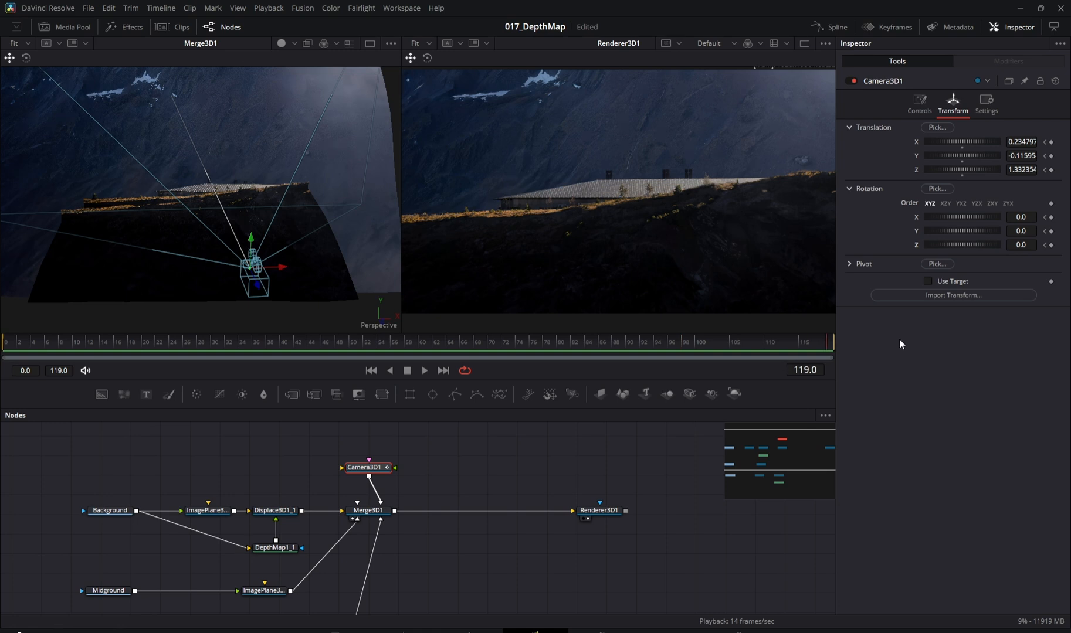
left_click_drag(279, 267, 273, 267)
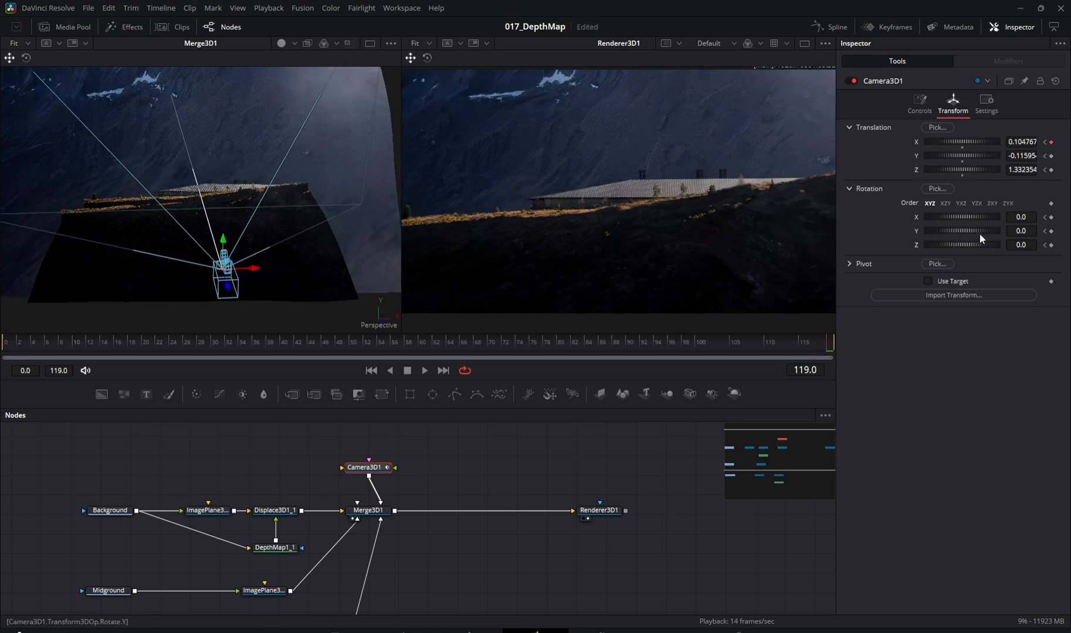
left_click_drag(970, 231, 955, 231)
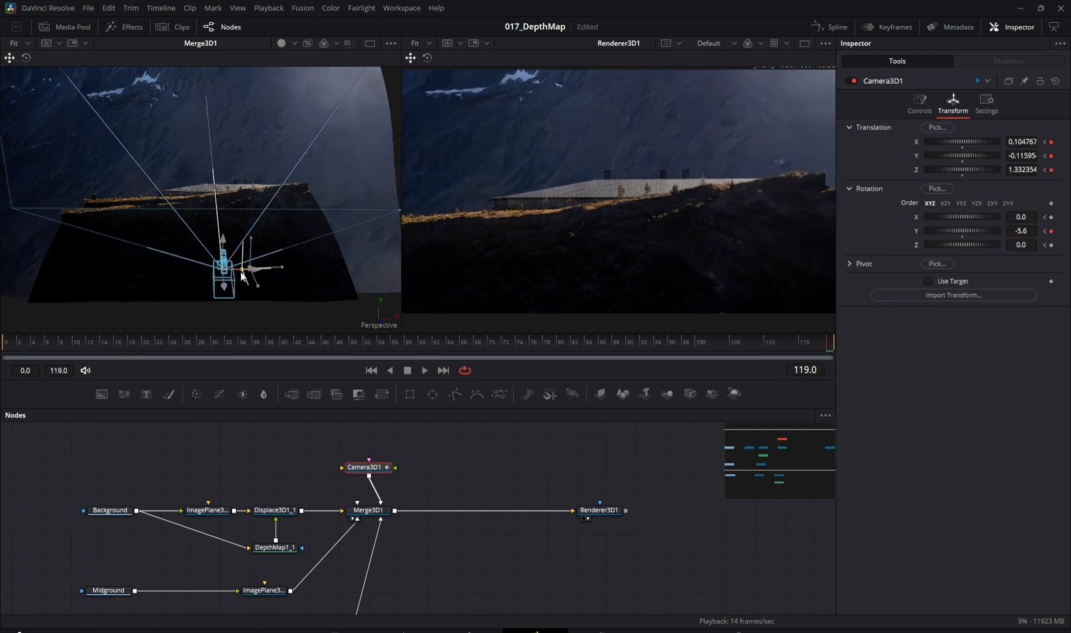
left_click(367, 467)
type("Displace 3D")
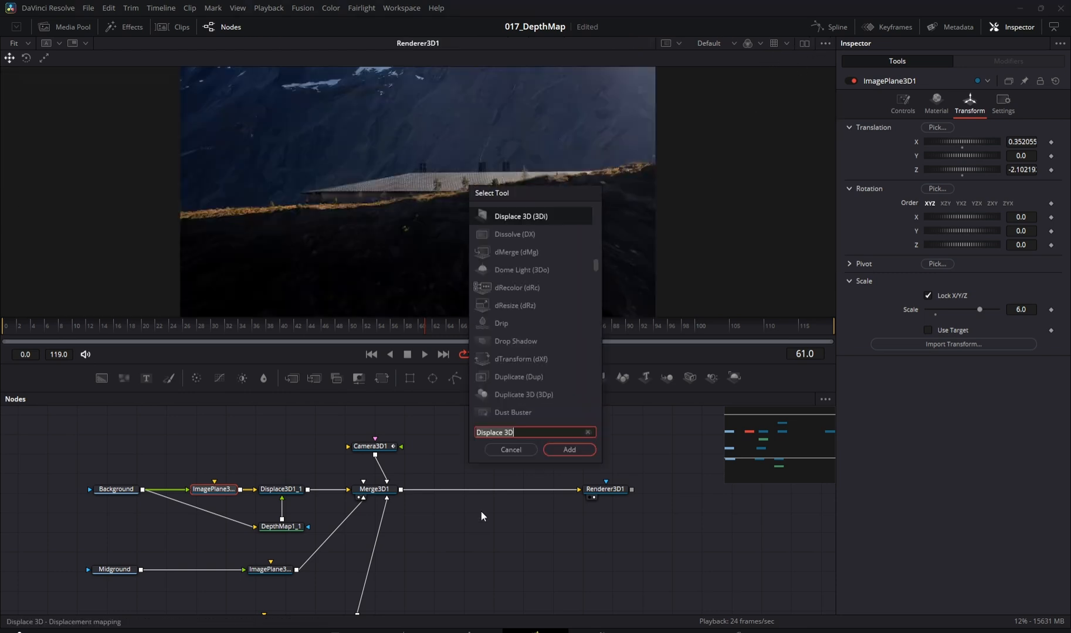
- Add a Lens Flare tool after Renderer3D1 via the Select Tool search
type("len")
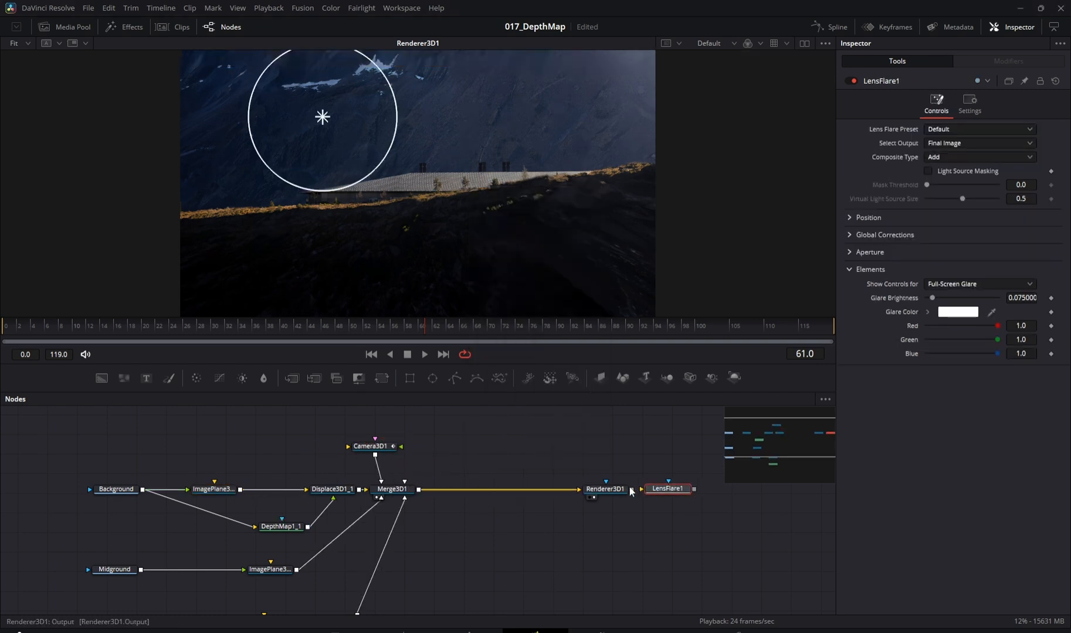
- View LensFlare1 and set its Global Scaling to 5.0 under Global Corrections
left_click(538, 489)
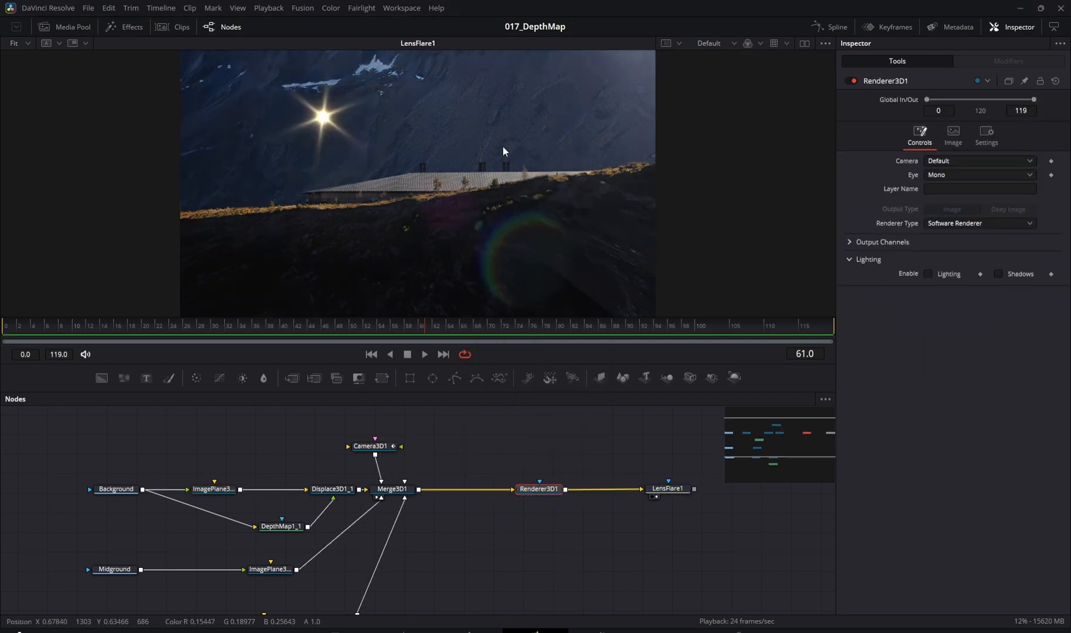
left_click(667, 489)
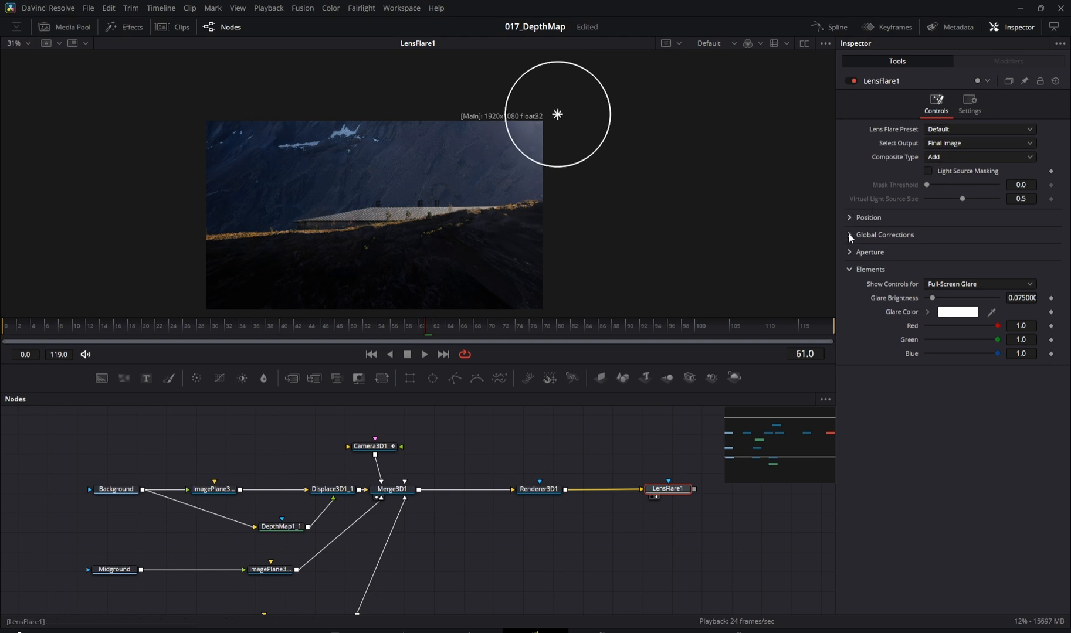
left_click(850, 235)
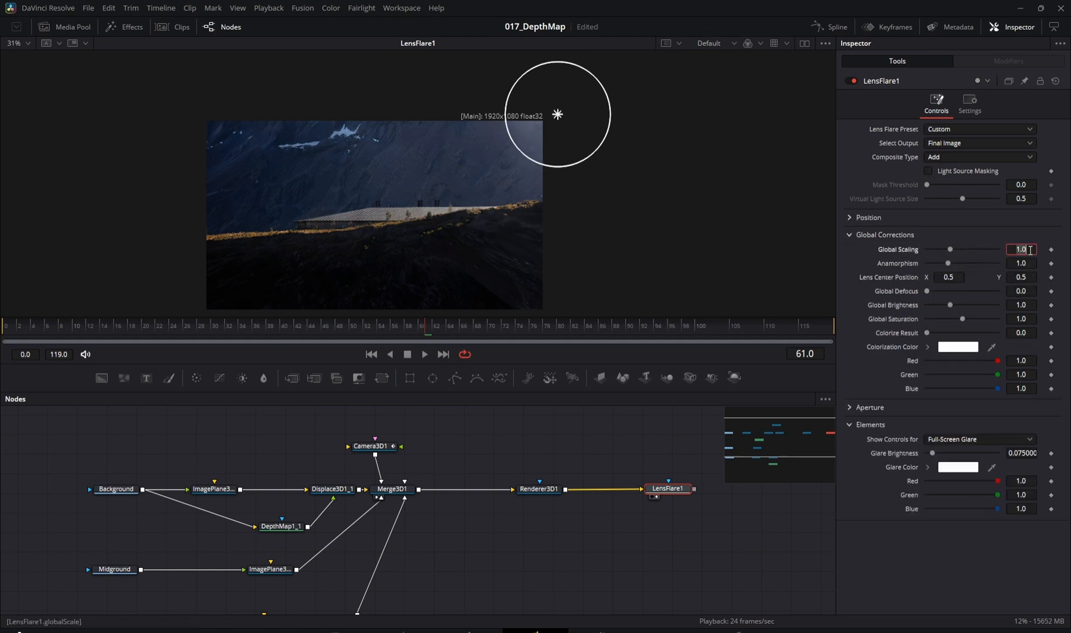
type("3.0")
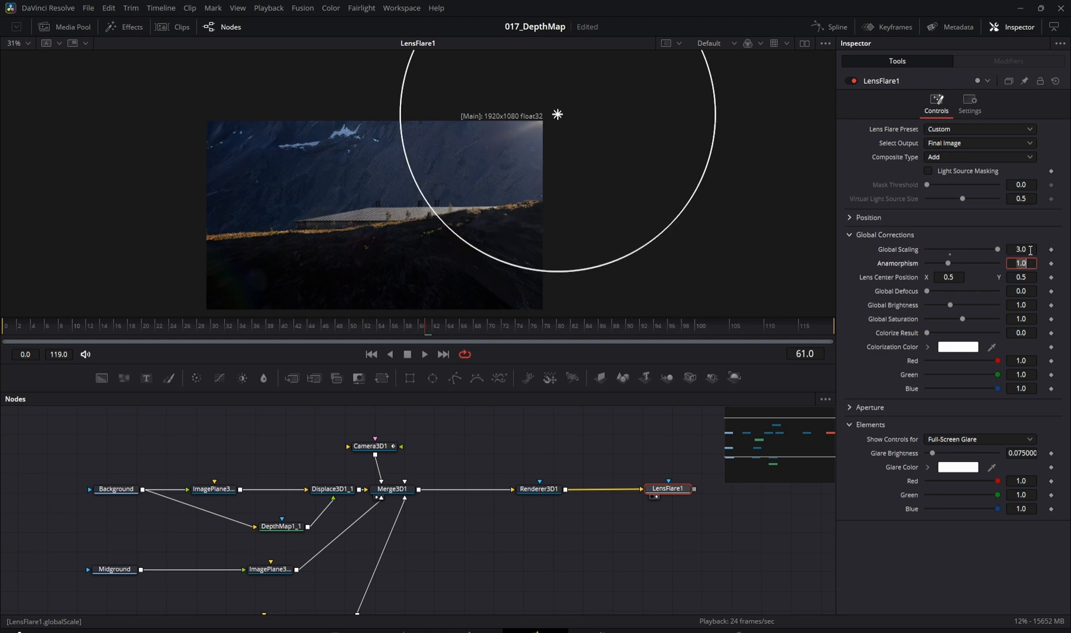
left_click(1019, 249)
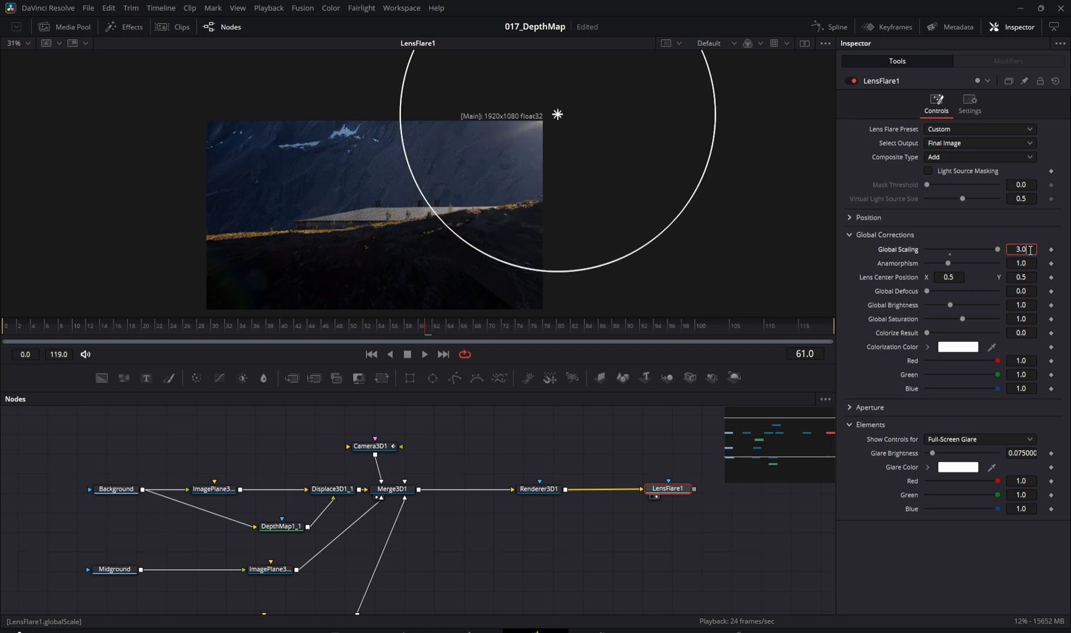
type("5.0")
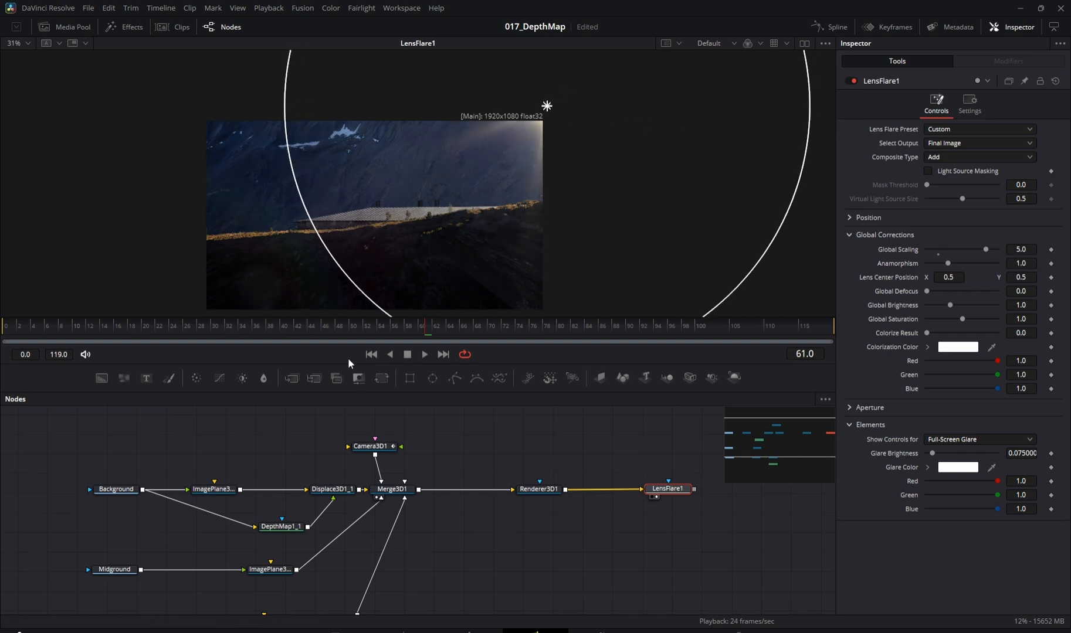
mouse_move(938, 261)
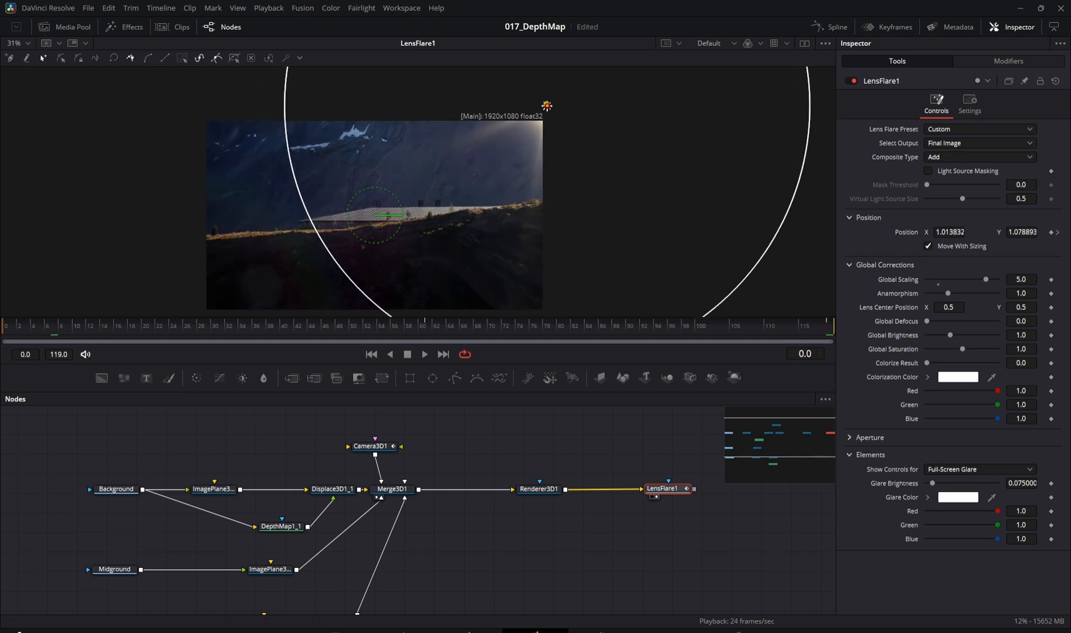
- Keyframe the flare's light-source position at the first frame and at frame 61
left_click_drag(546, 106, 587, 107)
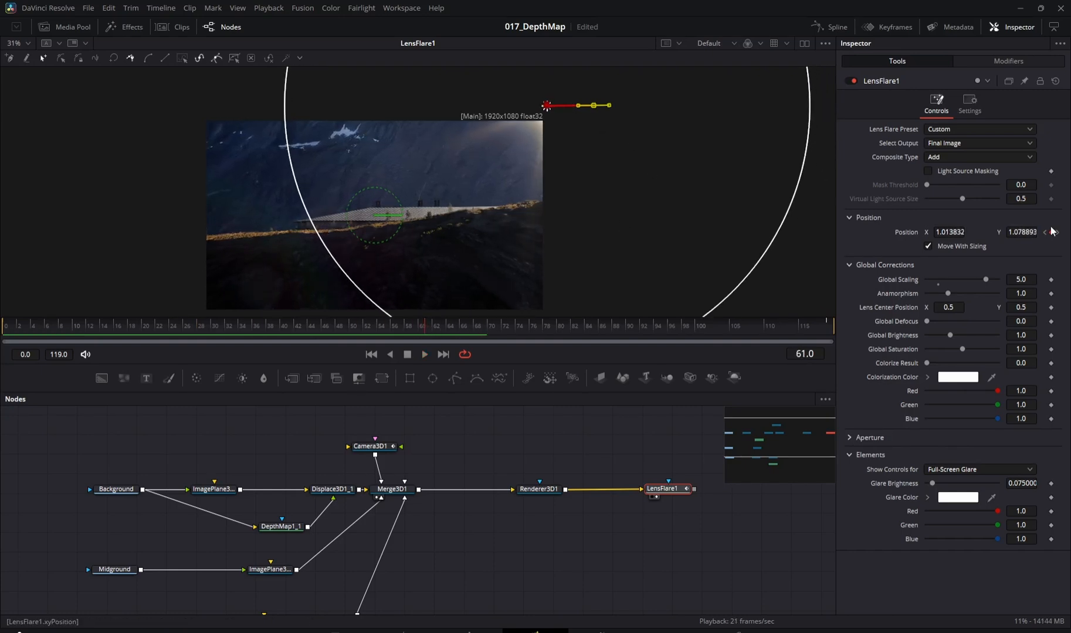
left_click_drag(547, 105, 592, 105)
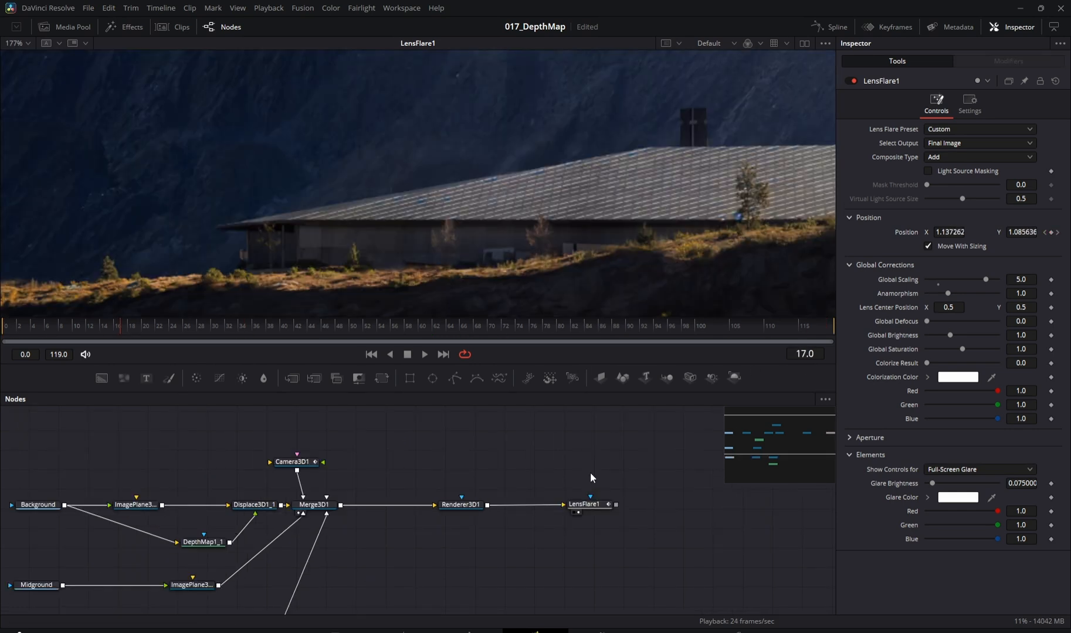
- Add a Film Grain node and connect it after LensFlare1
type("s")
type("Film Grain")
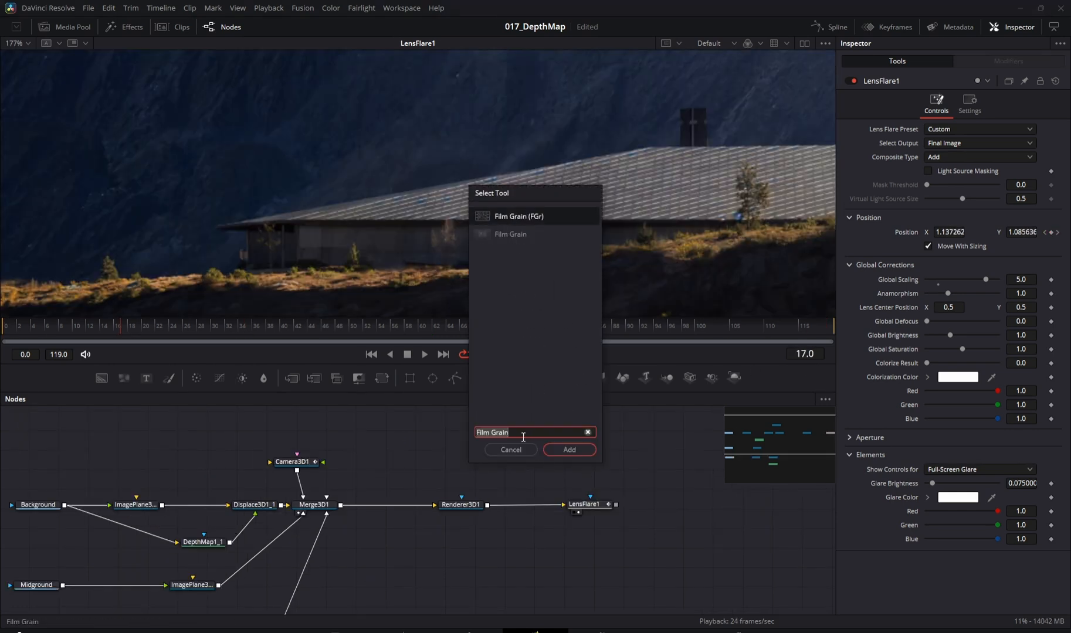
left_click(568, 449)
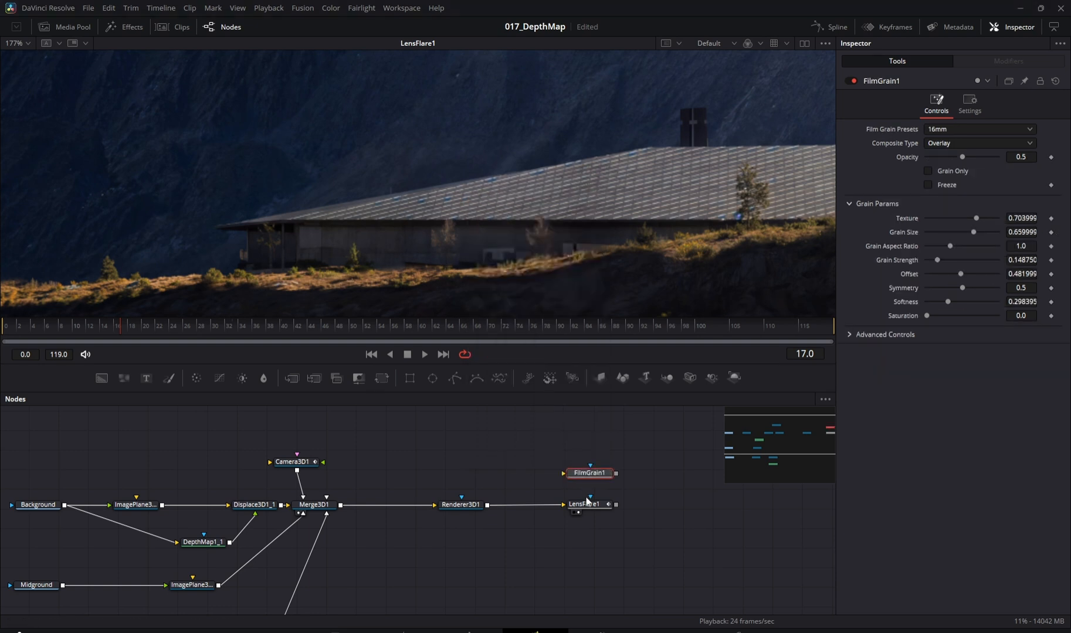
left_click(582, 504)
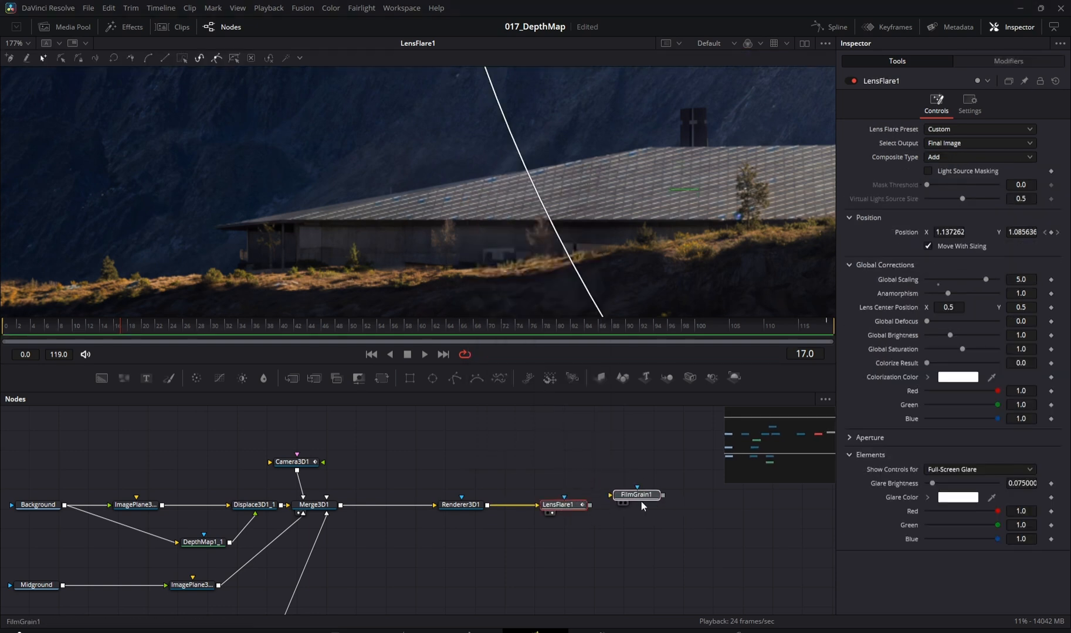
left_click(637, 494)
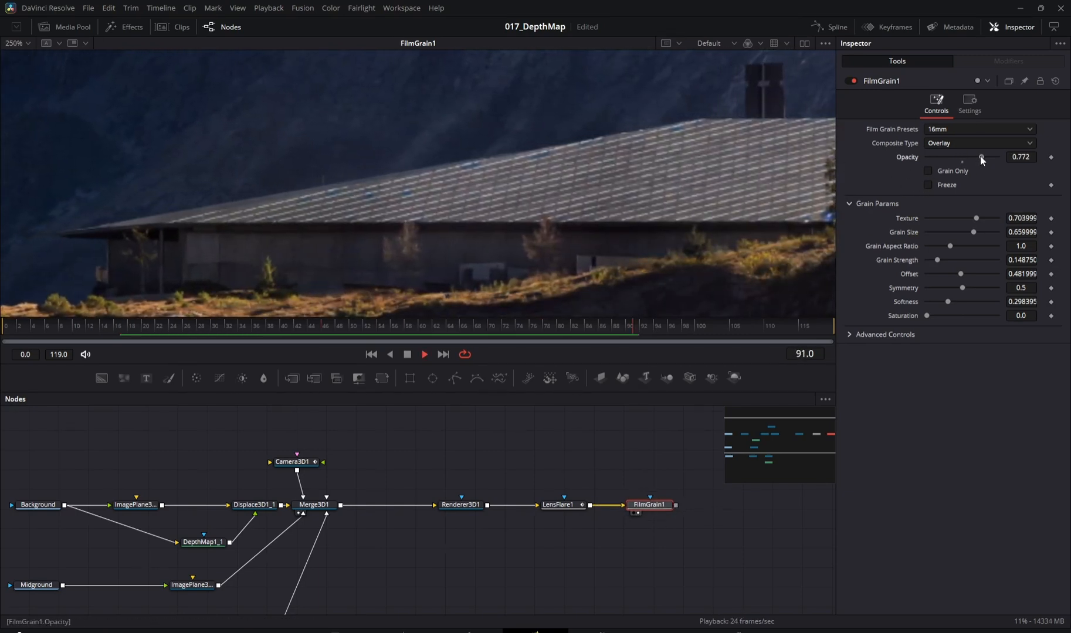
- Tune the film grain's opacity, texture and grain size sliders
left_click_drag(964, 218, 985, 218)
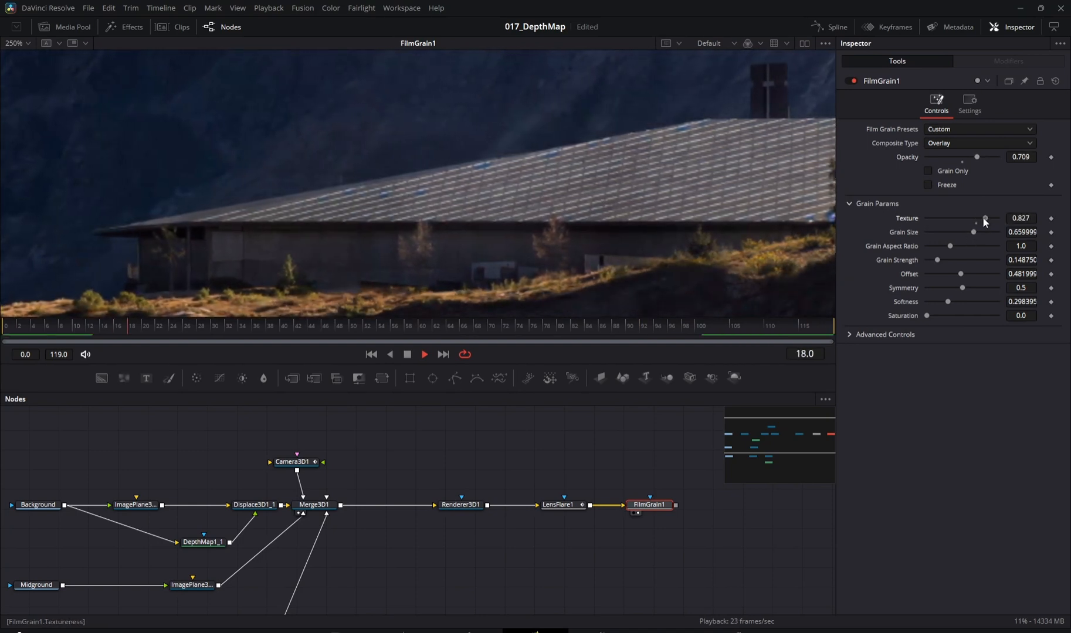
left_click_drag(973, 231, 966, 231)
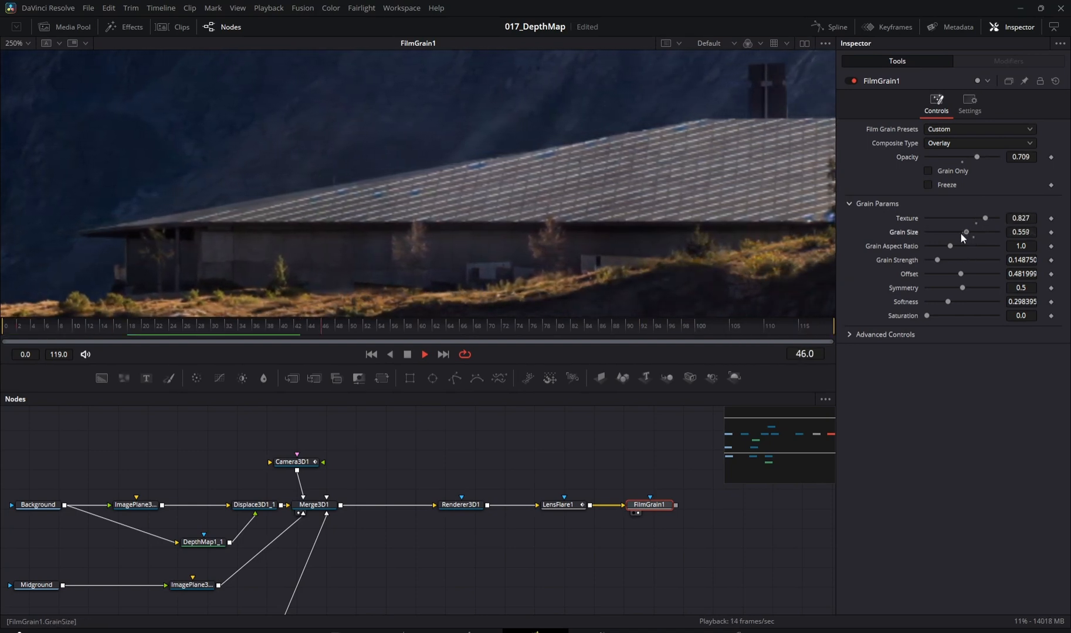
left_click_drag(965, 232, 957, 233)
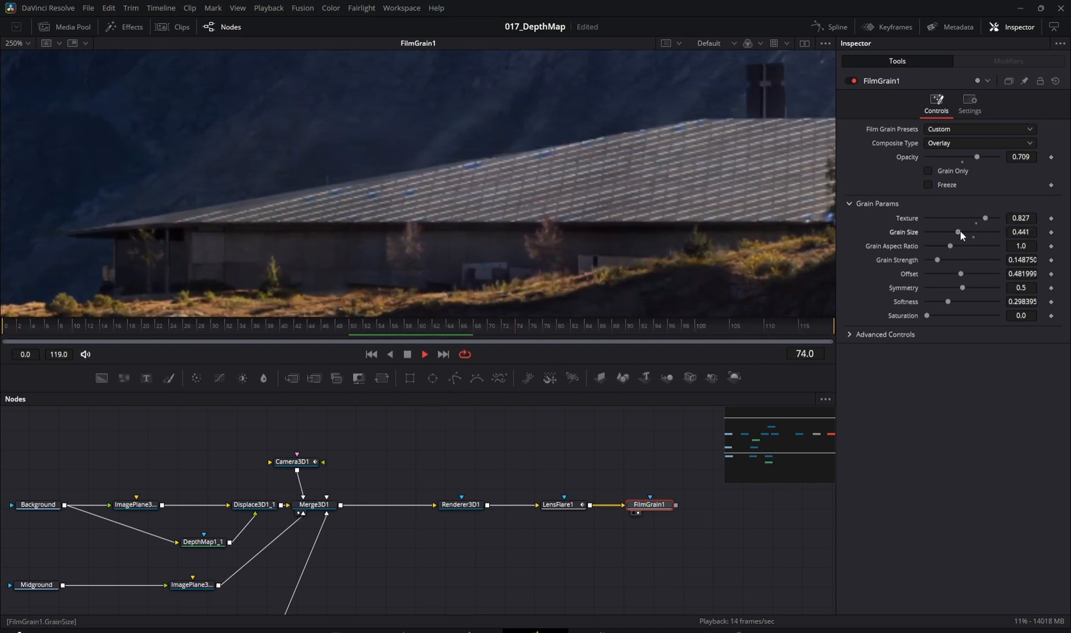
left_click_drag(956, 232, 966, 232)
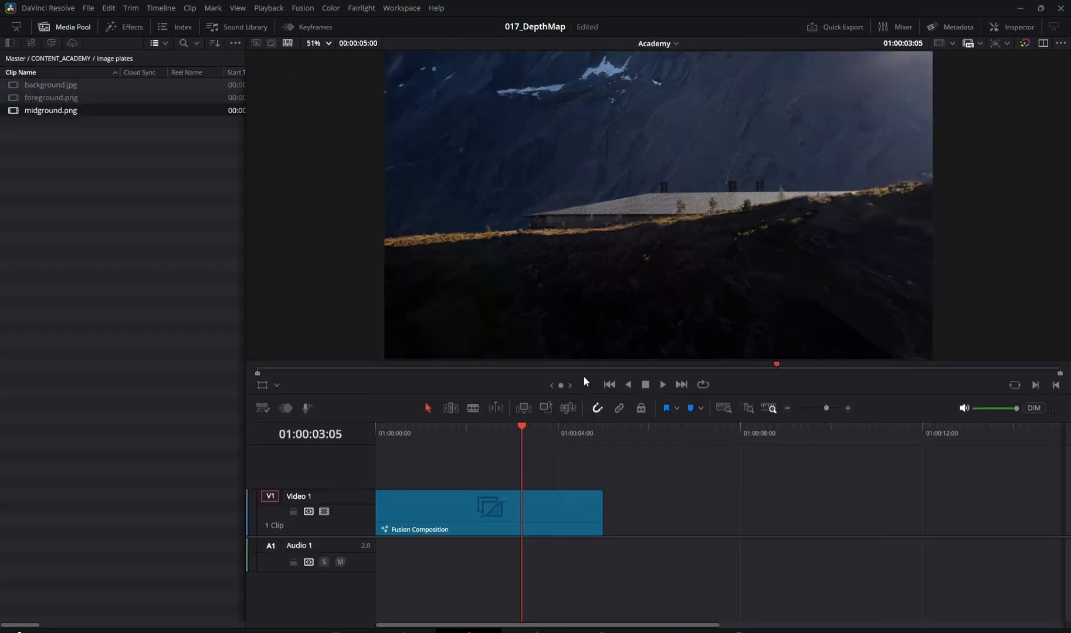
- On the Edit page, play the Fusion Composition clip back from the start
left_click(616, 432)
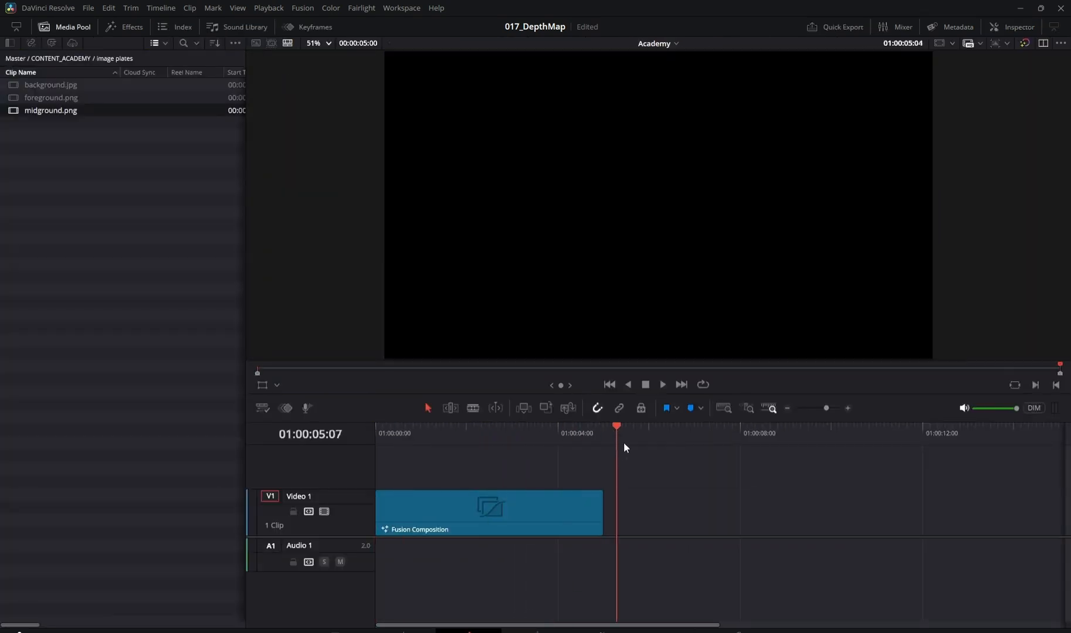
left_click(662, 384)
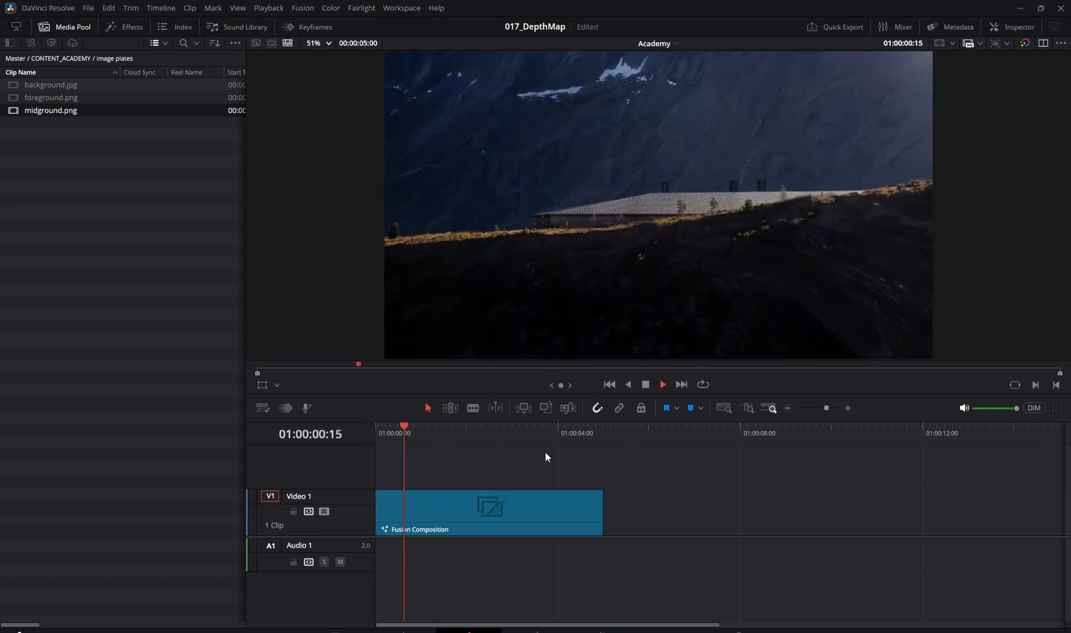